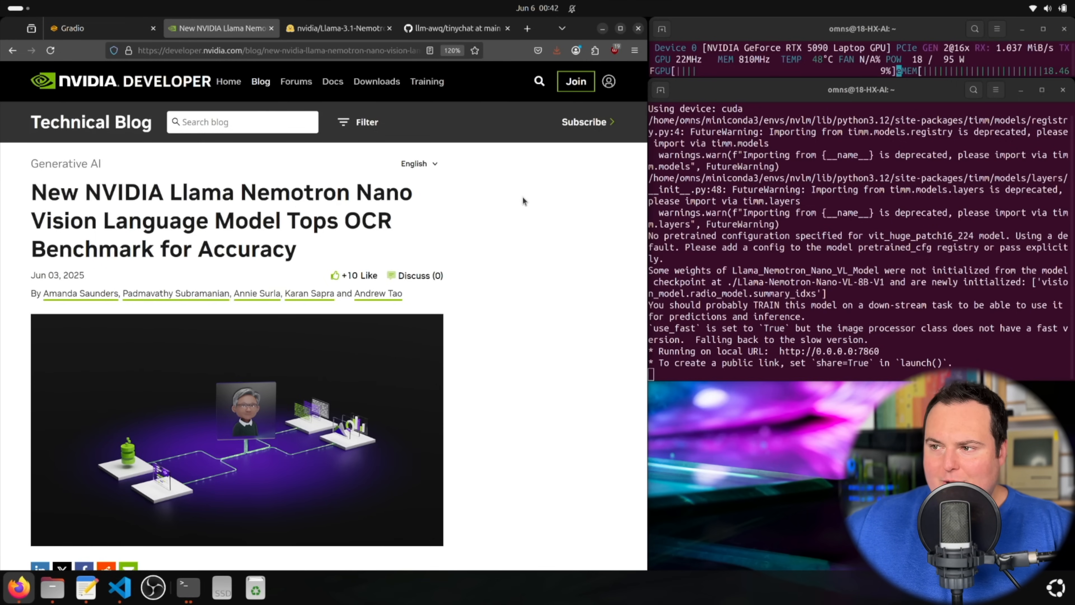
# Copy the vision encoder name CRadioV2-H from the Nemotron Nano VL model card.
pyautogui.click(336, 28)
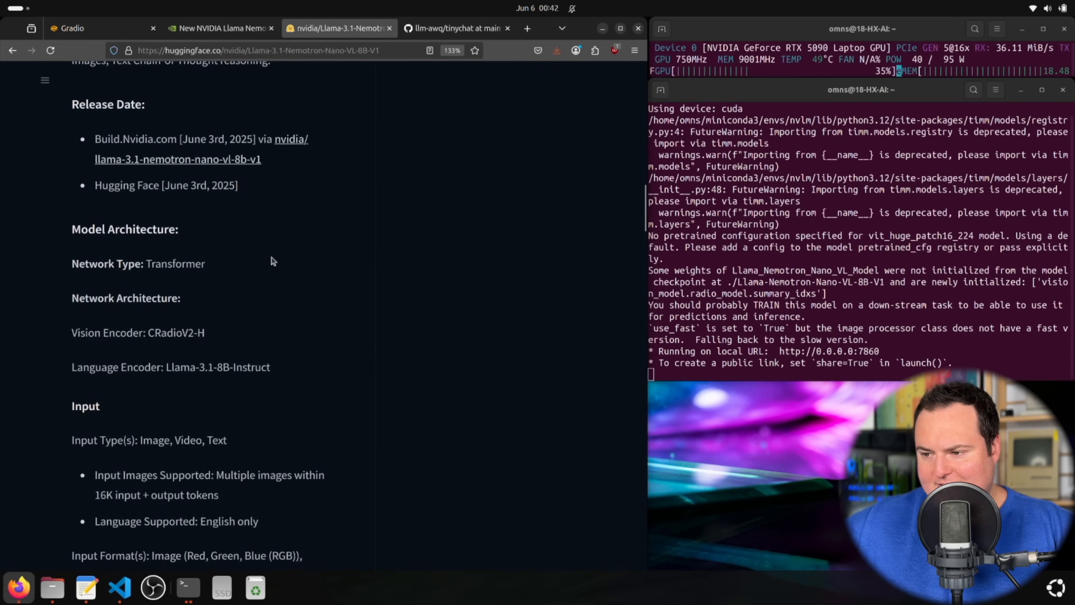
pyautogui.moveTo(219, 336)
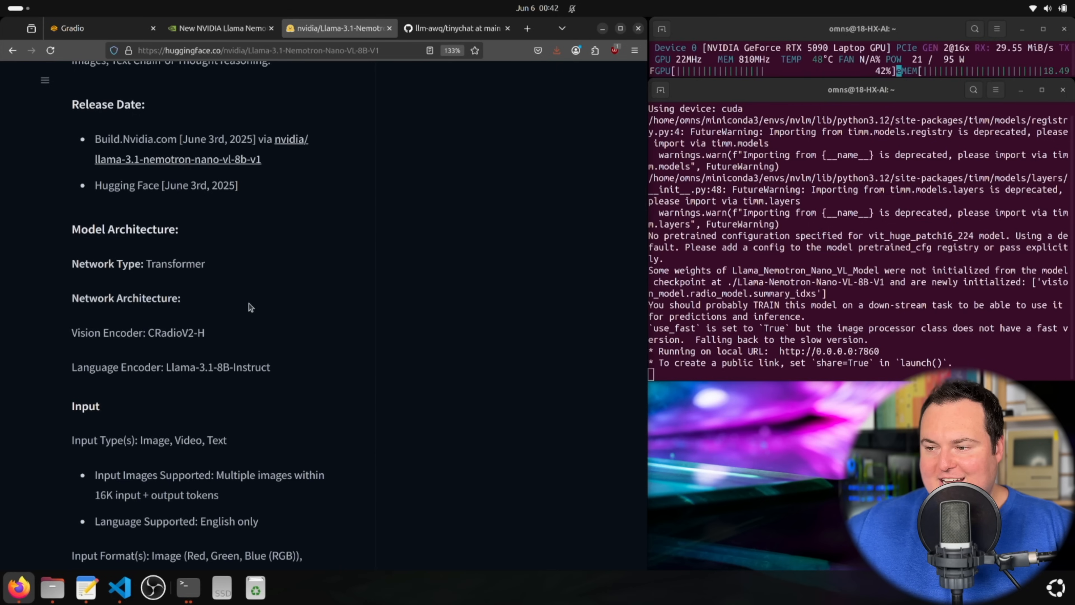
pyautogui.doubleClick(175, 332)
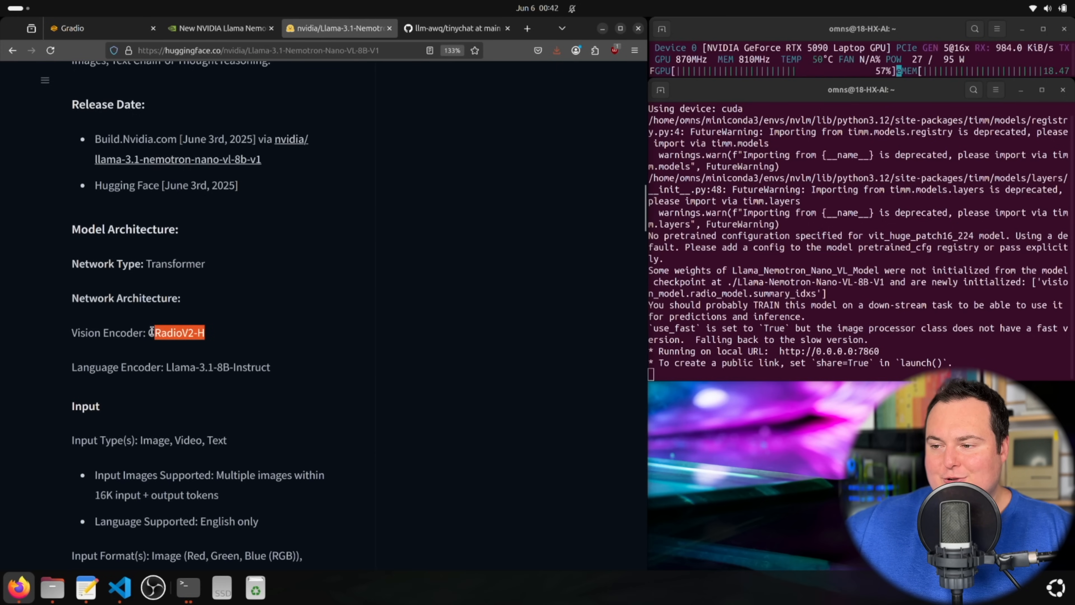
pyautogui.rightClick(176, 333)
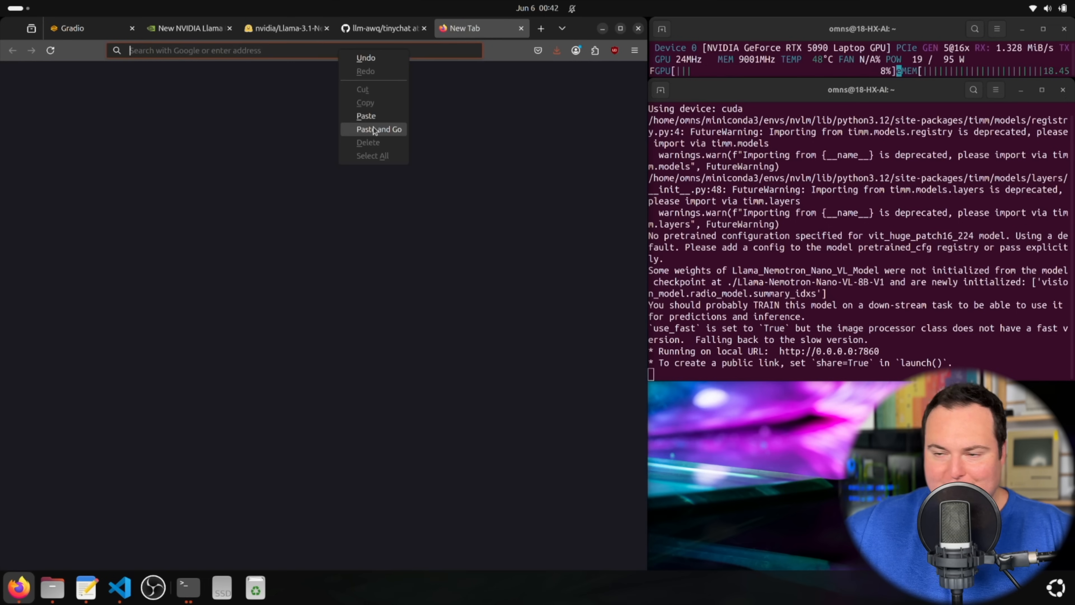
# Search Google for CRadioV2-H, skim the results, then leave the results tab.
pyautogui.click(378, 129)
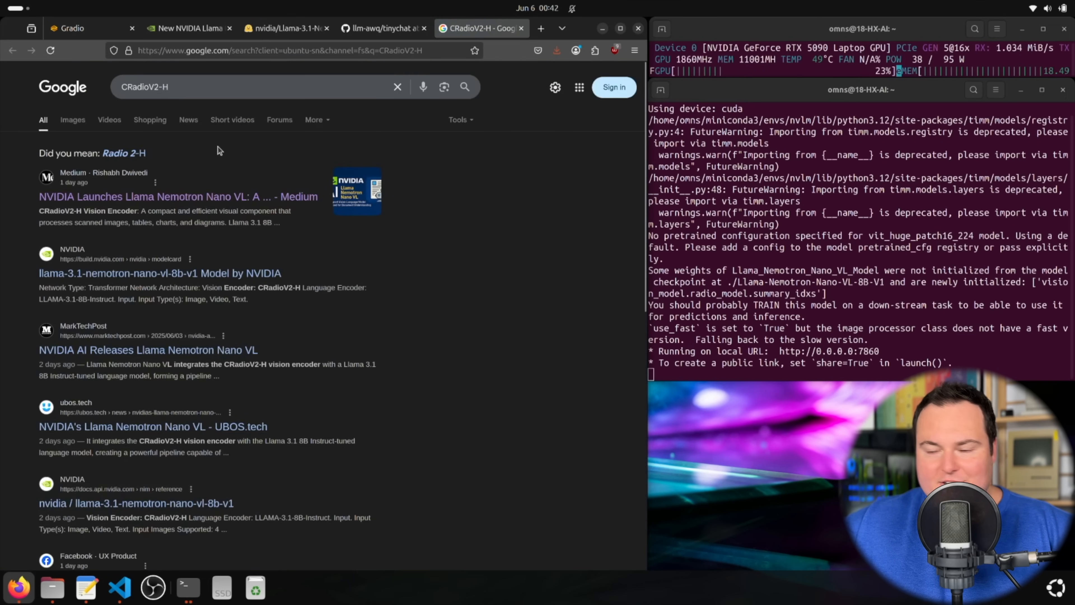
pyautogui.scroll(-3)
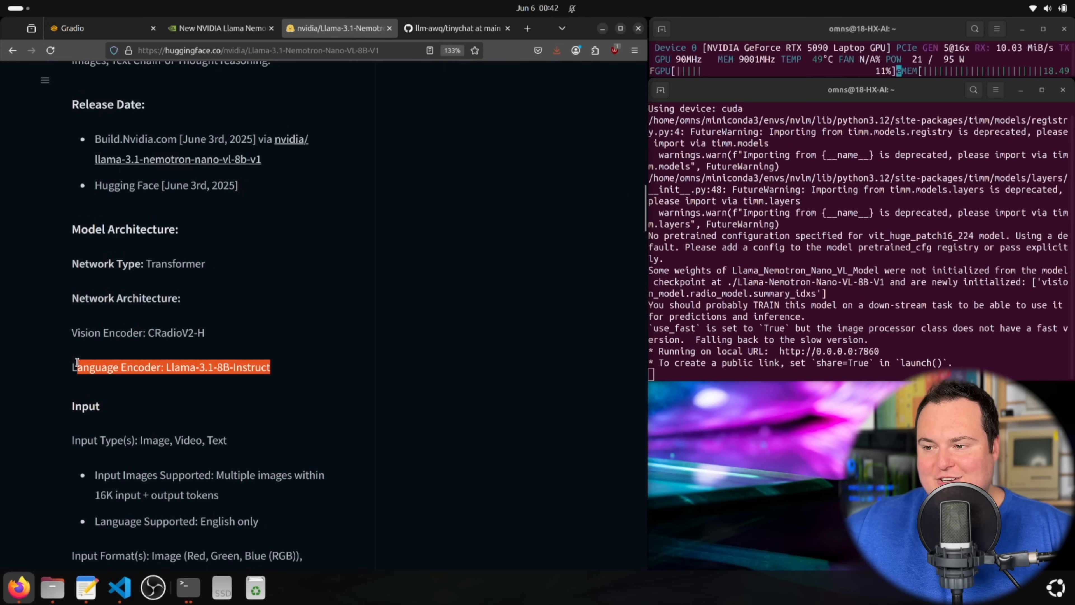
pyautogui.click(288, 356)
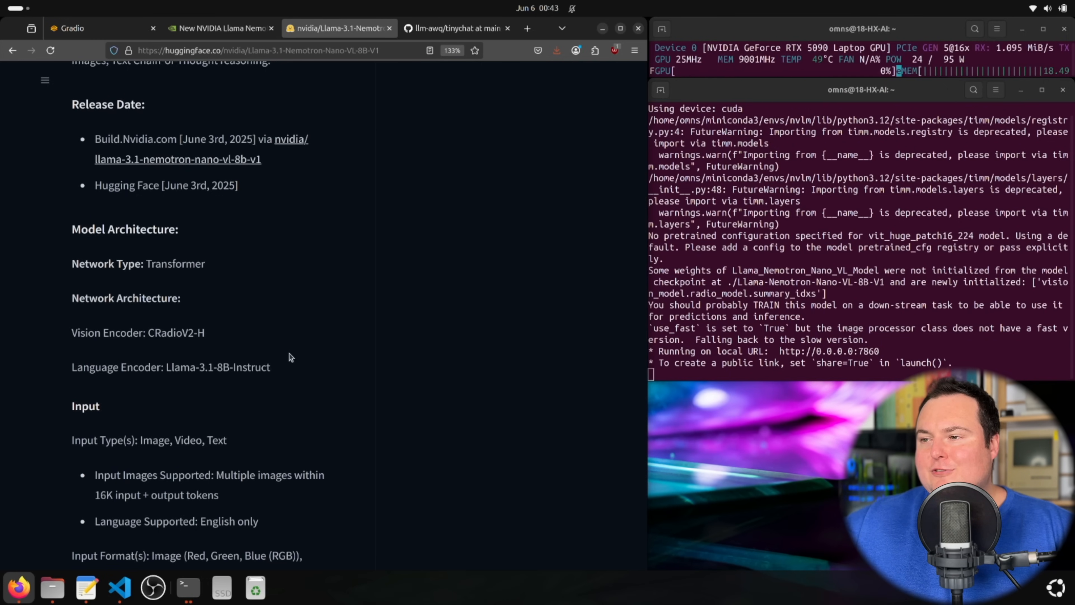
pyautogui.click(221, 28)
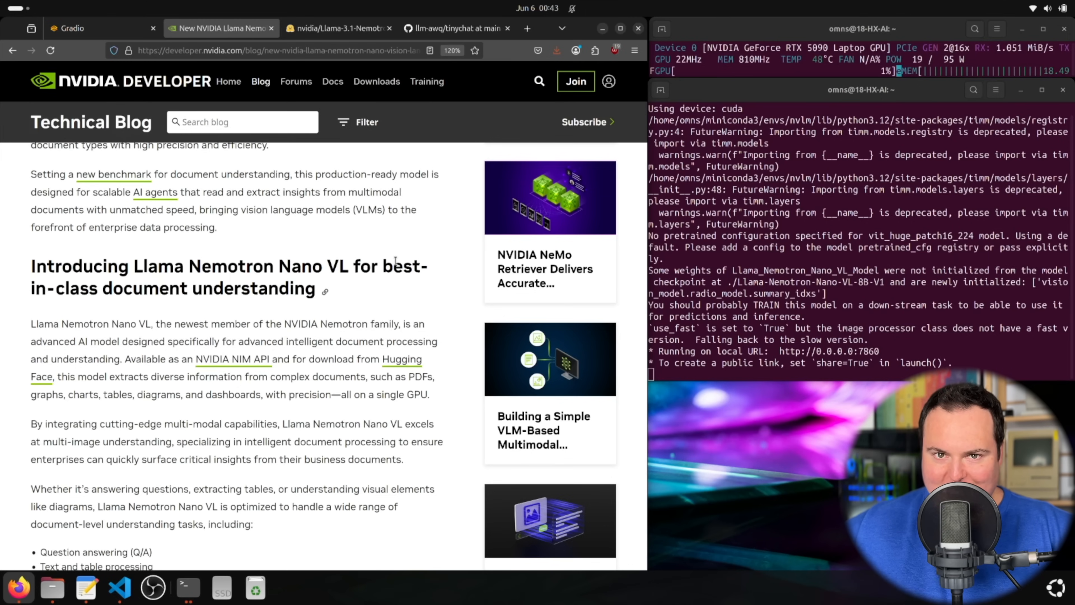
pyautogui.scroll(-3)
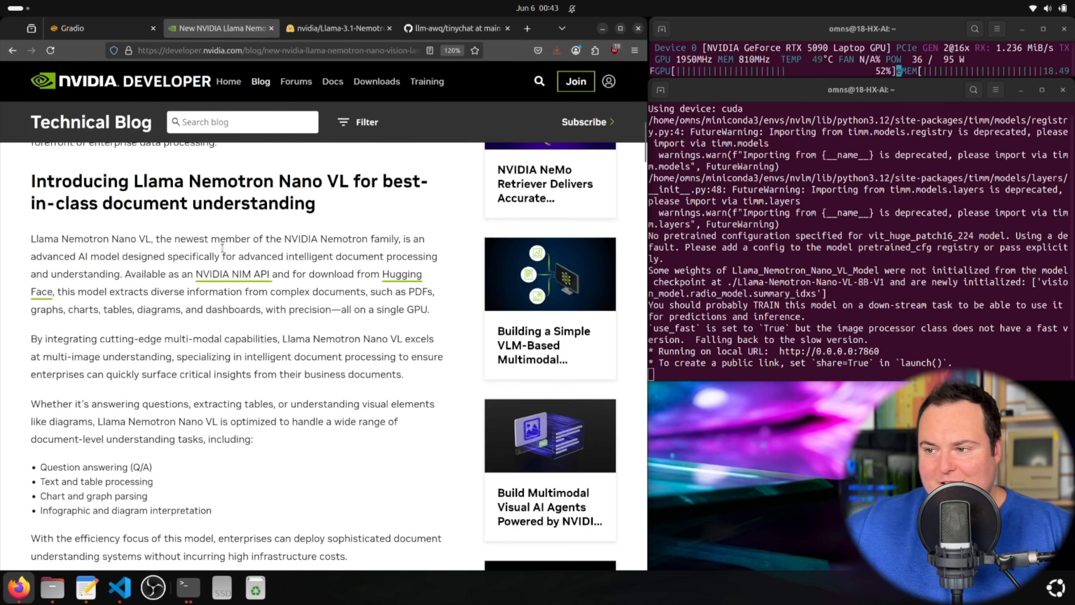
pyautogui.scroll(-3)
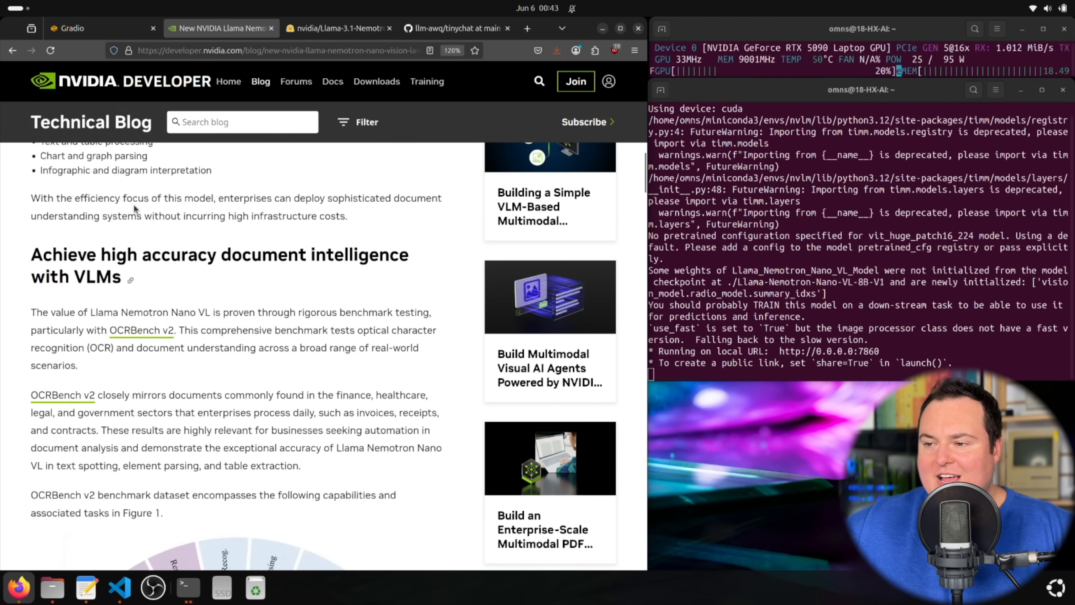
pyautogui.scroll(-3)
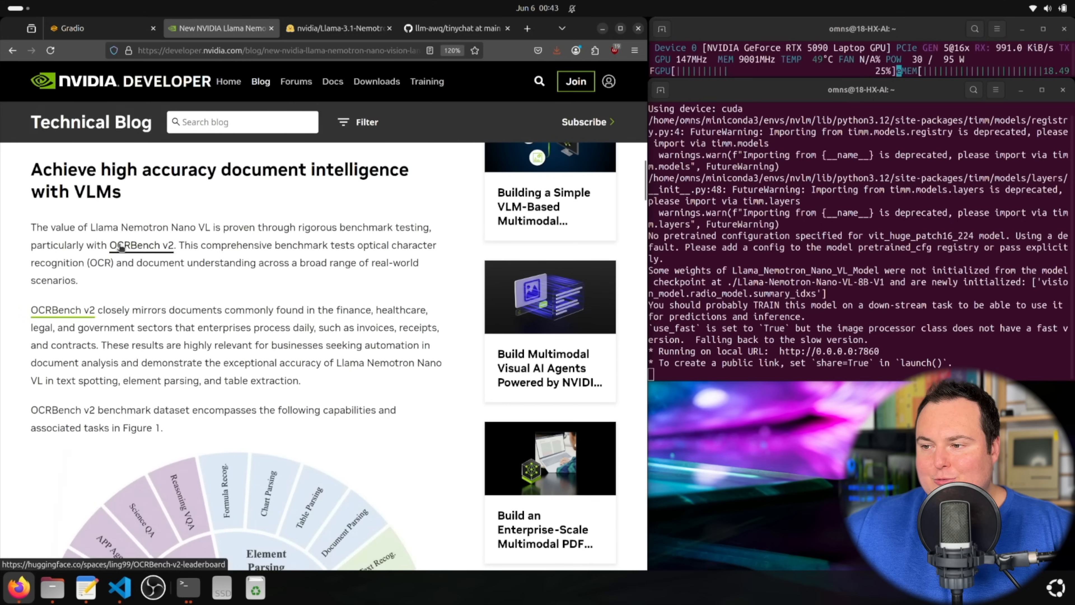
pyautogui.scroll(-3)
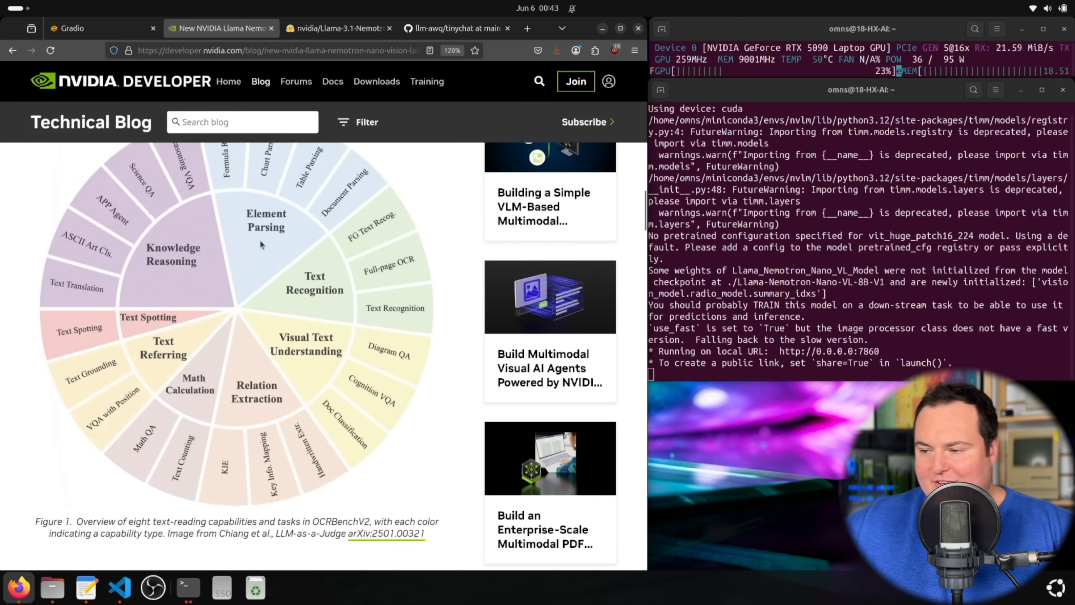
pyautogui.scroll(-3)
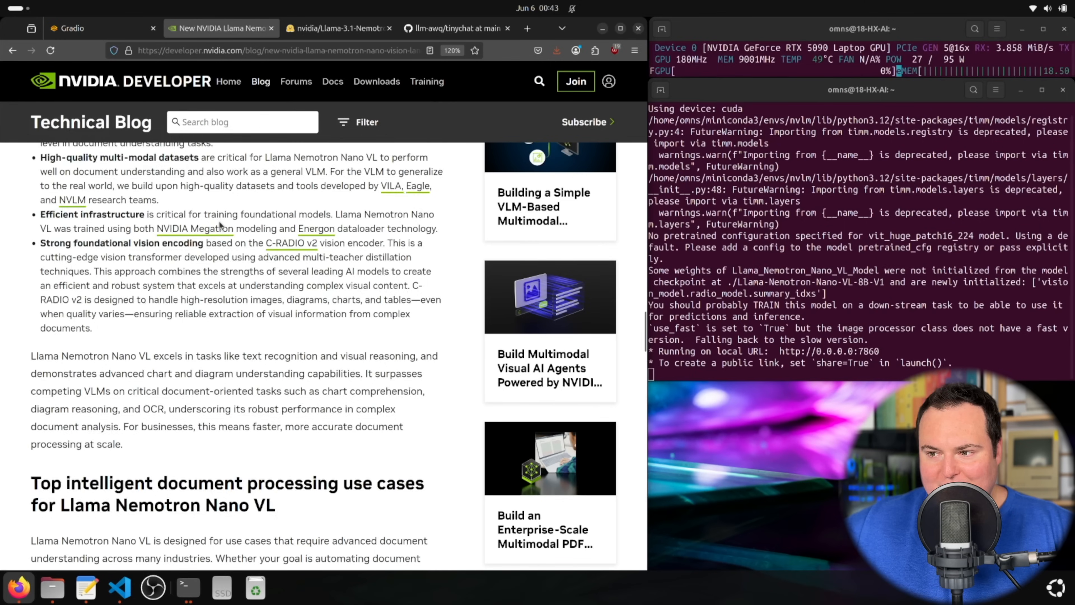
pyautogui.scroll(-3)
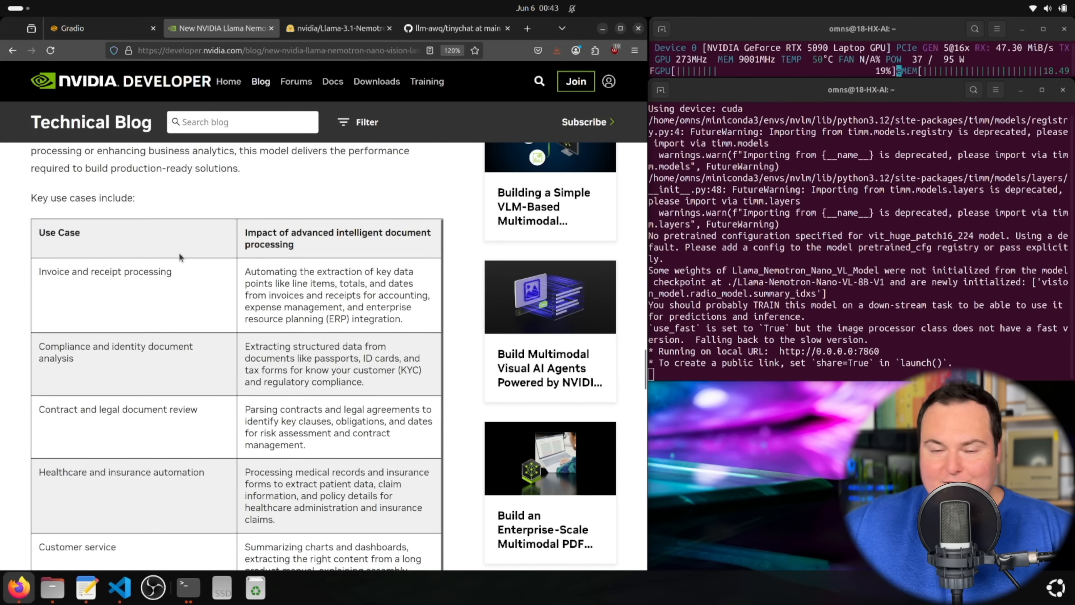
pyautogui.scroll(-3)
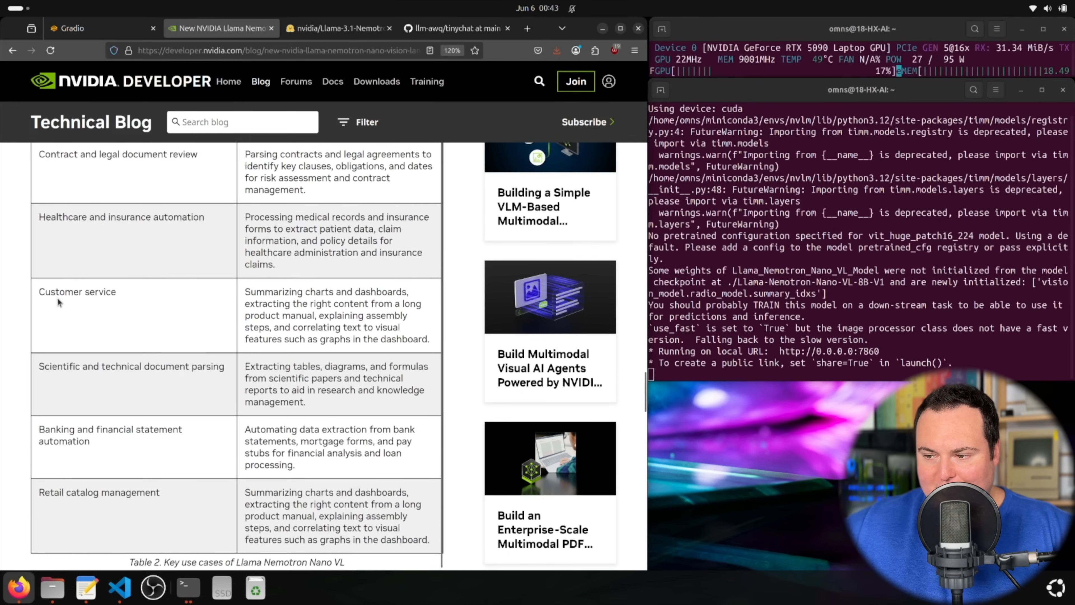
pyautogui.scroll(-3)
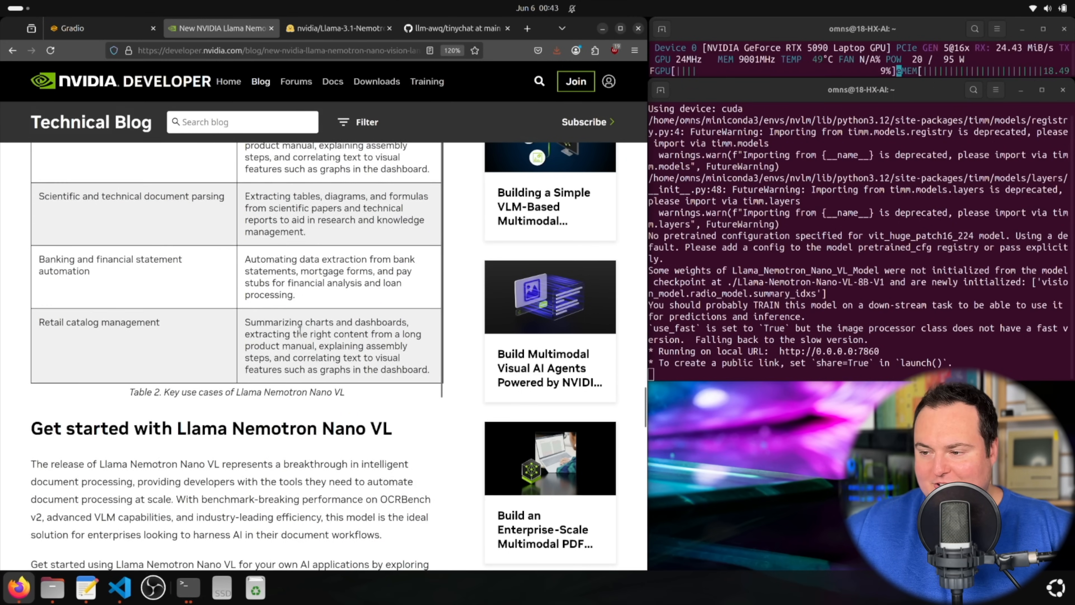
# Scroll the model card through architecture, benchmarks and usage code back to the Input properties.
pyautogui.click(336, 28)
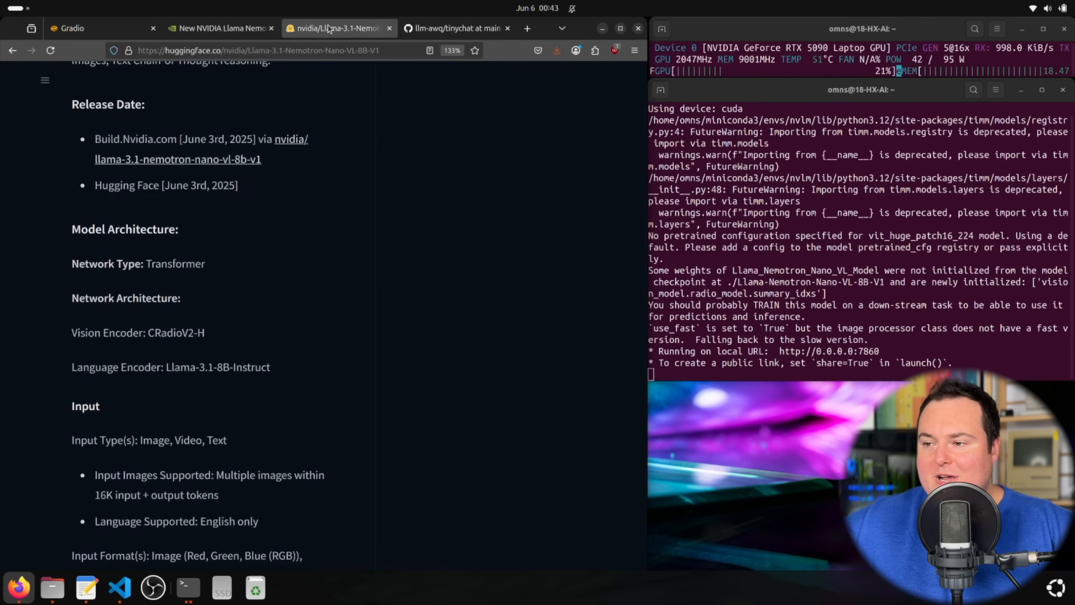
pyautogui.scroll(3)
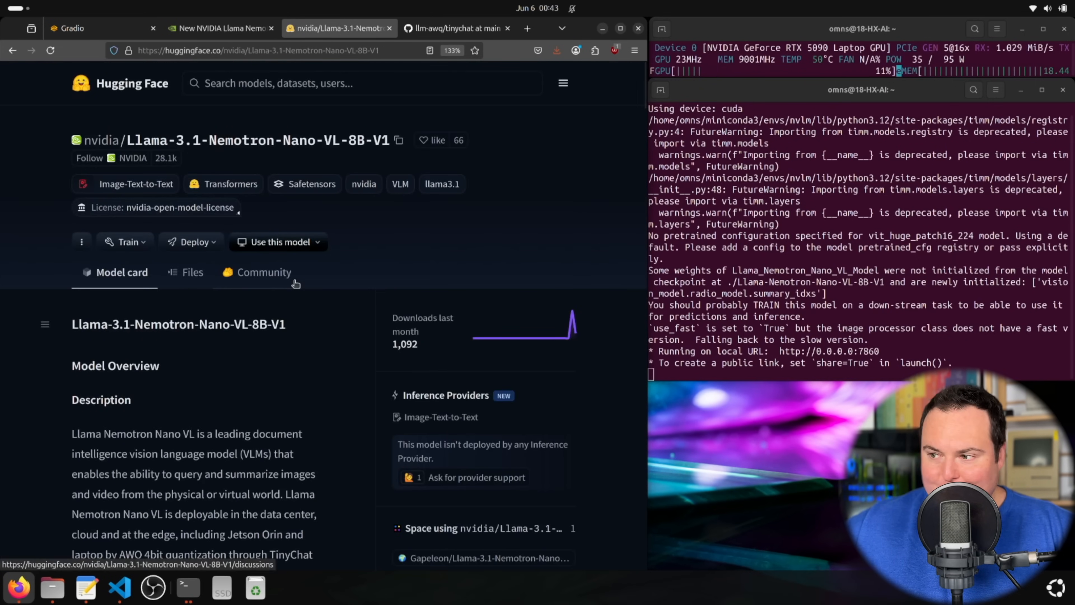
pyautogui.scroll(-3)
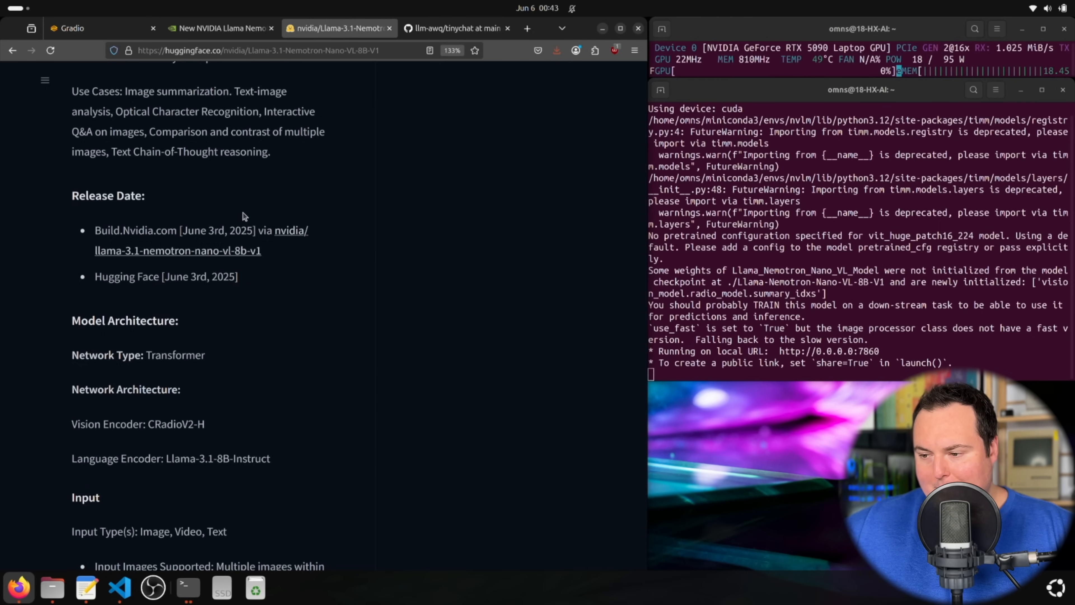
pyautogui.scroll(-3)
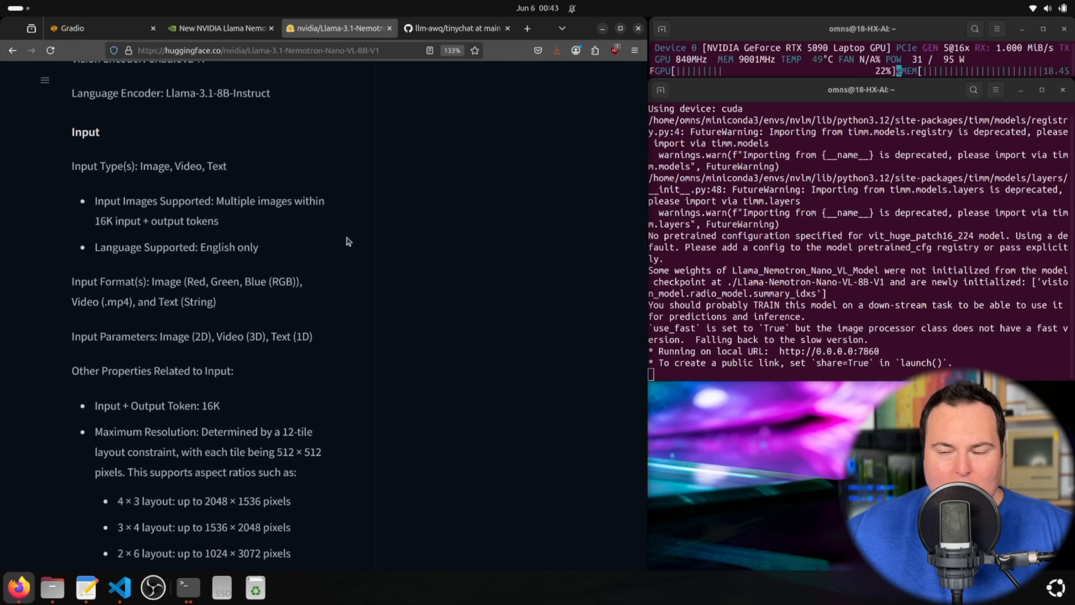
pyautogui.scroll(3)
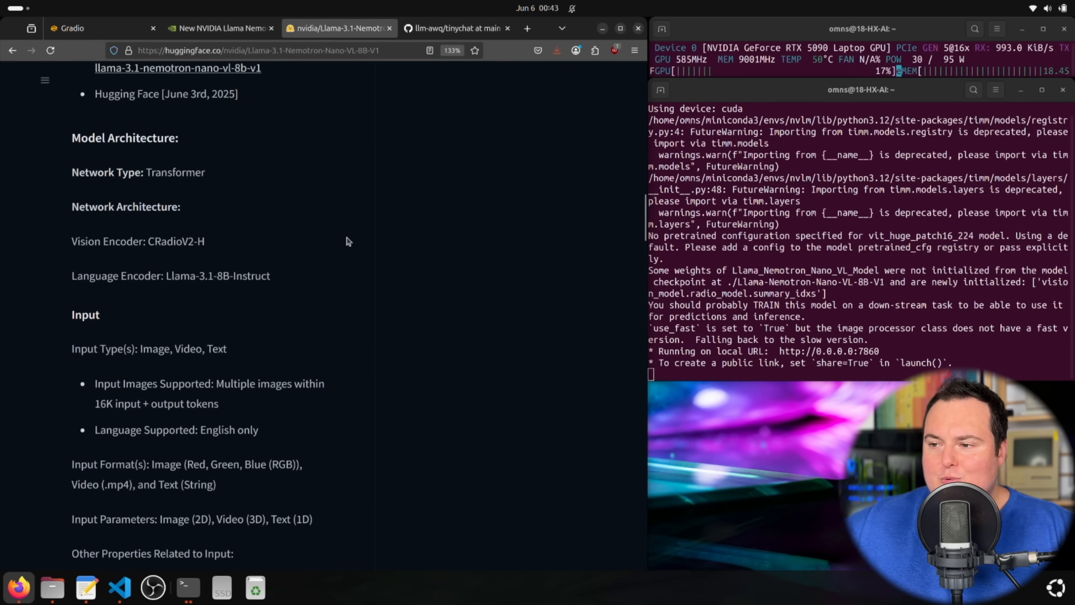
pyautogui.scroll(-3)
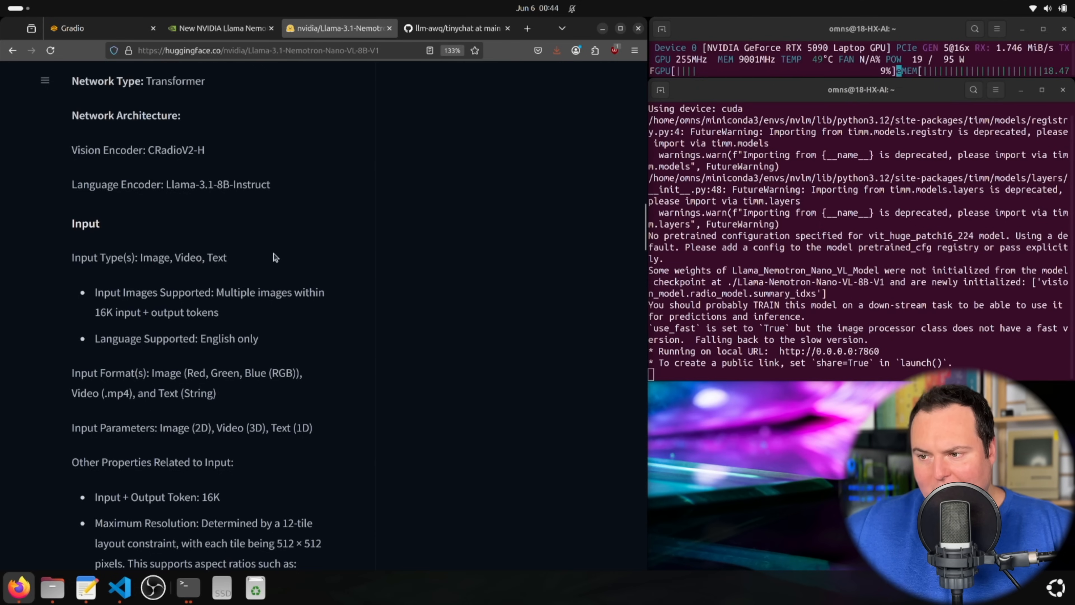
pyautogui.scroll(-3)
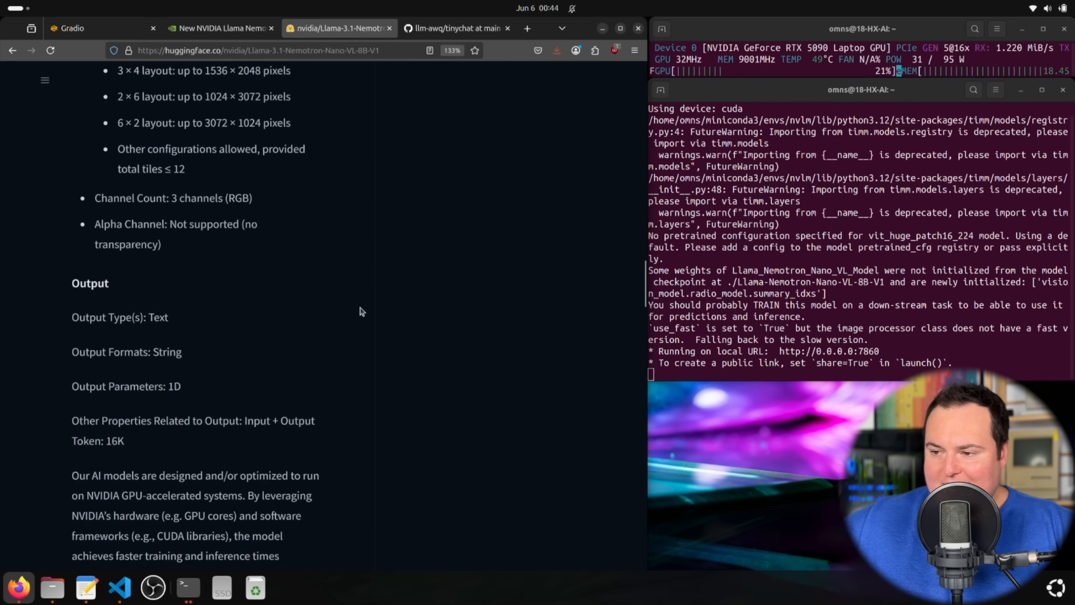
pyautogui.scroll(-3)
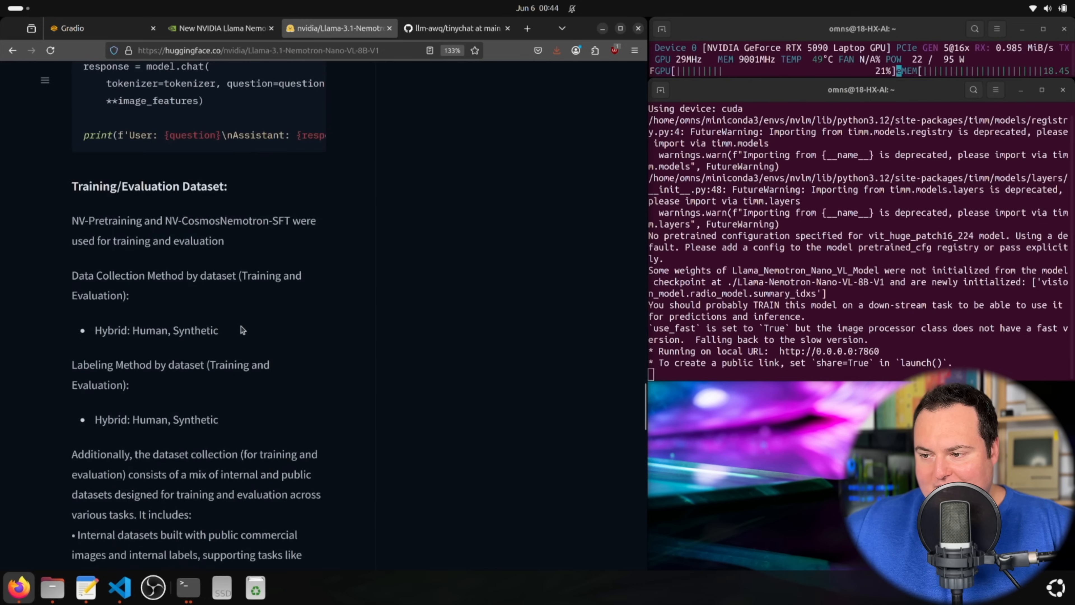
pyautogui.scroll(-3)
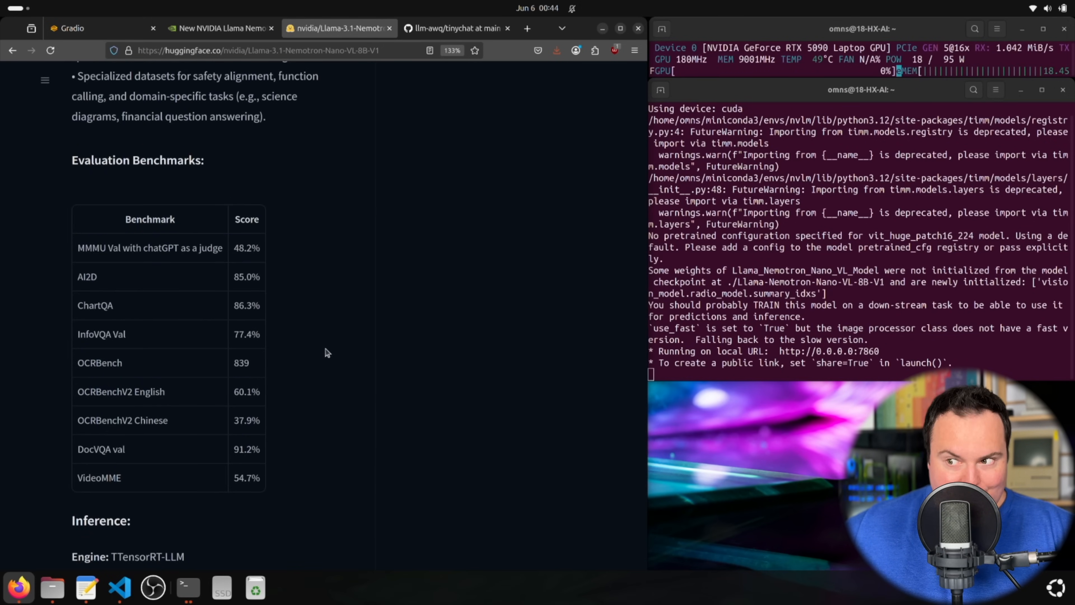
pyautogui.scroll(-3)
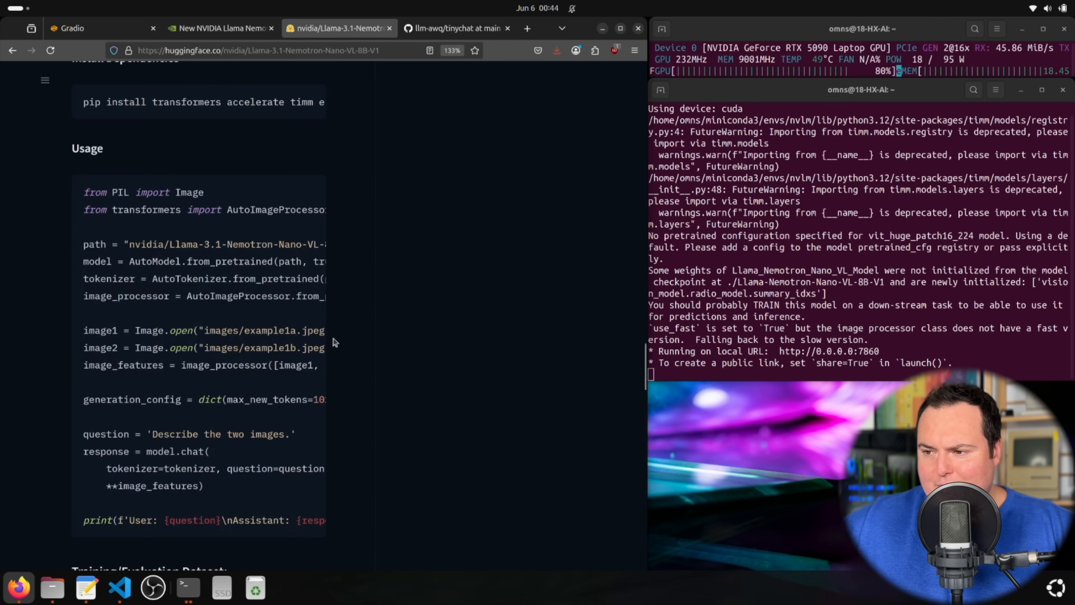
pyautogui.scroll(3)
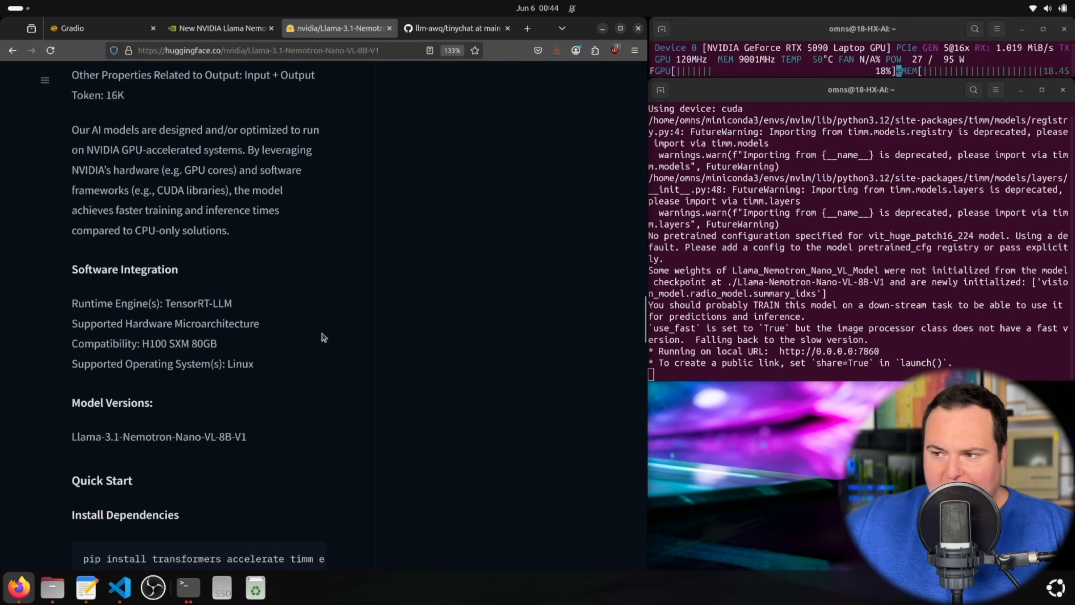
pyautogui.scroll(3)
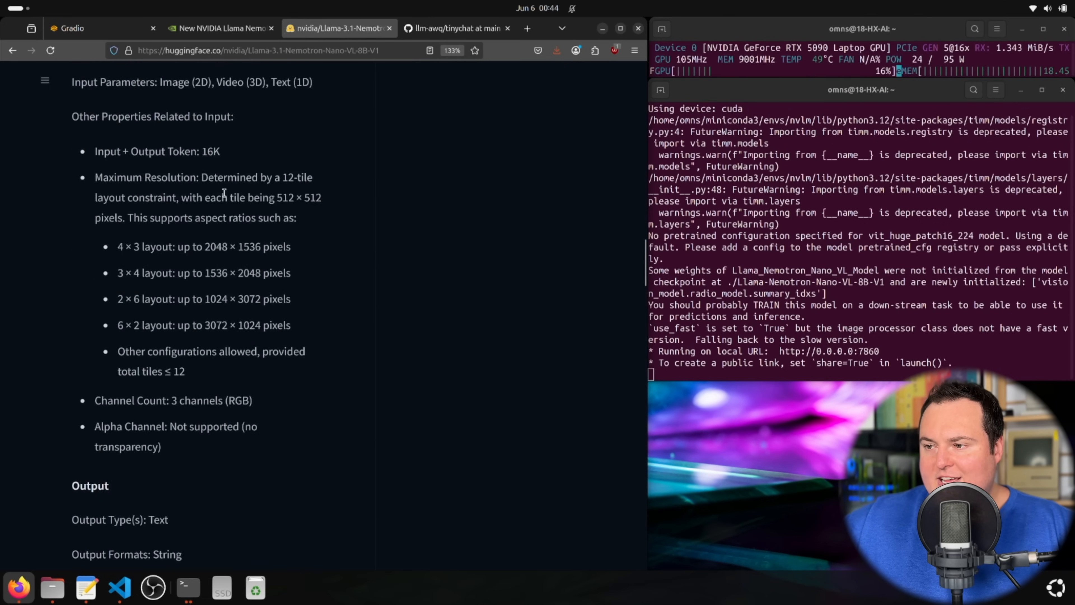
# Highlight the 512 × 512 tile phrase, review output specs, and scroll back to Model Overview.
pyautogui.moveTo(207, 177); pyautogui.dragTo(300, 198)
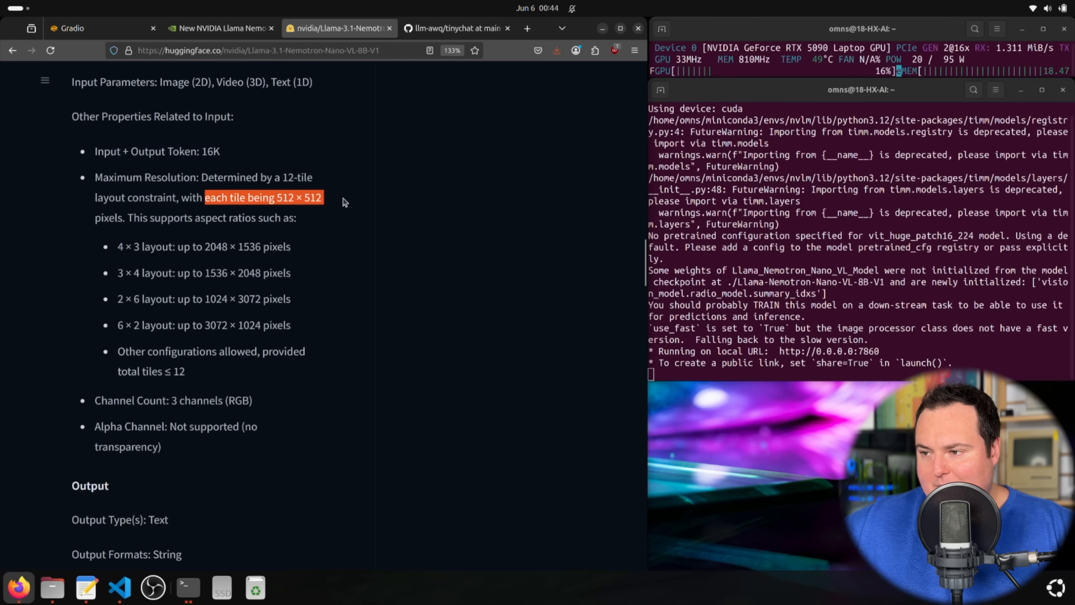
pyautogui.scroll(-3)
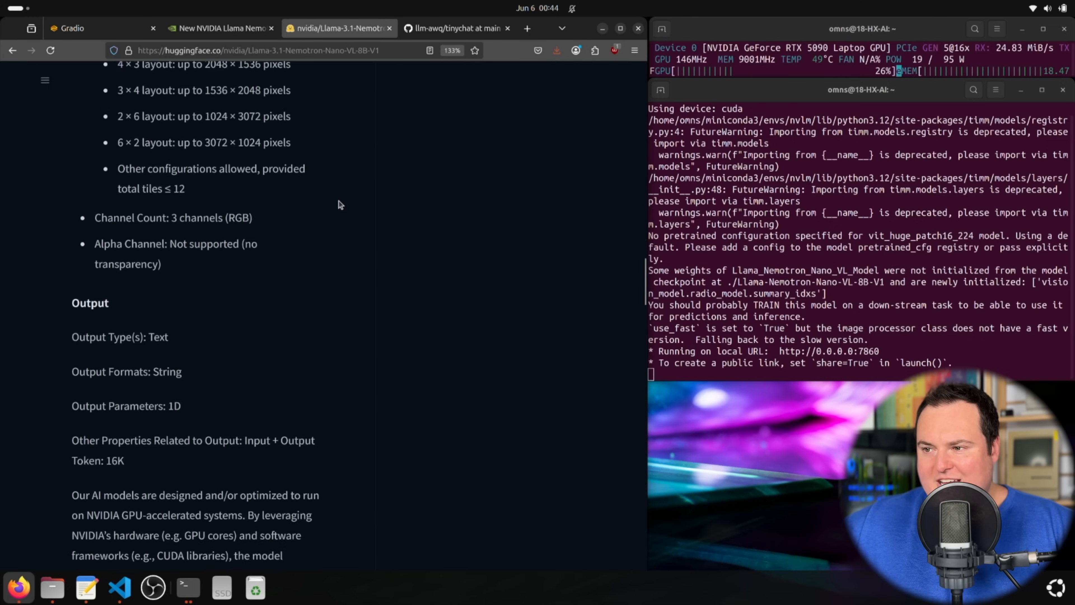
pyautogui.scroll(3)
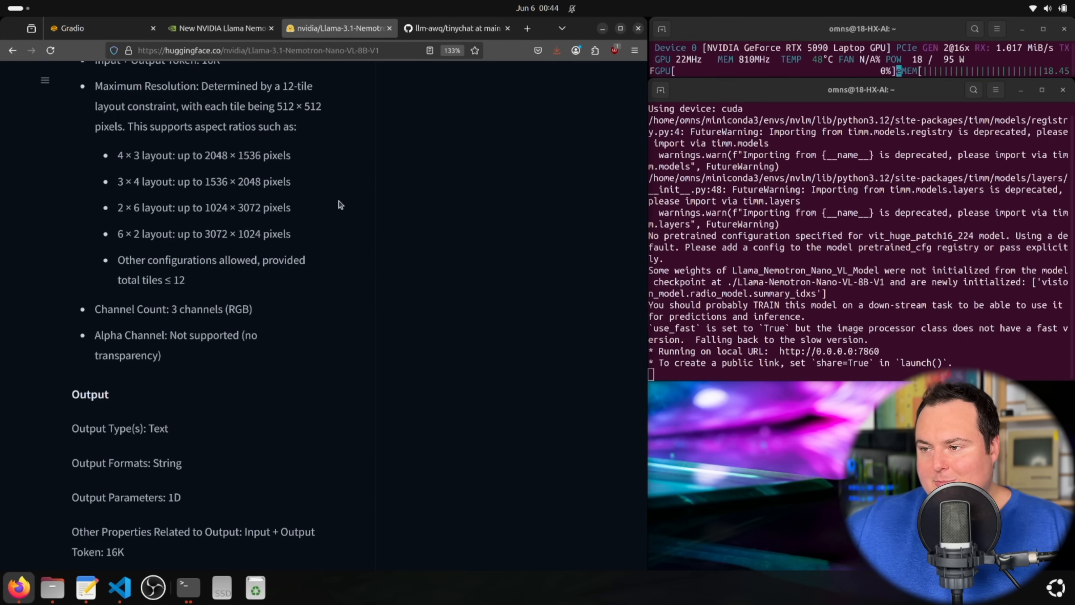
pyautogui.moveTo(213, 175)
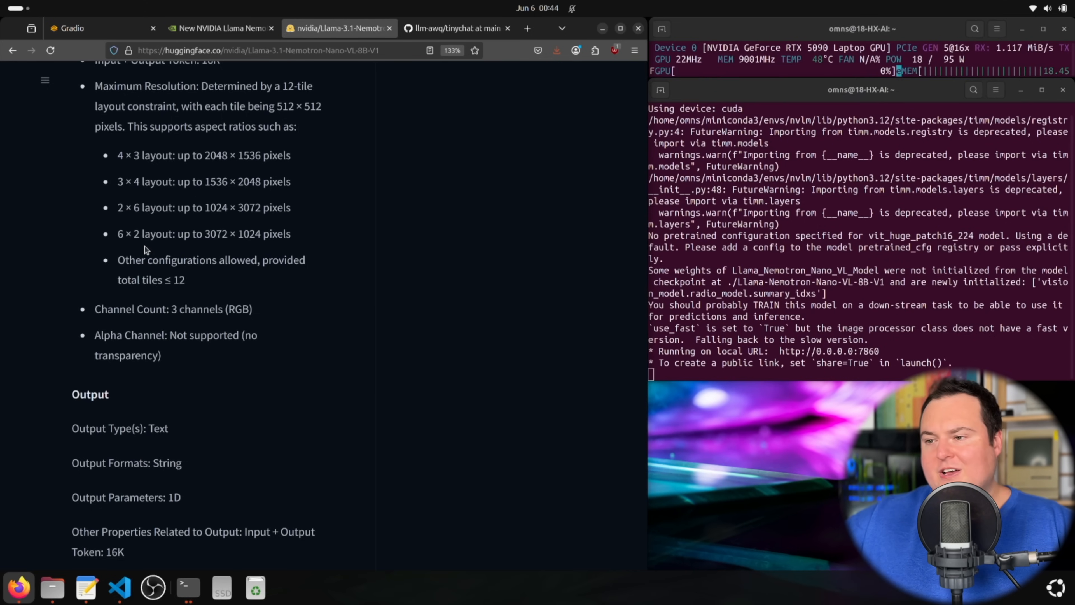
pyautogui.scroll(3)
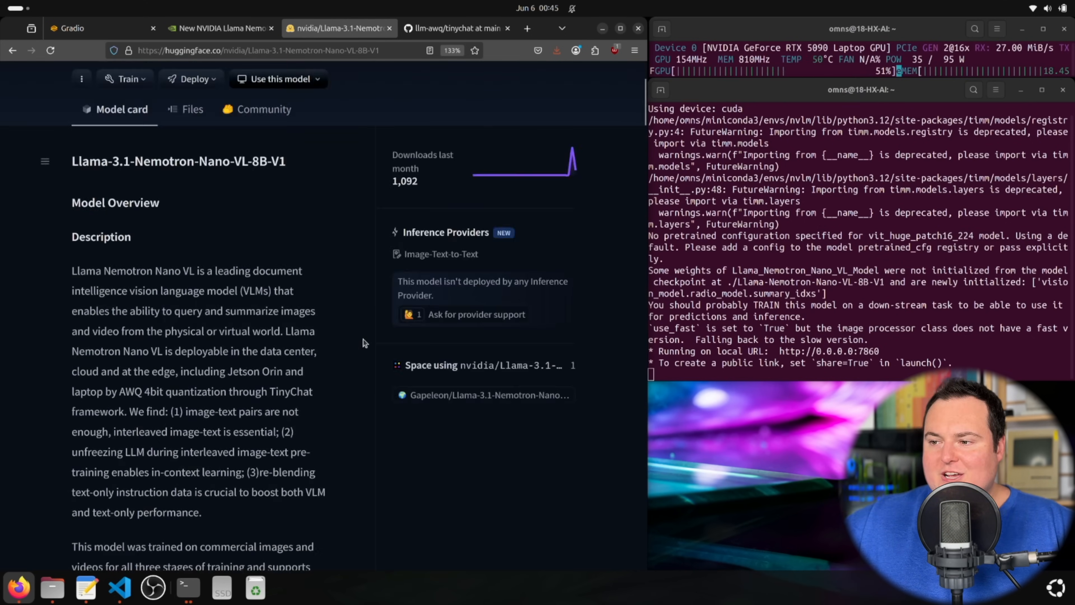
pyautogui.scroll(3)
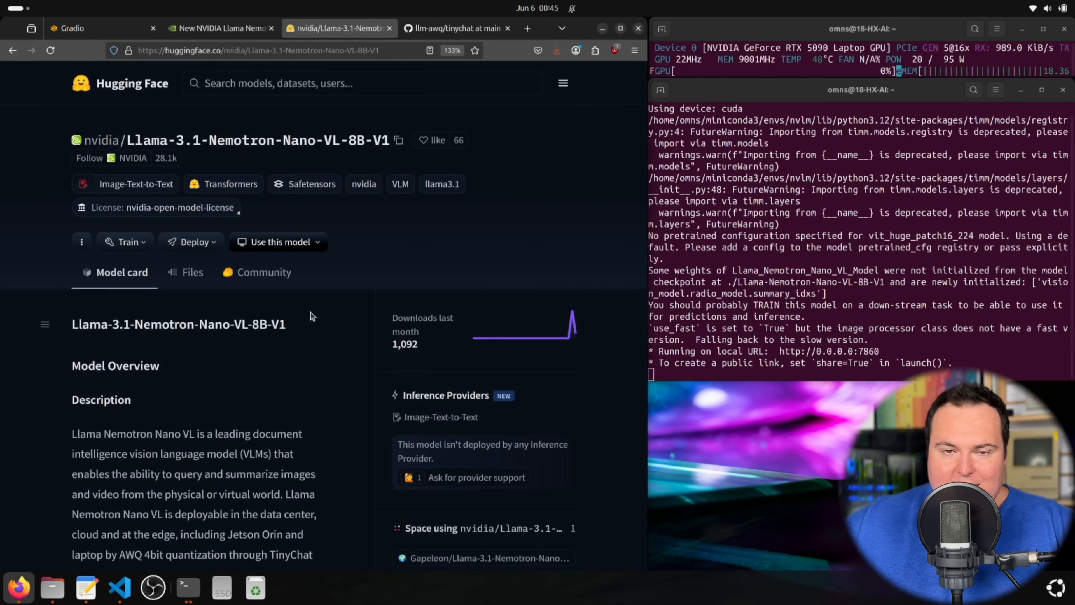
pyautogui.scroll(-3)
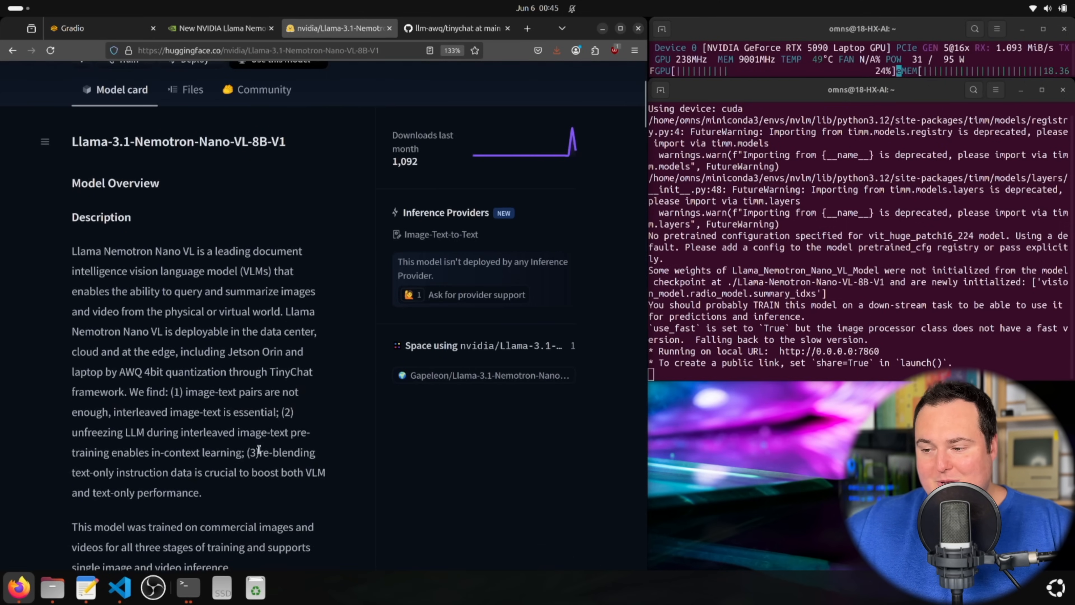
# Show app1.py, the Gradio script for the local Nemotron model, in VS Code.
pyautogui.click(119, 587)
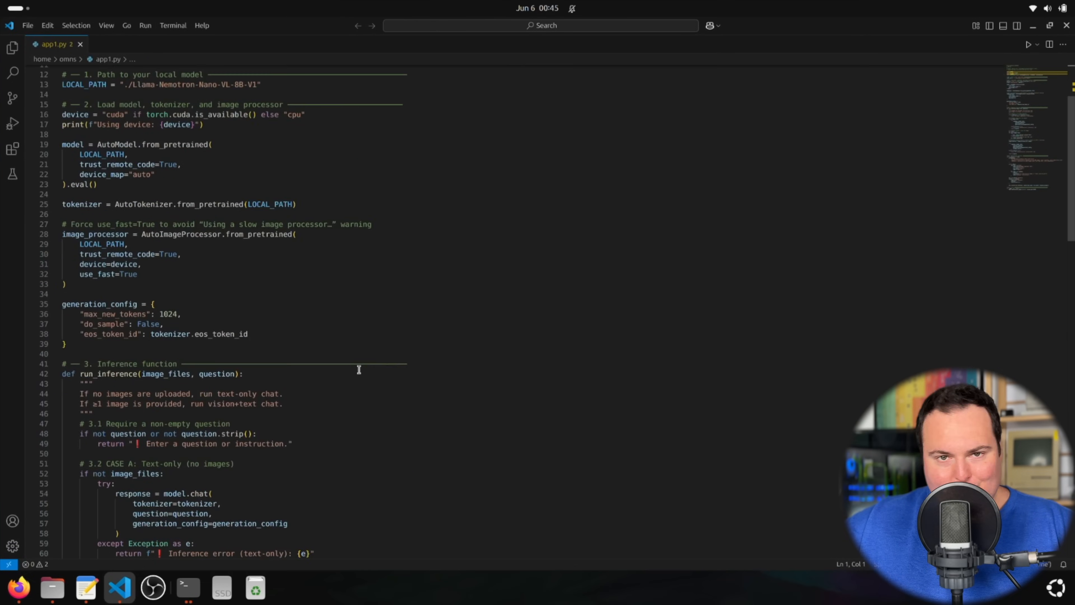
pyautogui.scroll(-3)
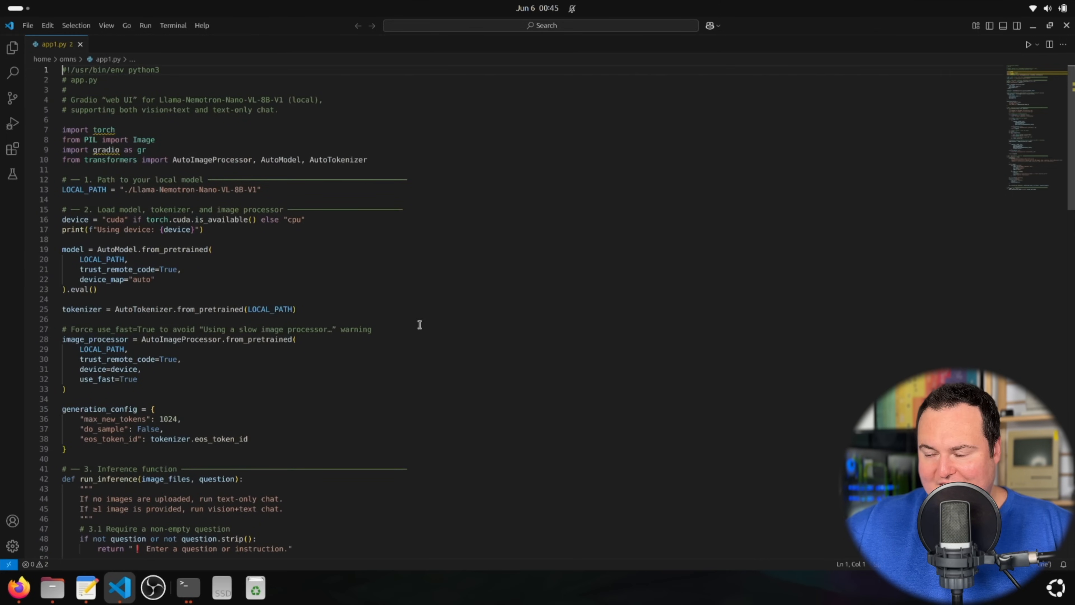
pyautogui.click(424, 320)
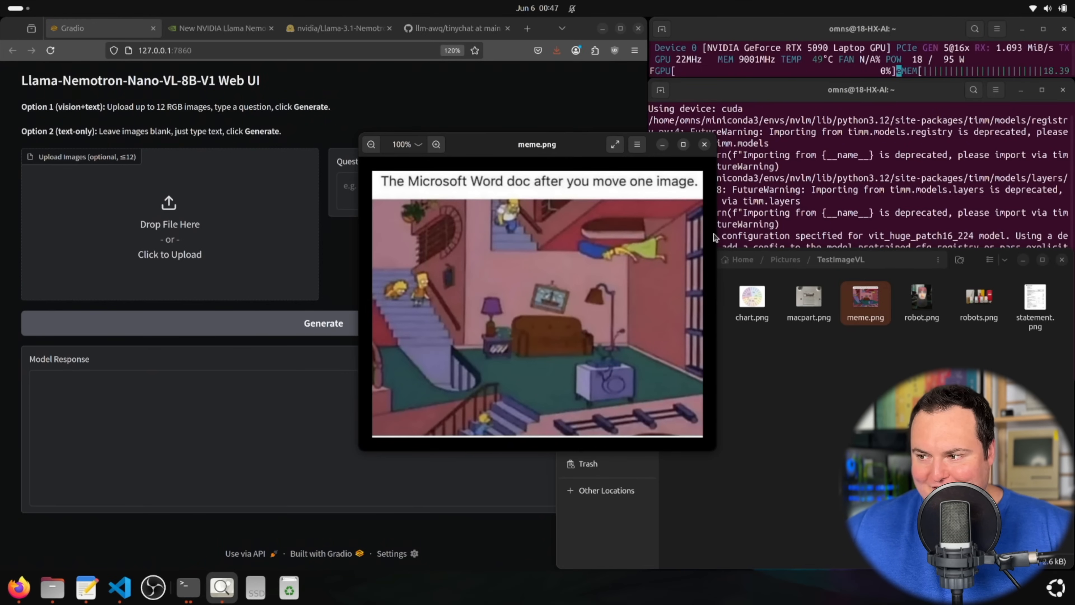
pyautogui.moveTo(650, 256)
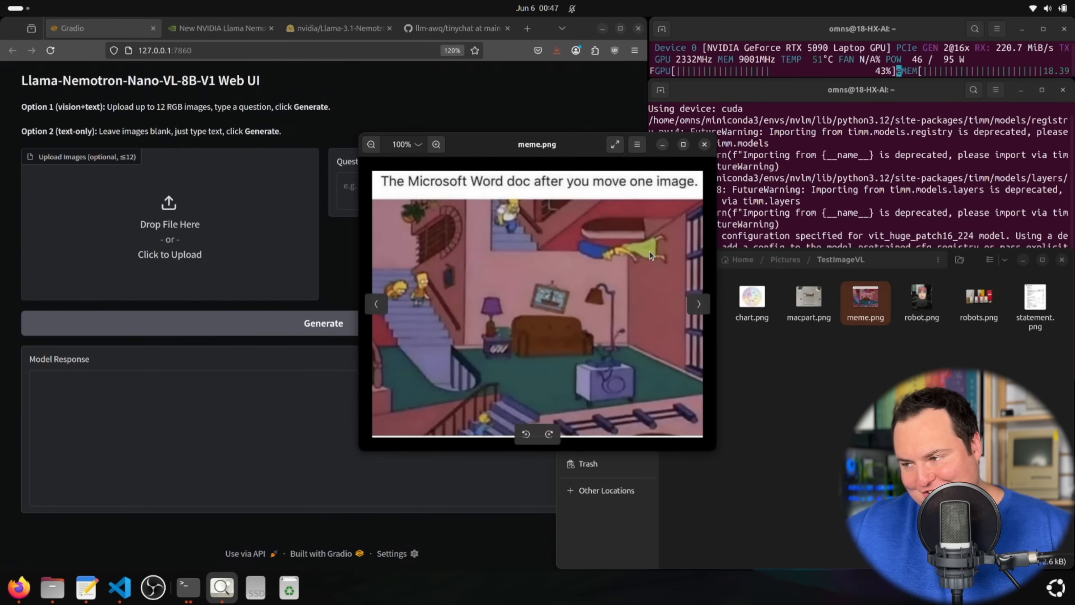
pyautogui.moveTo(702, 150)
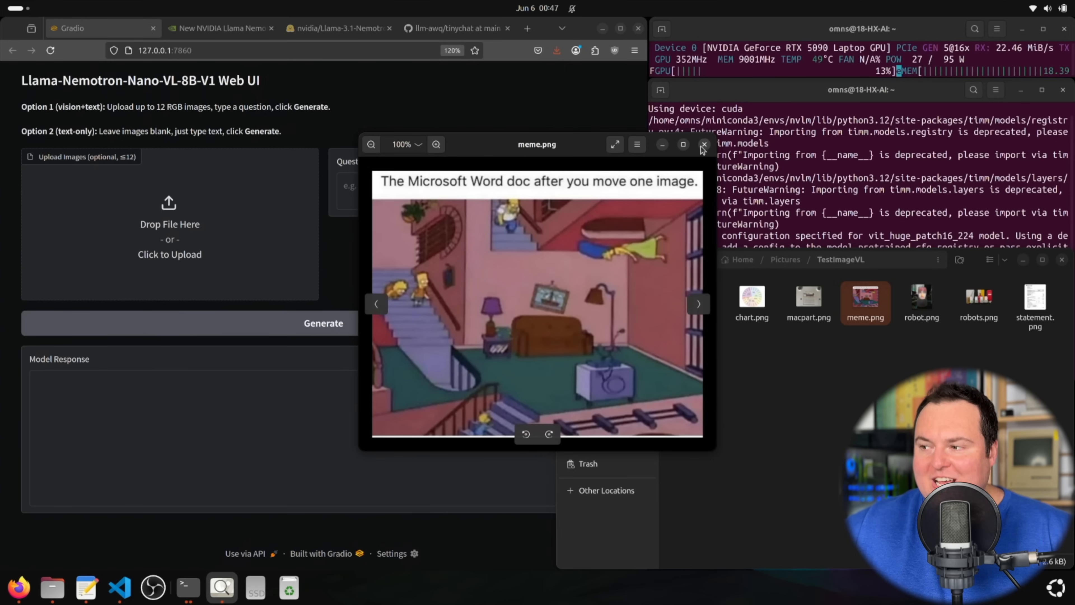
# Ask the web UI "Please explain this meme to me" about meme.png and generate the answer.
pyautogui.click(703, 144)
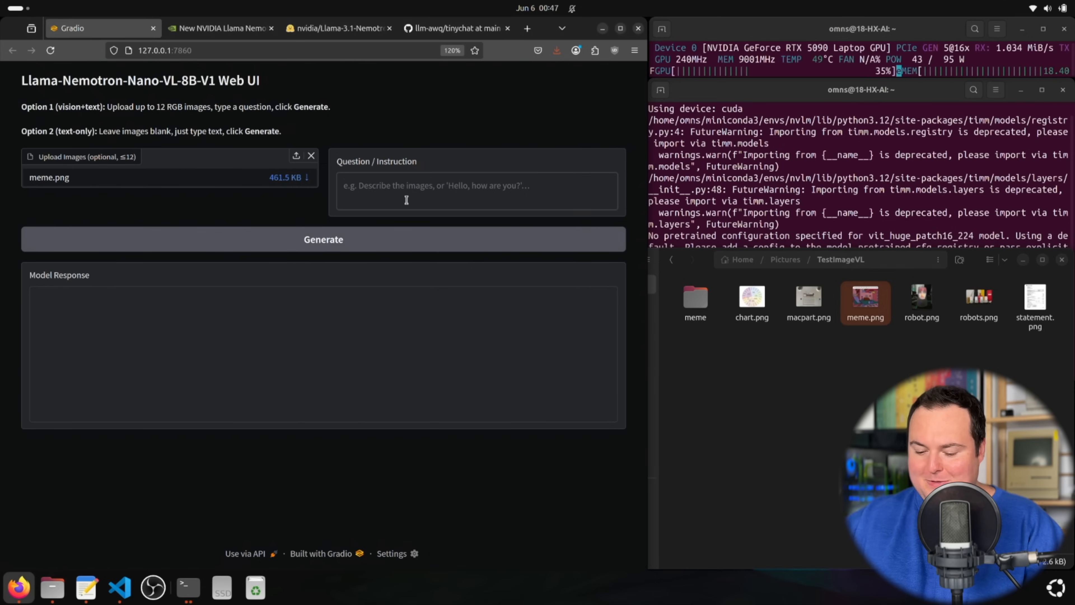
pyautogui.write('Please explain this meme to me')
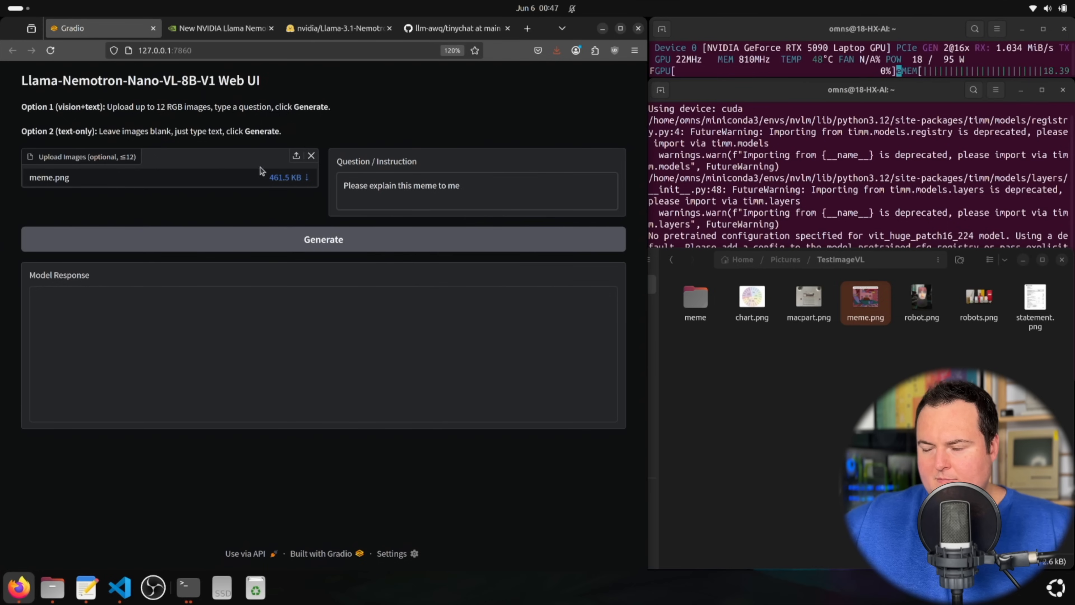
pyautogui.click(323, 239)
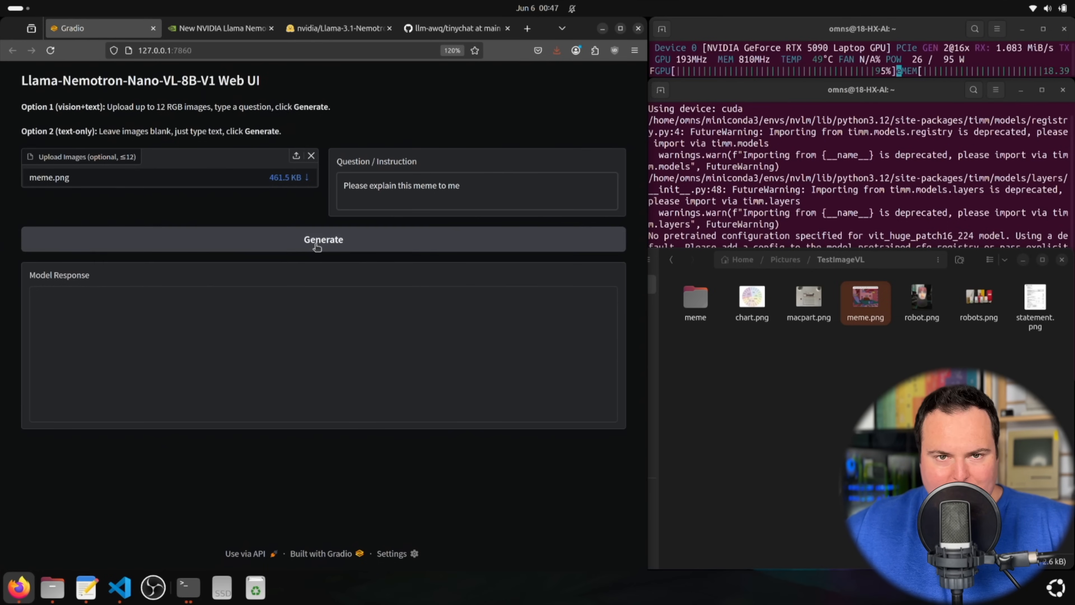
pyautogui.click(323, 239)
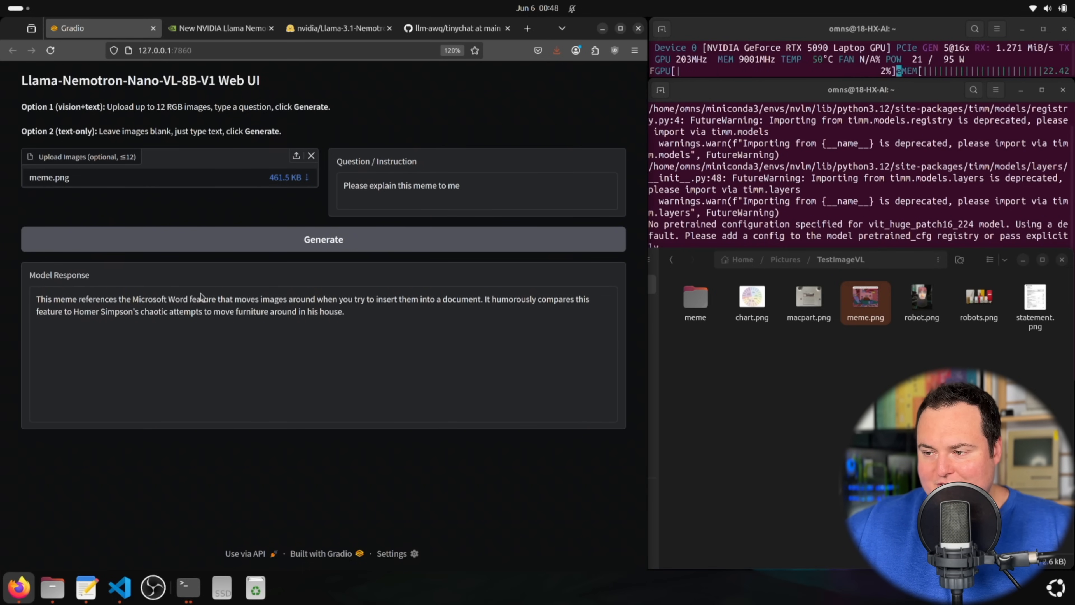
pyautogui.moveTo(413, 302)
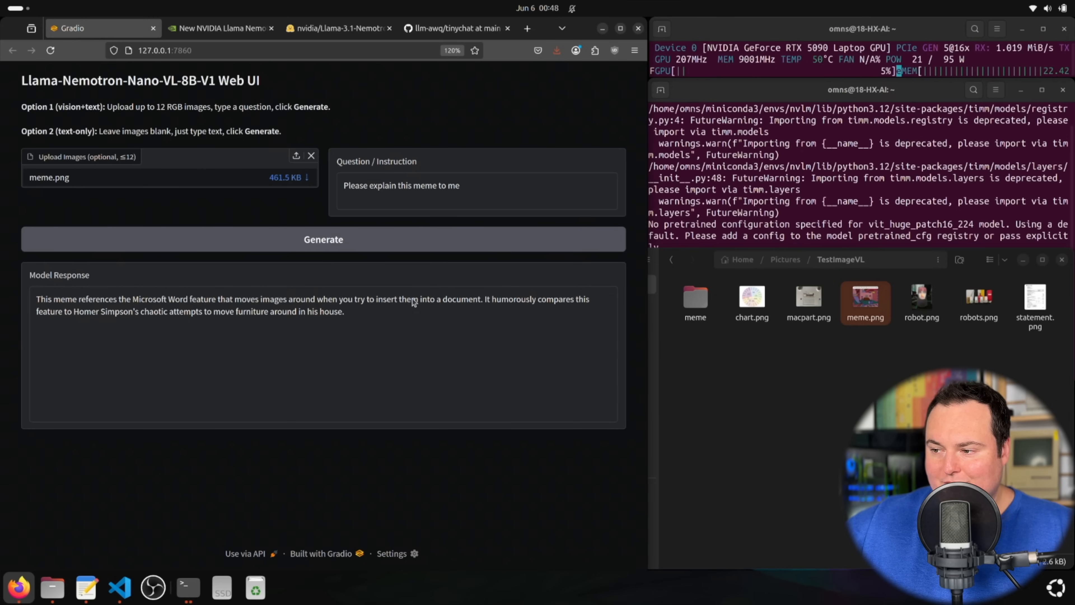
pyautogui.moveTo(542, 306)
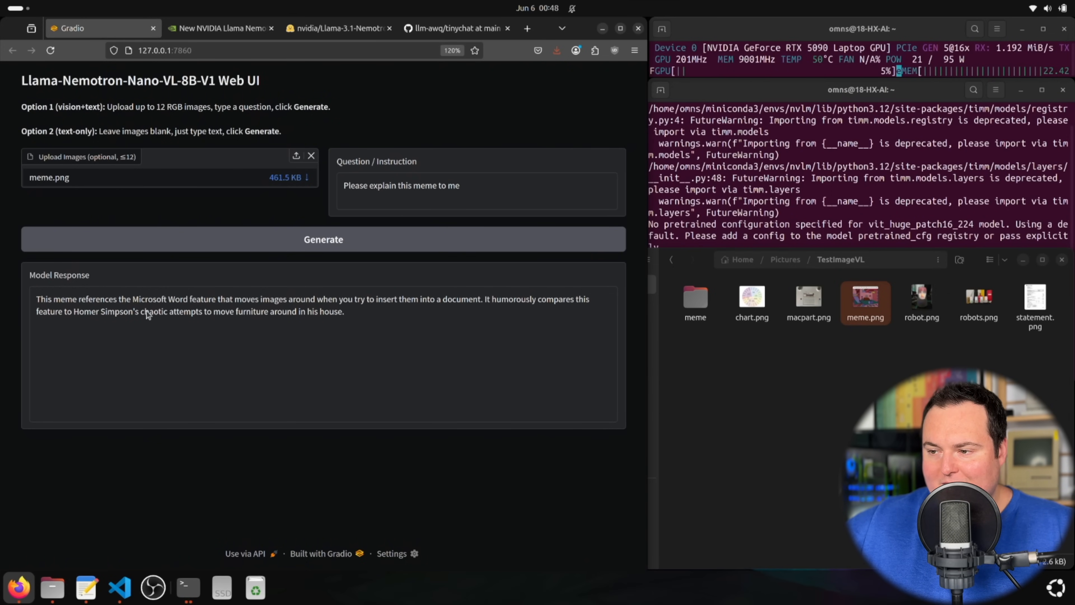
pyautogui.moveTo(351, 312)
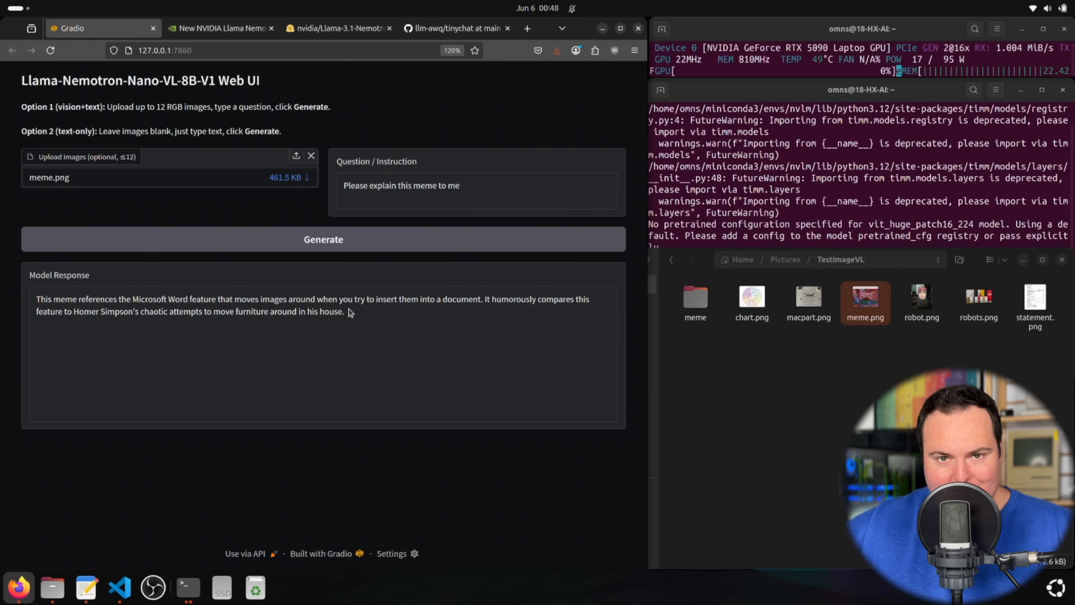
pyautogui.moveTo(324, 159)
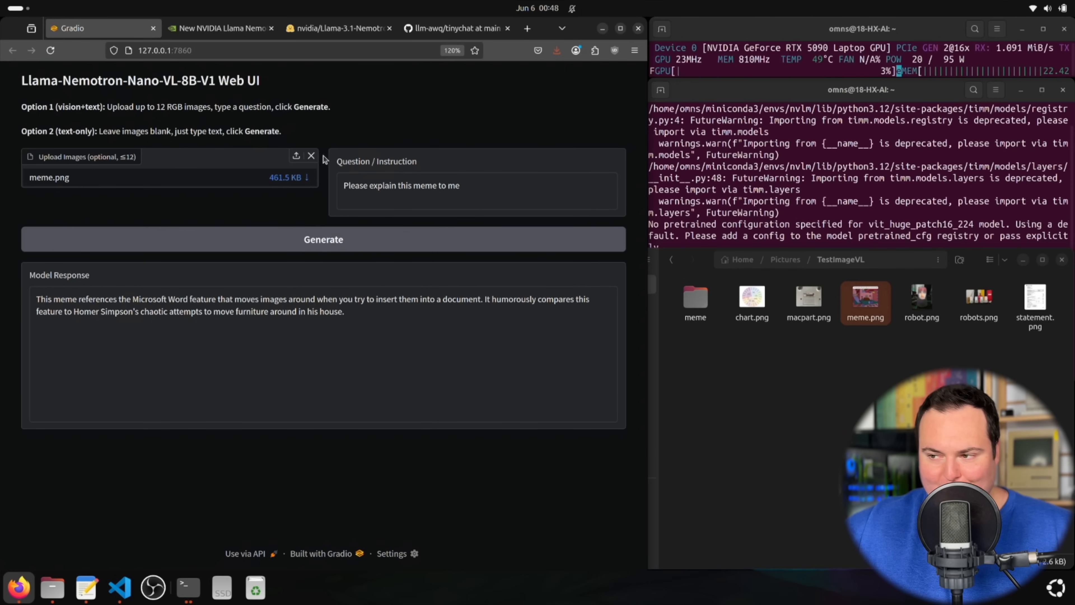
# Swap the uploaded meme for chart.png and select the old question text for replacement.
pyautogui.click(311, 156)
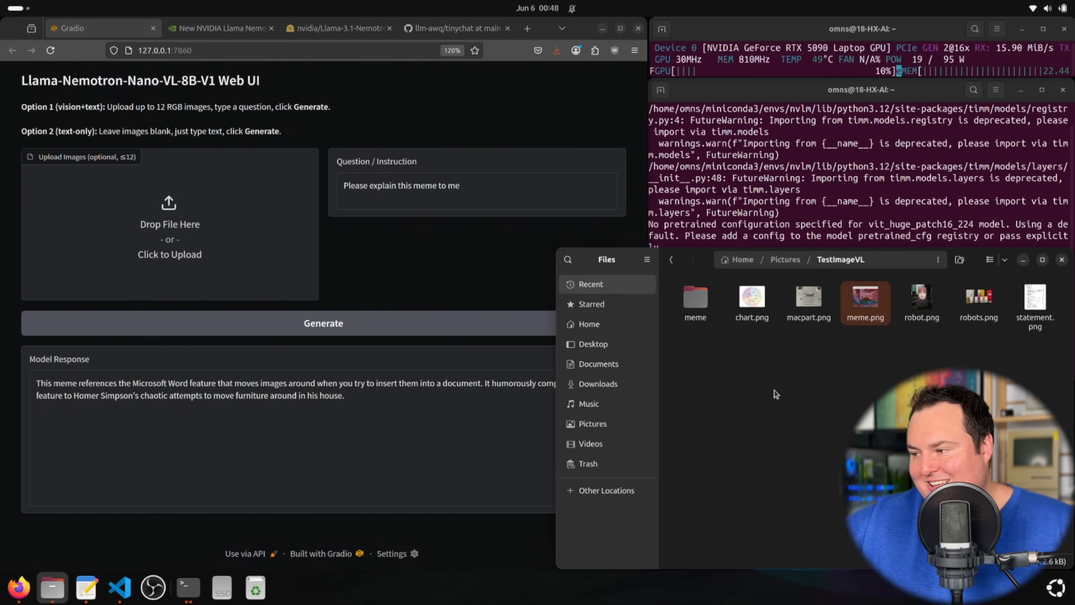
pyautogui.click(751, 302)
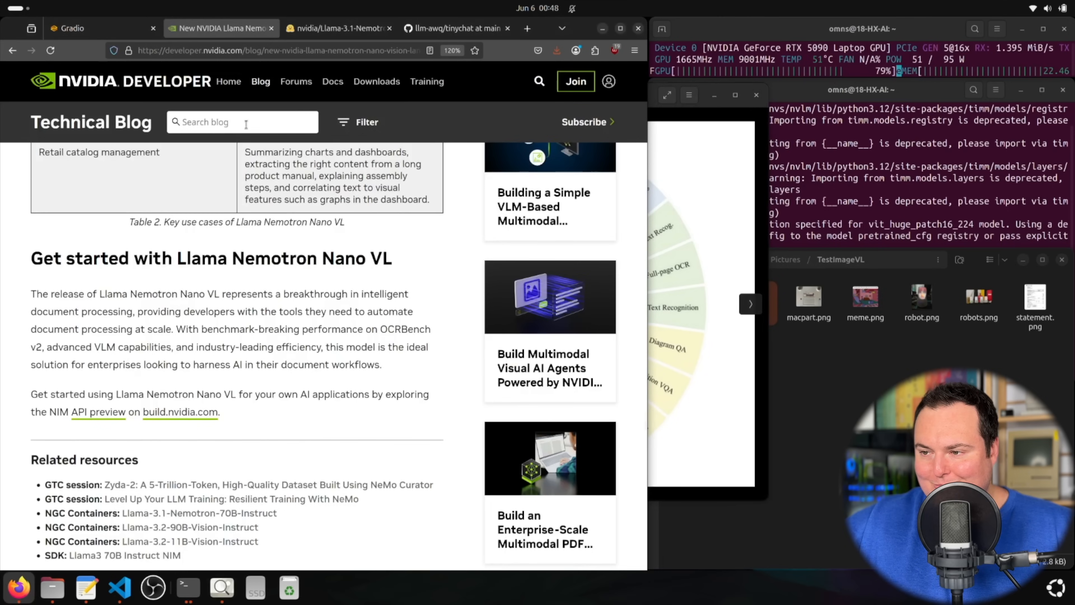
pyautogui.scroll(3)
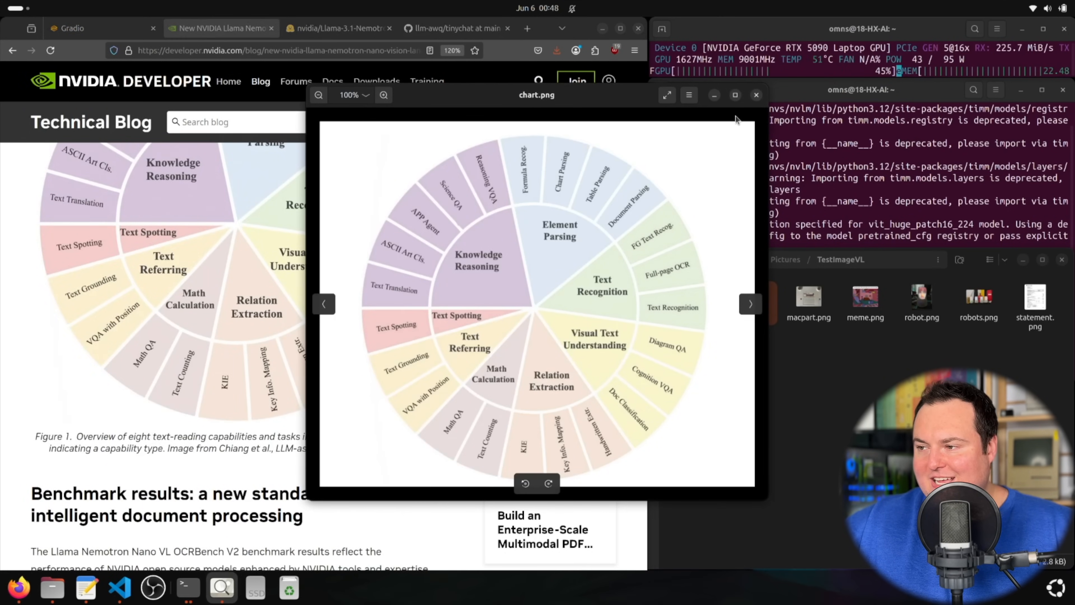
pyautogui.click(71, 28)
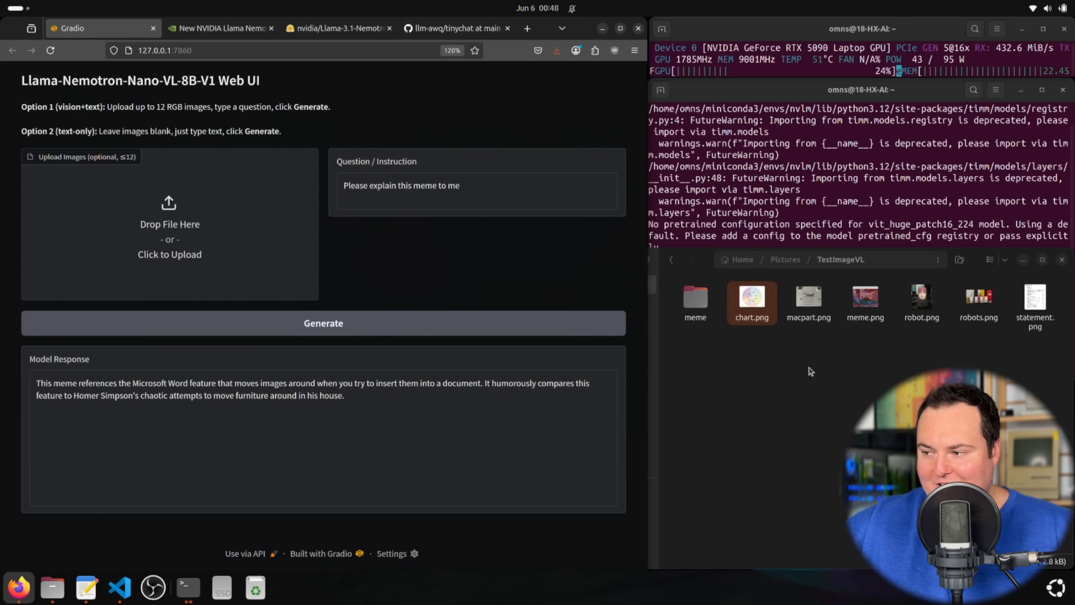
pyautogui.click(169, 232)
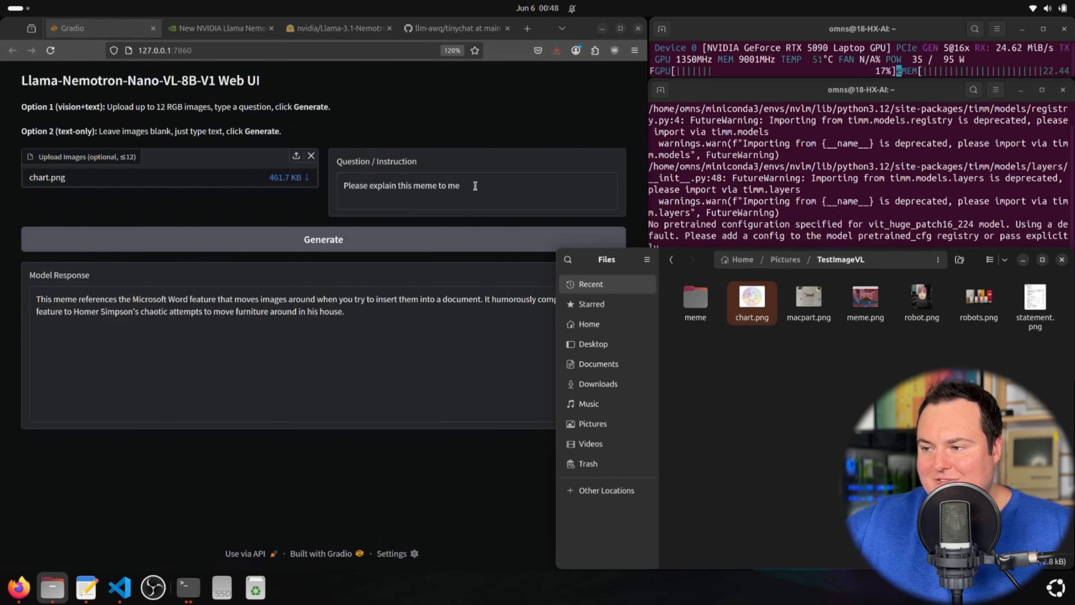
pyautogui.tripleClick(401, 185)
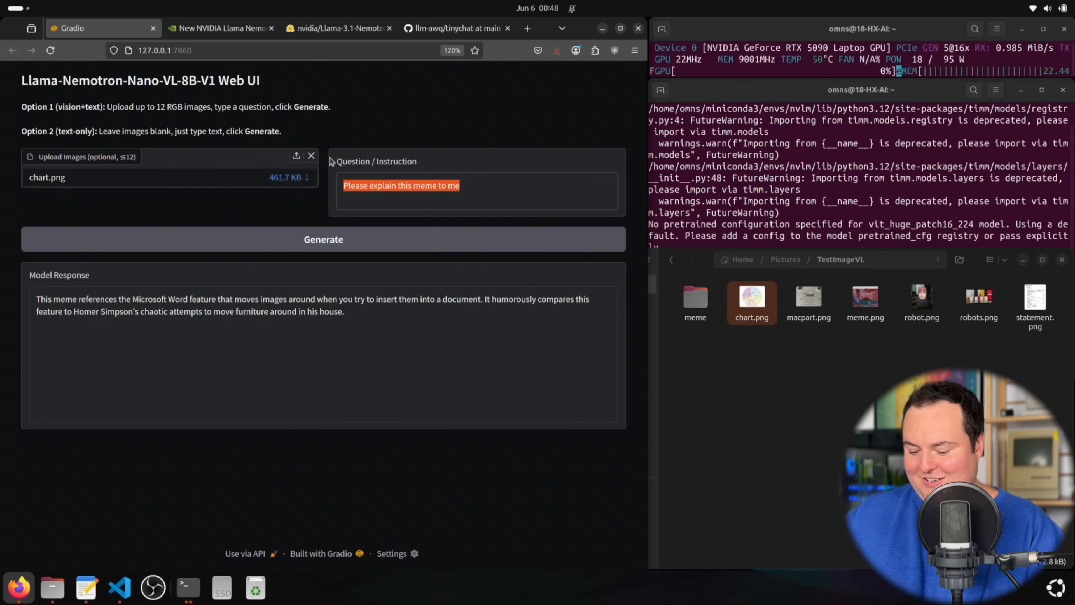
# Generate a scathing critique of chart.png, then remove the chart from Upload Images.
pyautogui.click(323, 240)
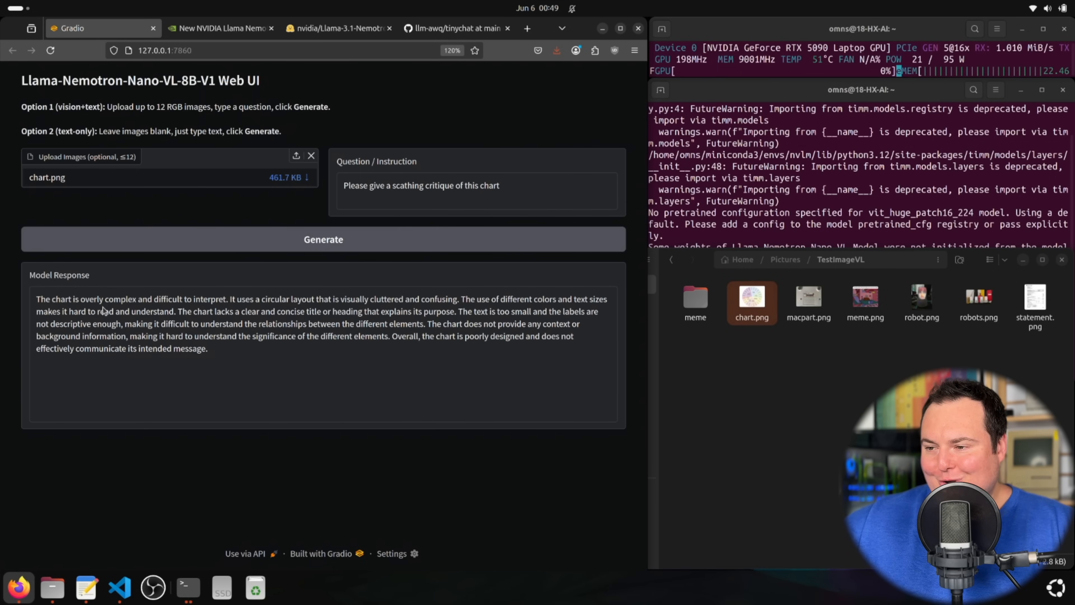
pyautogui.moveTo(226, 312)
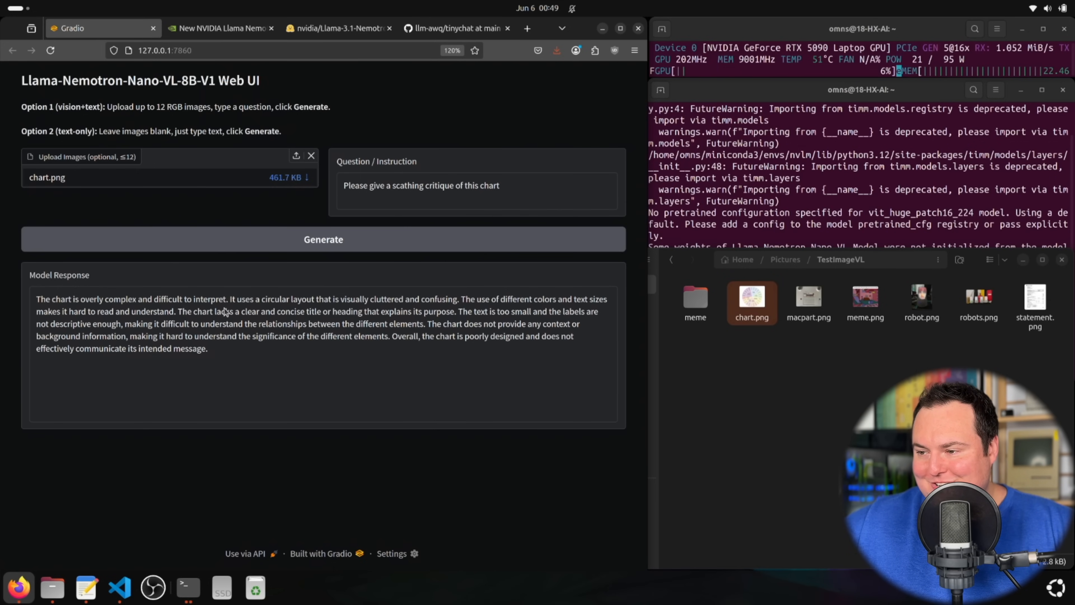
pyautogui.moveTo(370, 301)
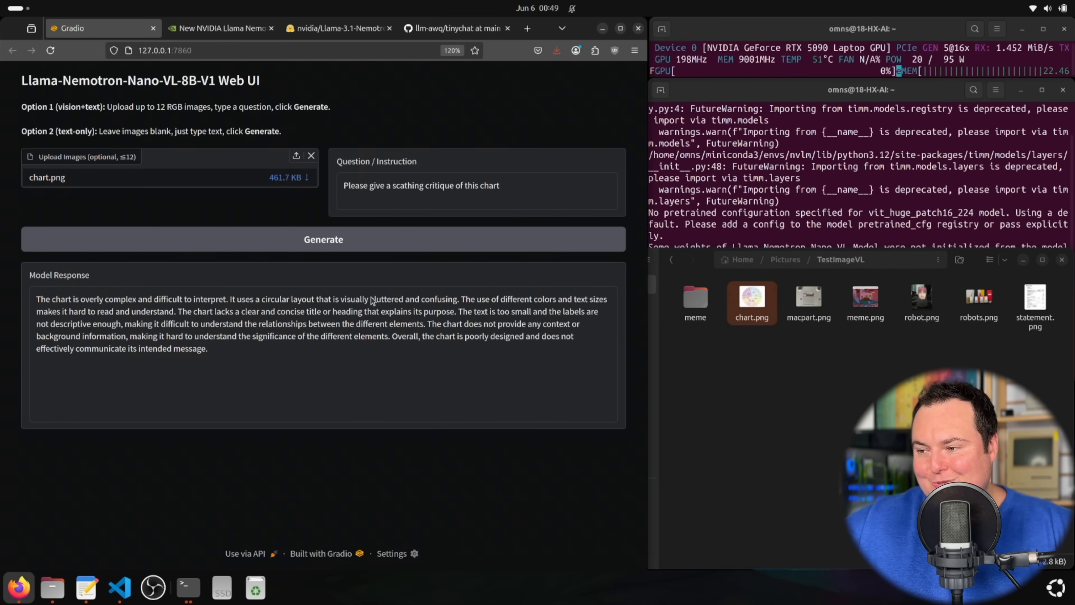
pyautogui.moveTo(535, 317)
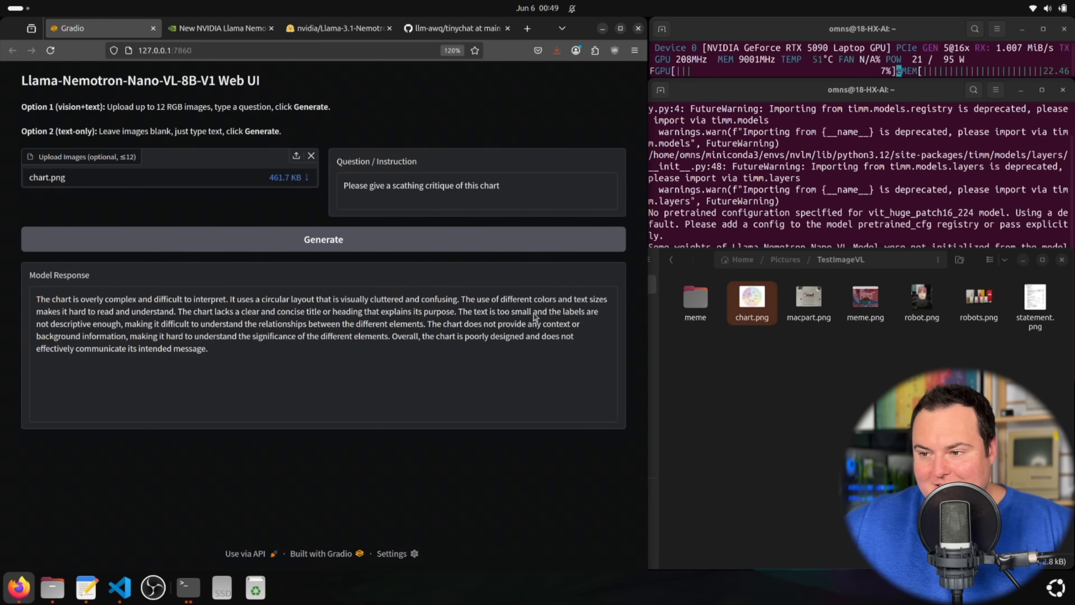
pyautogui.moveTo(211, 327)
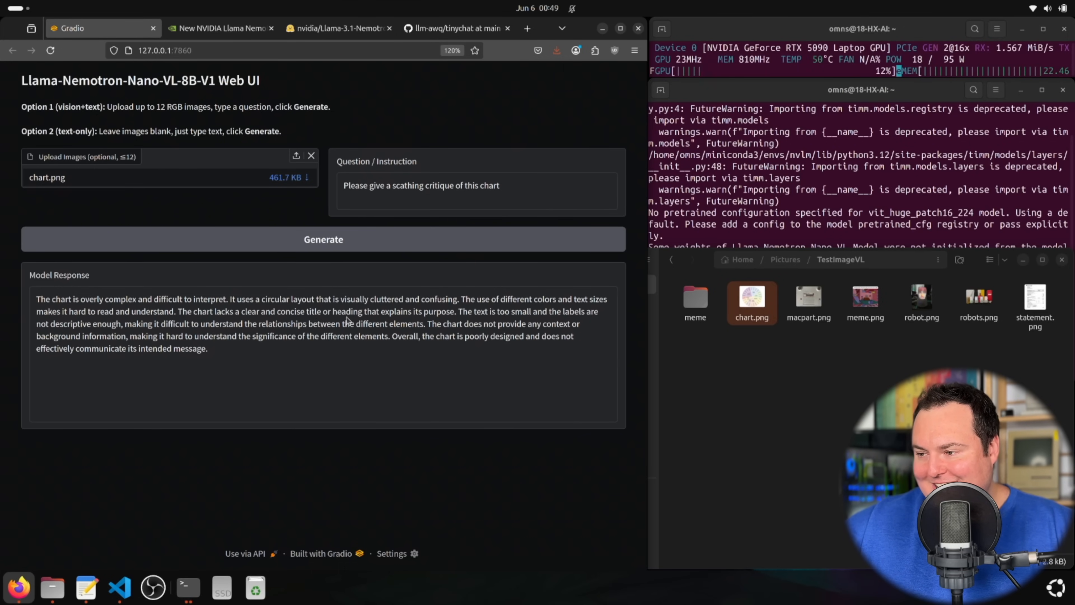
pyautogui.moveTo(513, 320)
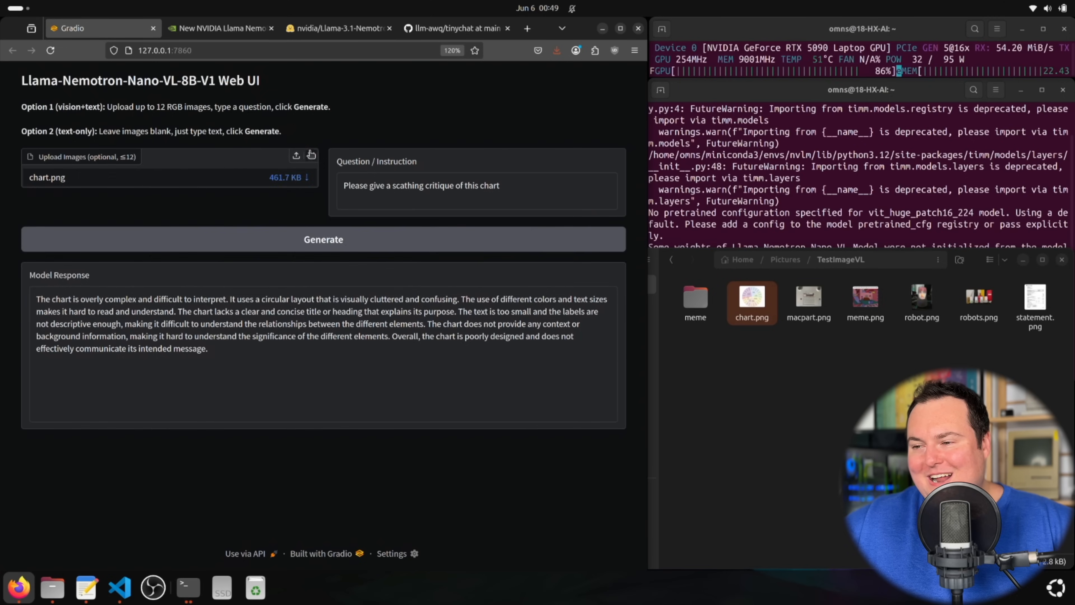
pyautogui.click(310, 159)
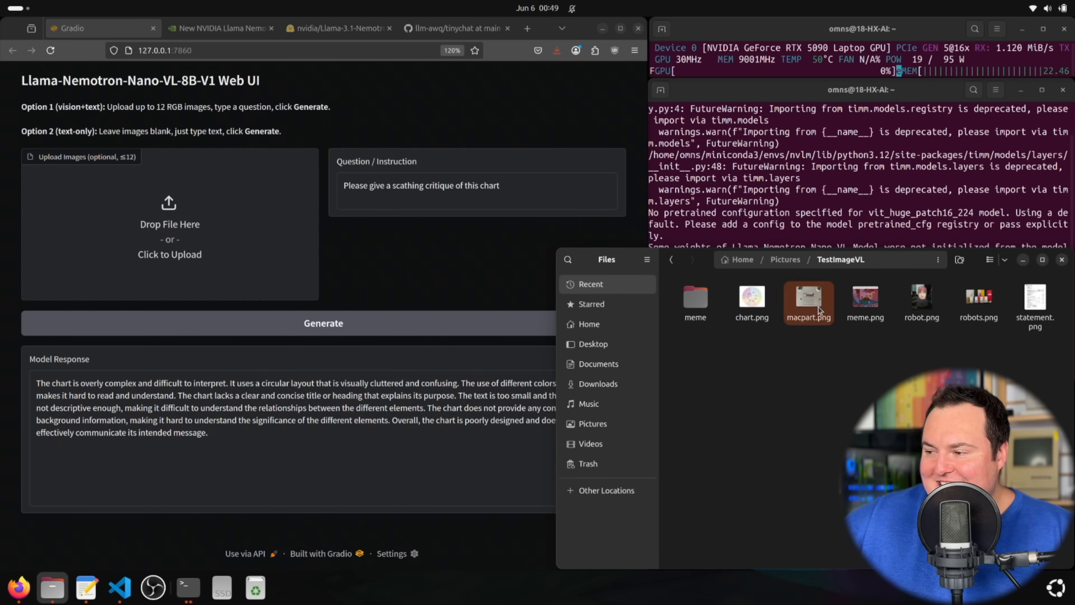
# Preview macpart.png in Image Viewer, zoom into the FCC label text, then close it.
pyautogui.doubleClick(808, 296)
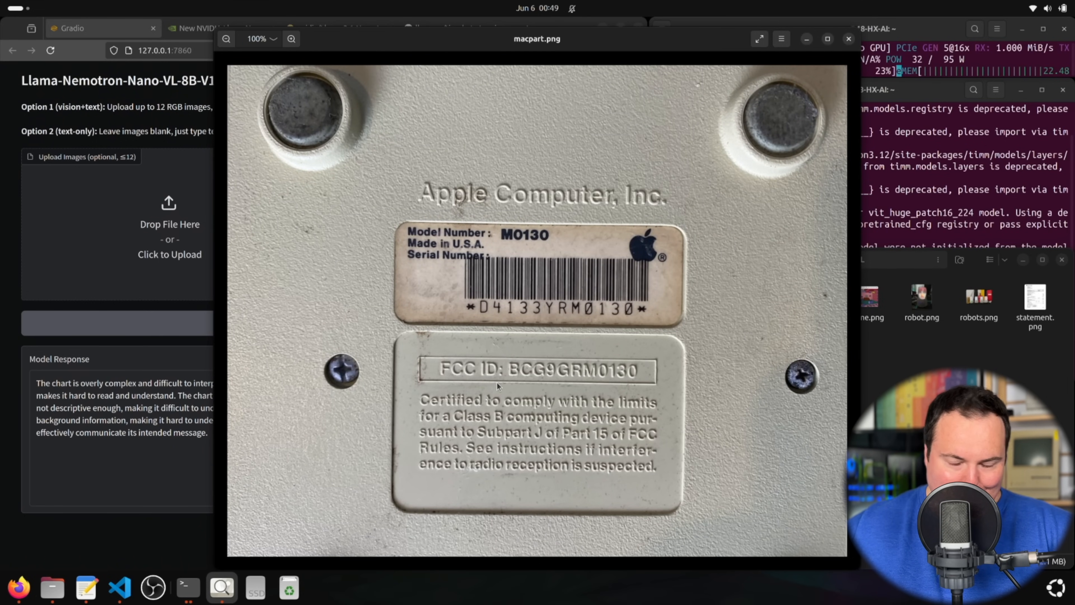
pyautogui.moveTo(521, 439)
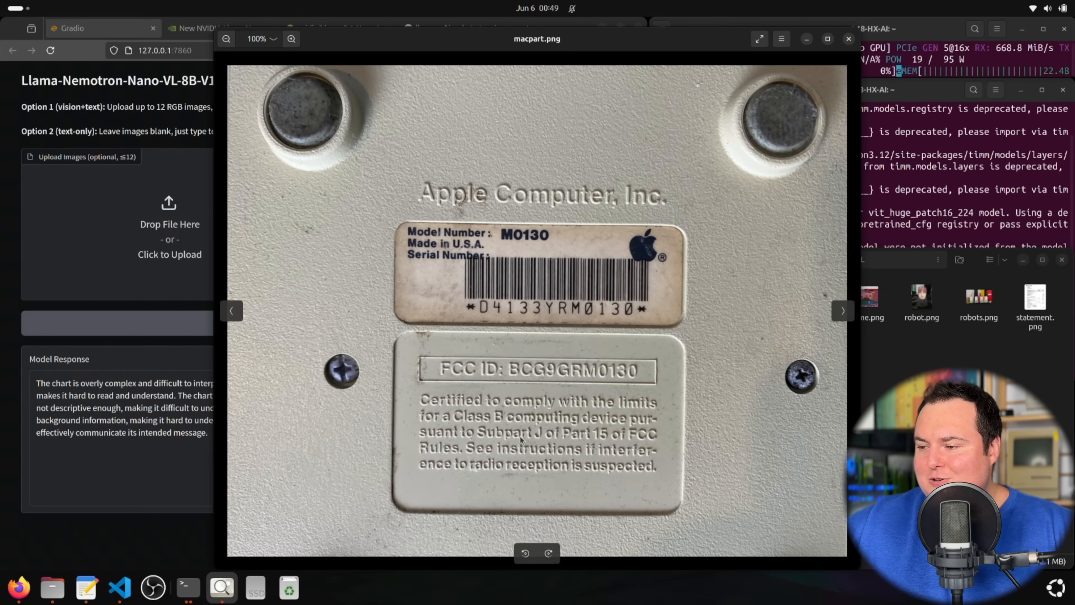
pyautogui.moveTo(677, 439)
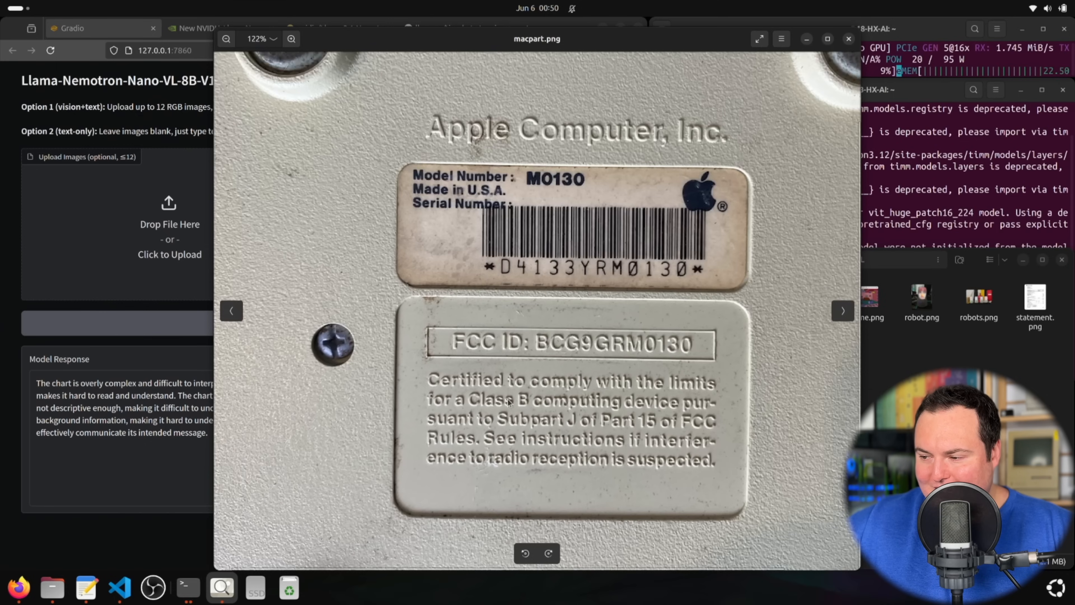
pyautogui.click(290, 39)
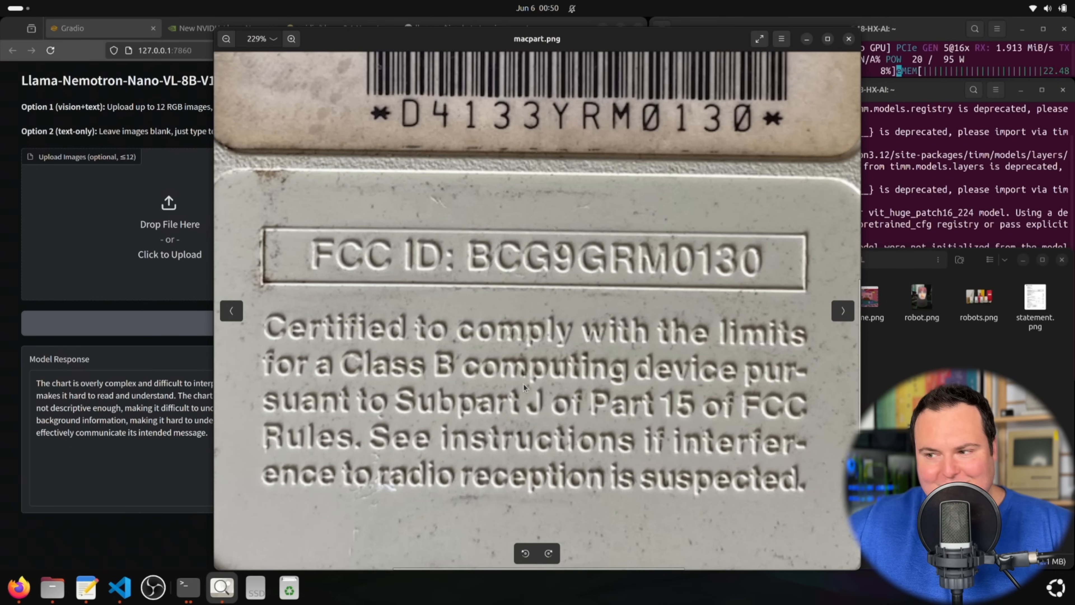
pyautogui.click(226, 39)
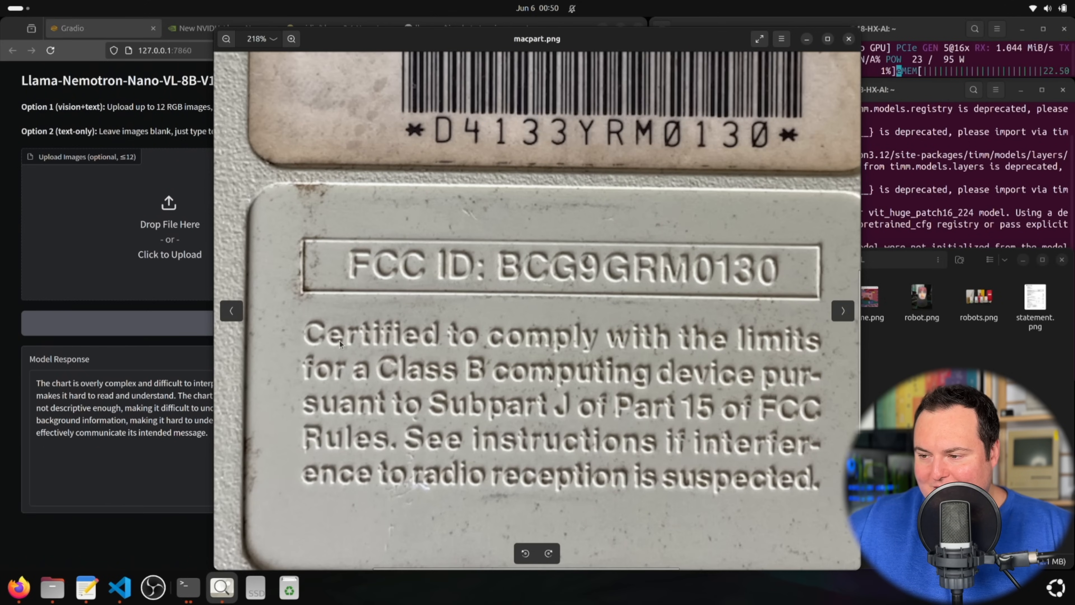
pyautogui.moveTo(380, 397)
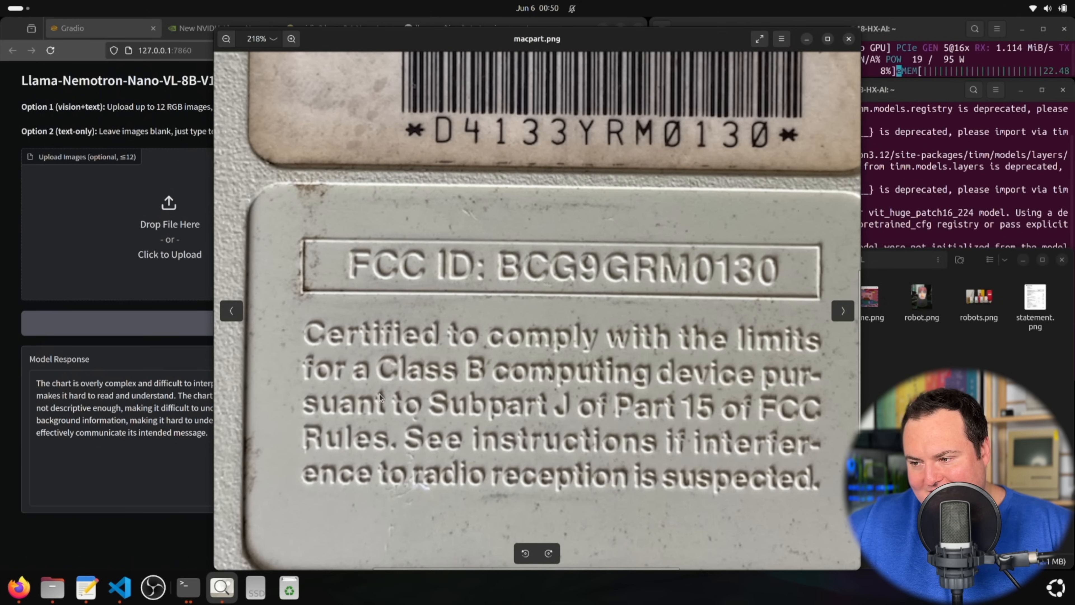
pyautogui.click(227, 38)
pyautogui.write('Please transcribe all t')
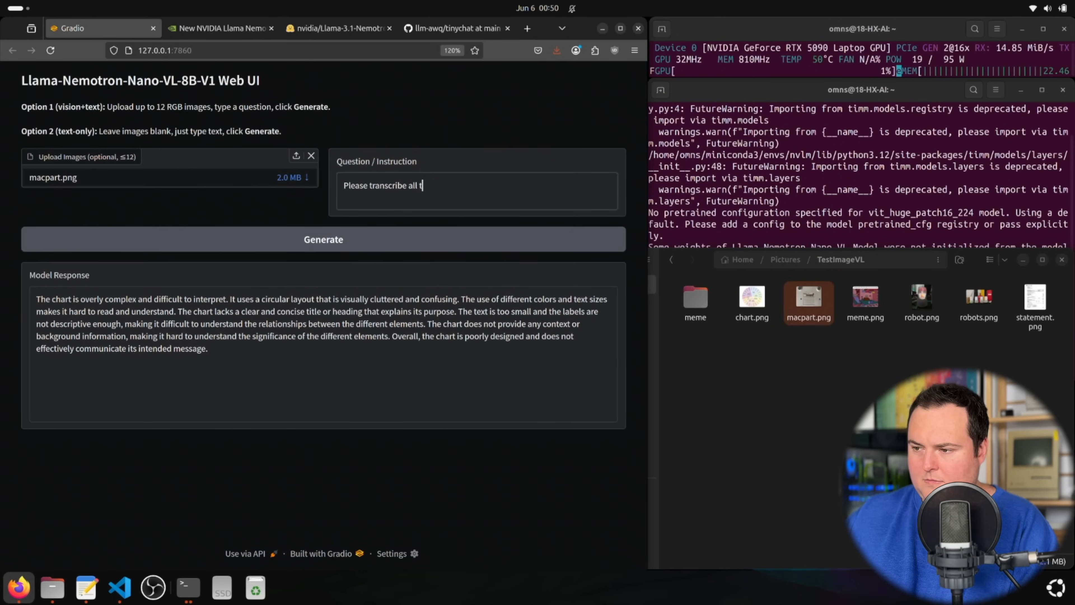
# Generate a transcription of the Apple label and compare it against macpart.png in Image Viewer.
pyautogui.click(324, 239)
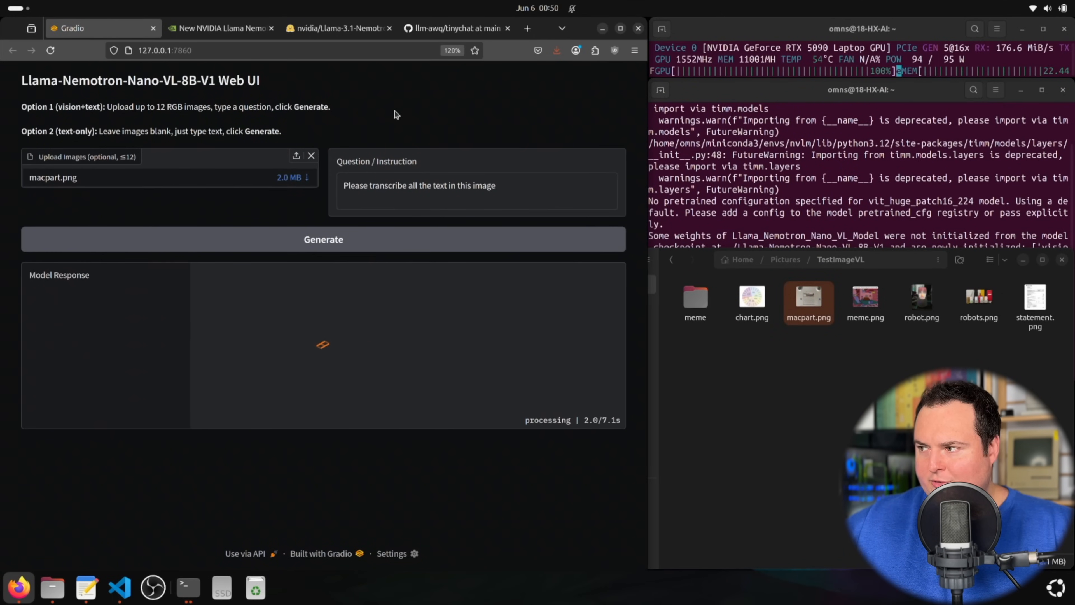
pyautogui.moveTo(401, 353)
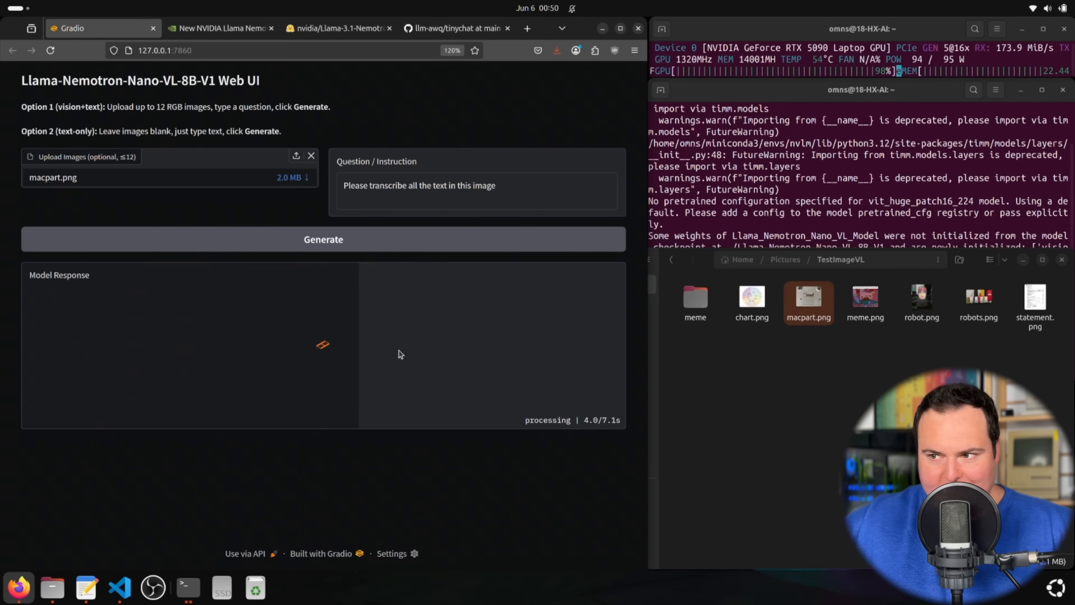
pyautogui.moveTo(464, 87)
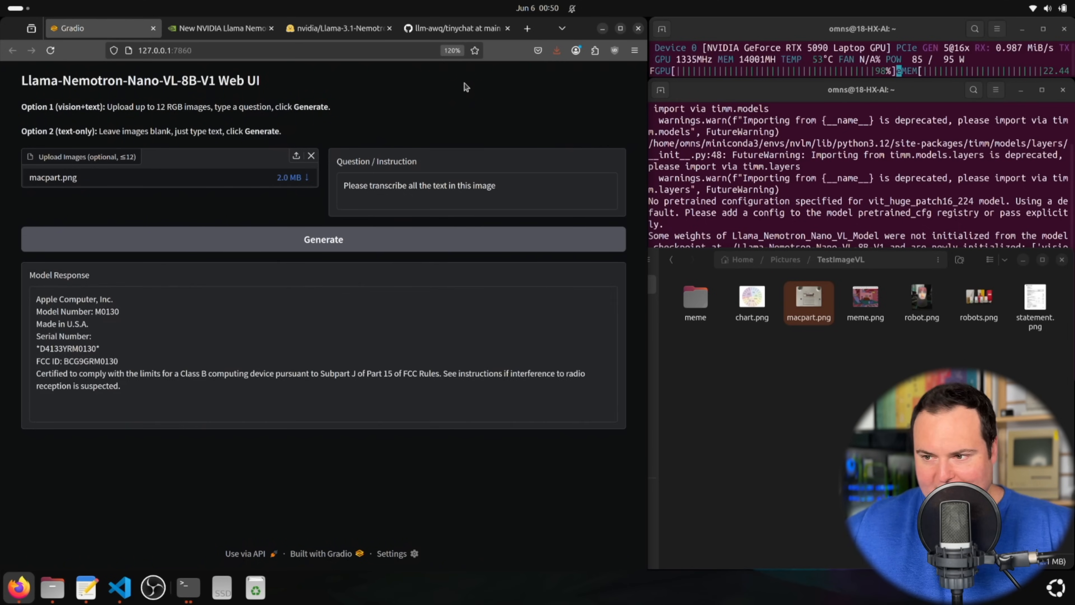
pyautogui.doubleClick(807, 296)
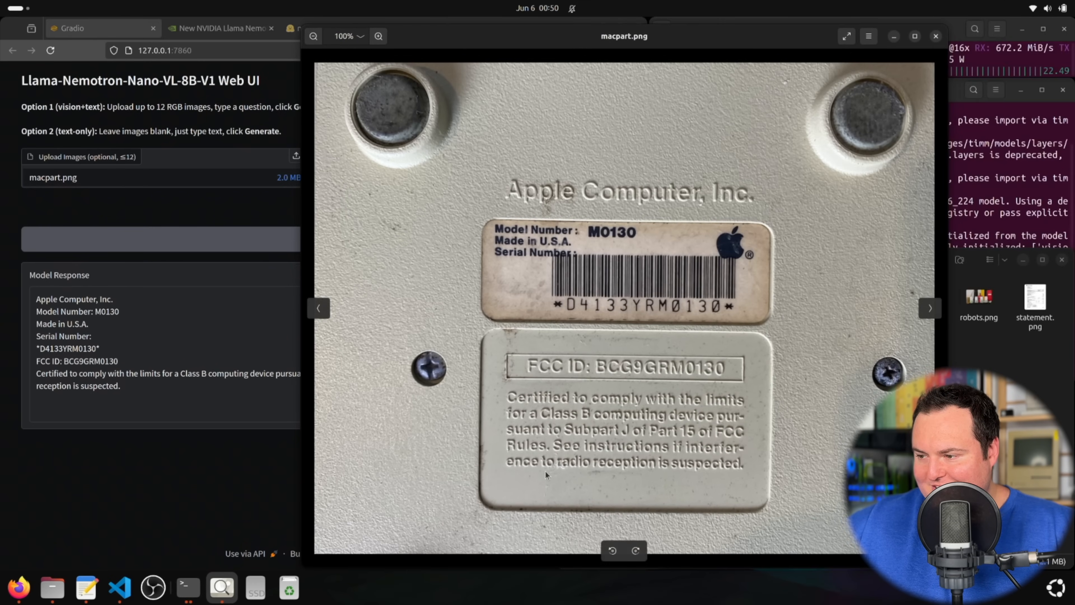
pyautogui.moveTo(439, 440)
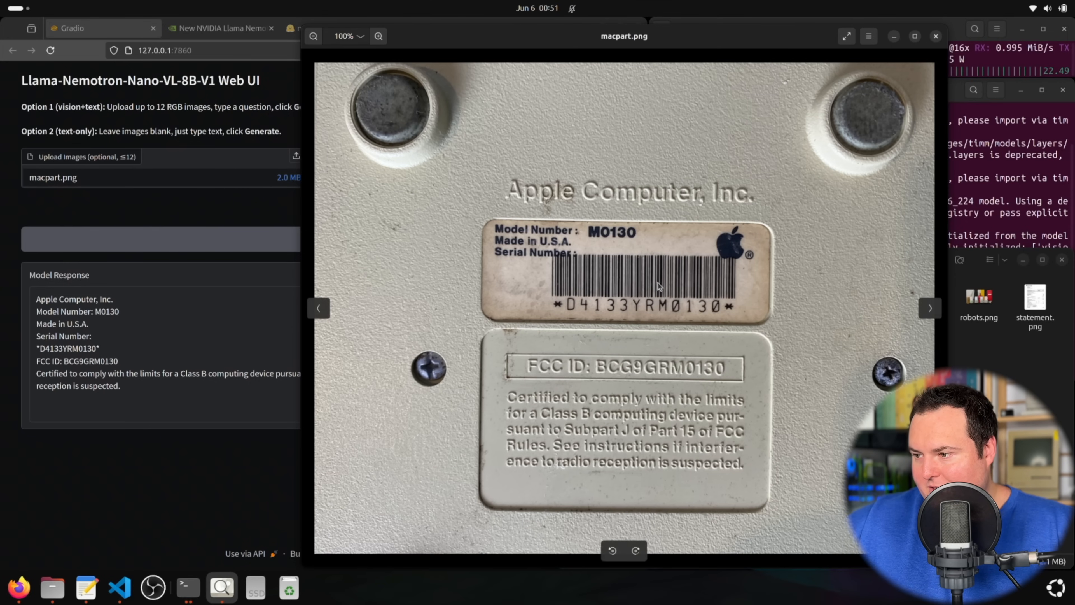
pyautogui.moveTo(571, 318)
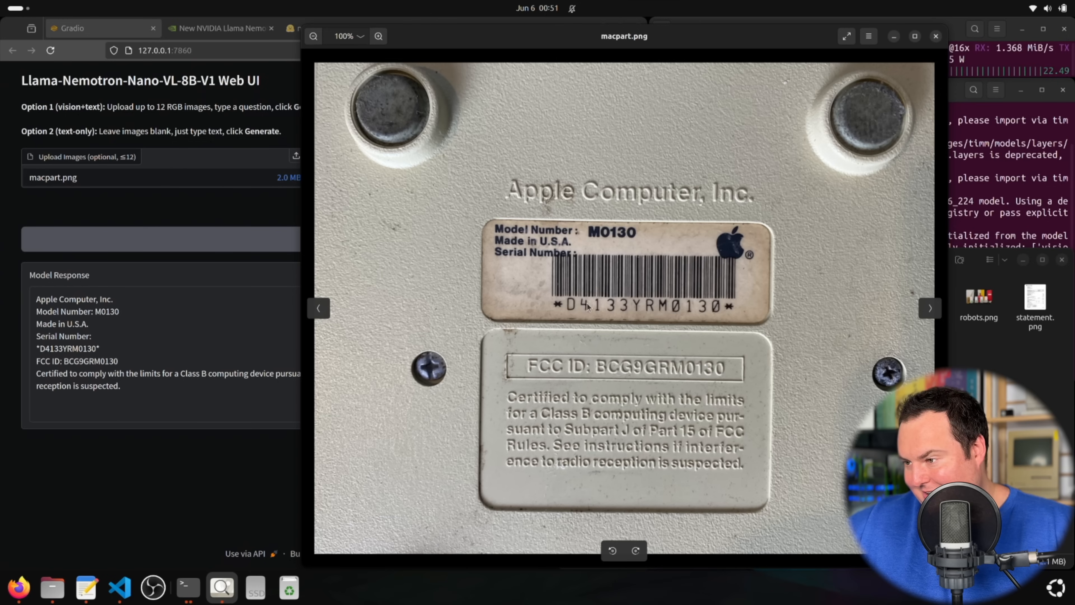
pyautogui.moveTo(215, 197)
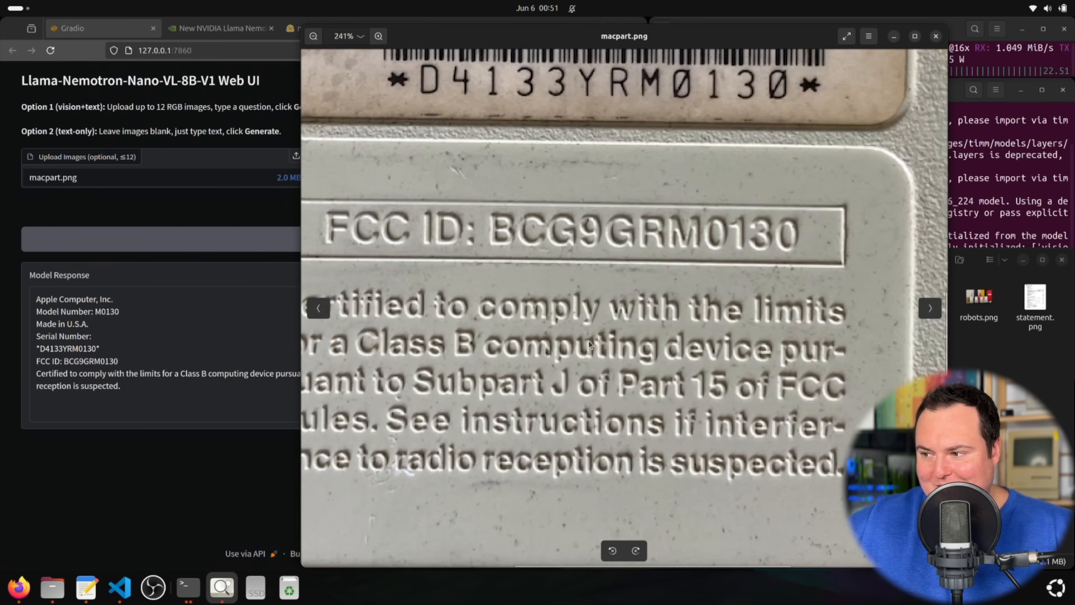
pyautogui.click(312, 36)
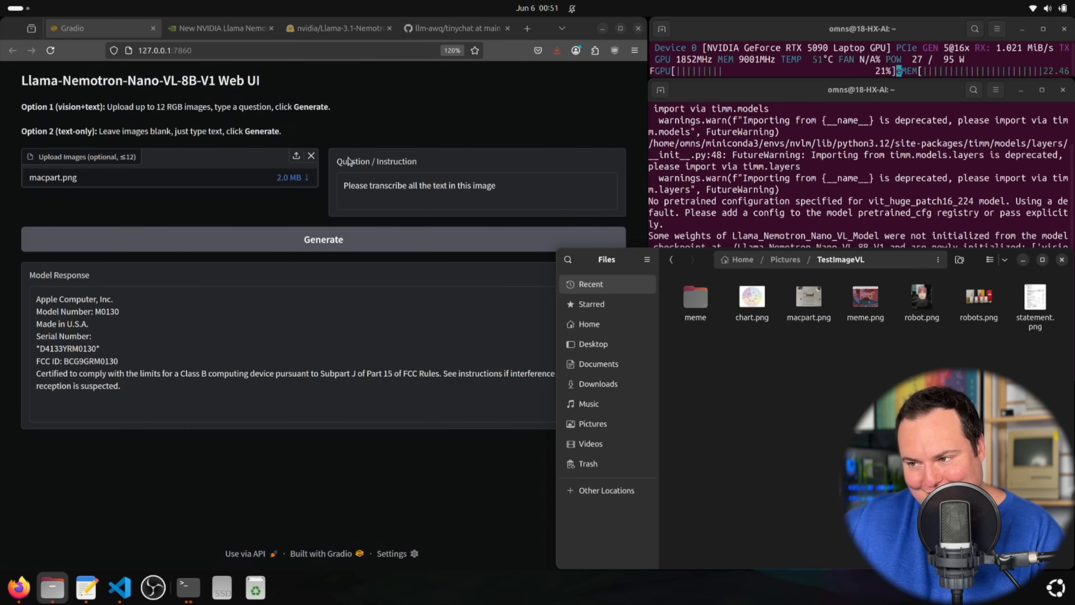
# Replace macpart.png with statement.png as the uploaded image and begin a new question about it.
pyautogui.click(312, 156)
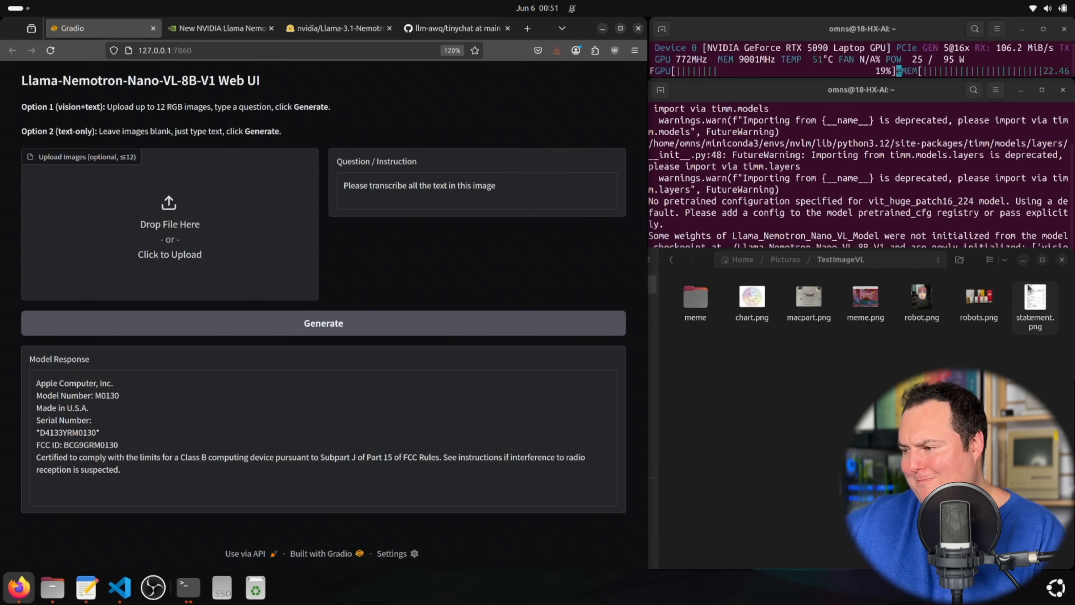
pyautogui.doubleClick(1035, 298)
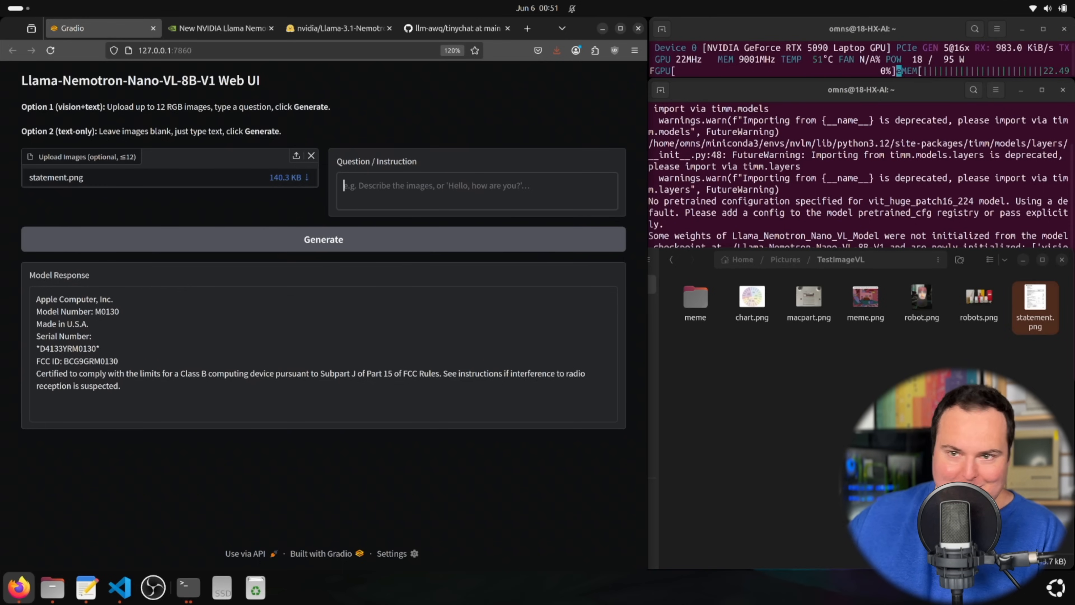
pyautogui.click(323, 223)
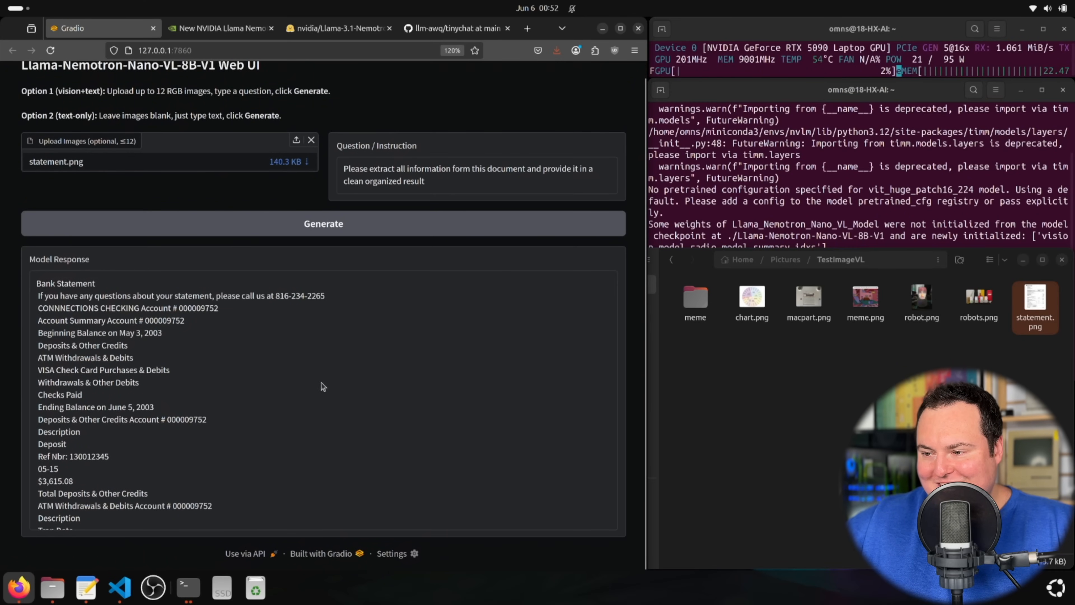
# View statement.png in Image Viewer while scrolling the Model Response to check the extracted fields.
pyautogui.doubleClick(1035, 296)
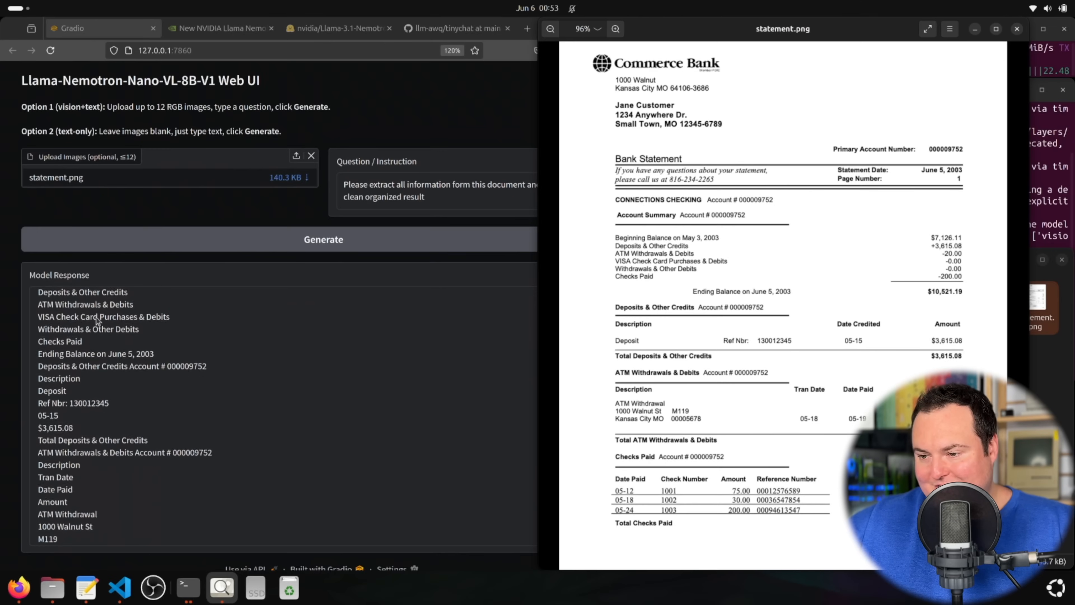
pyautogui.scroll(-3)
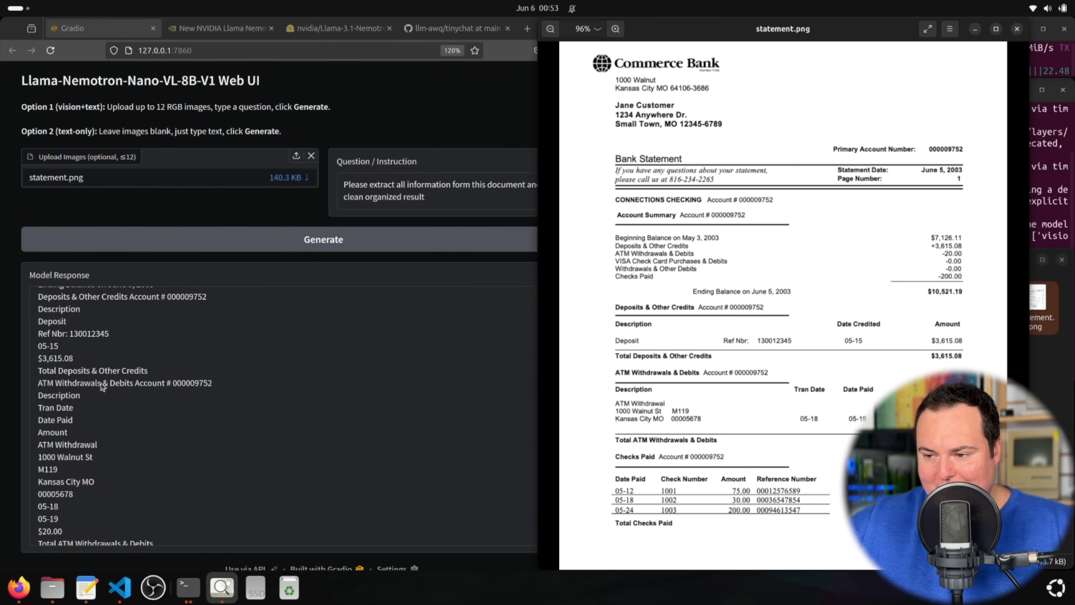
pyautogui.moveTo(103, 385)
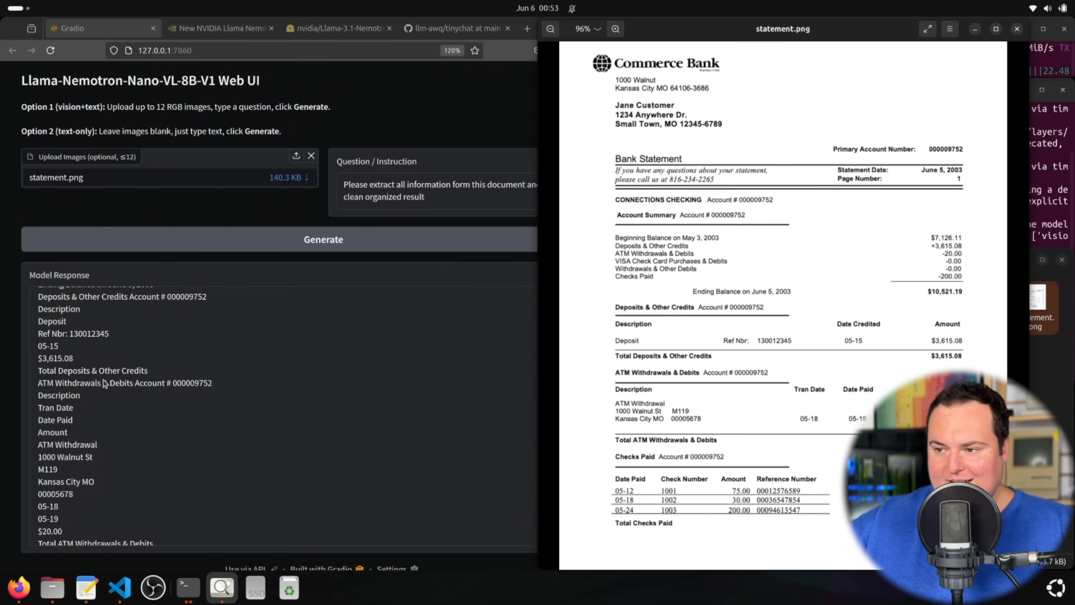
pyautogui.scroll(-3)
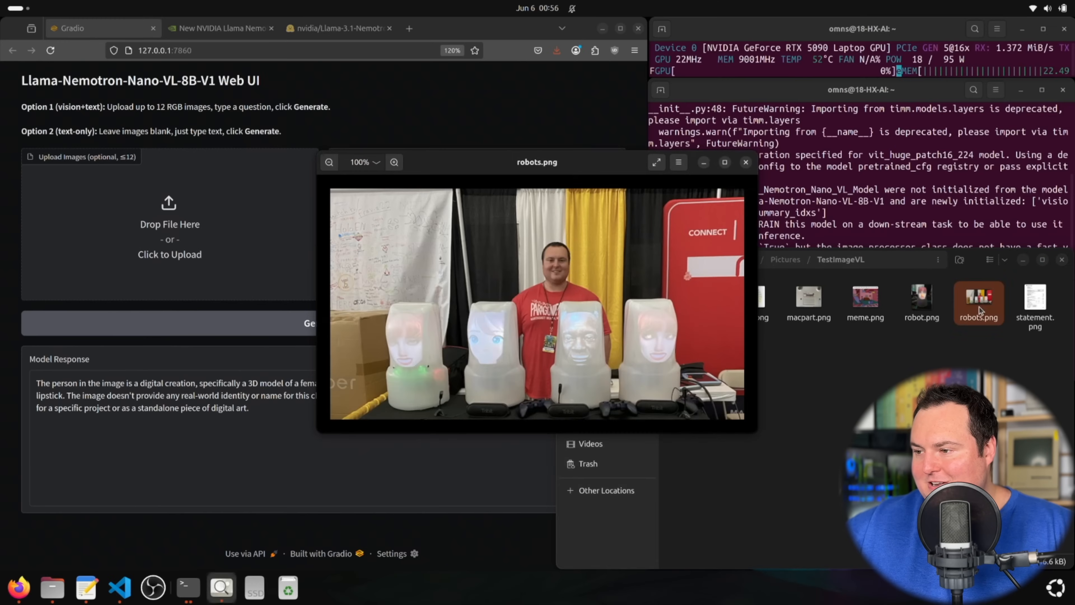
# Close the current preview and upload robots.png to the Gradio UI for description.
pyautogui.click(394, 161)
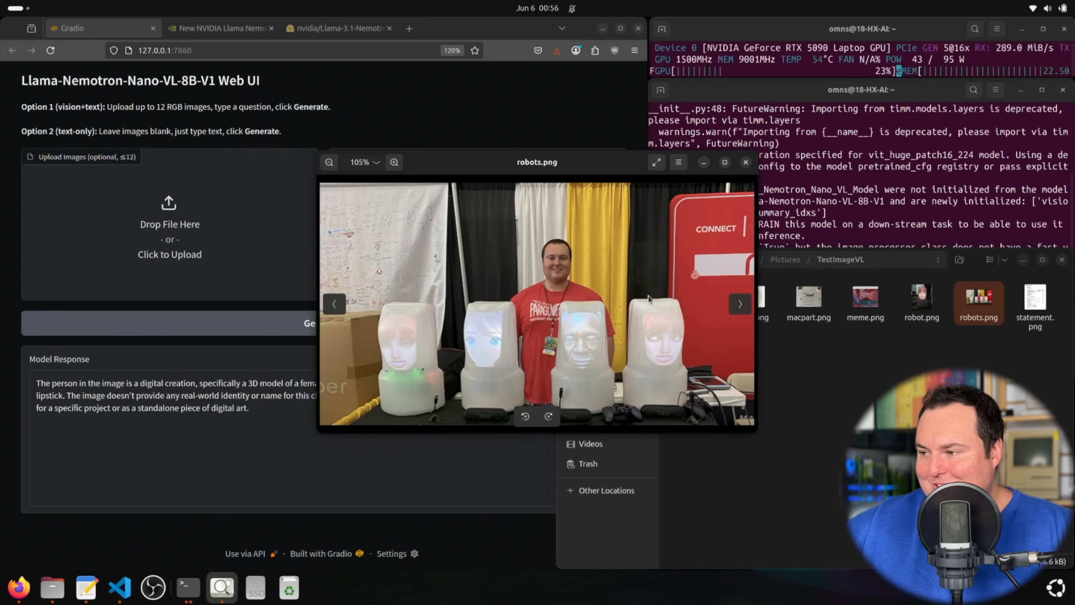
pyautogui.click(746, 162)
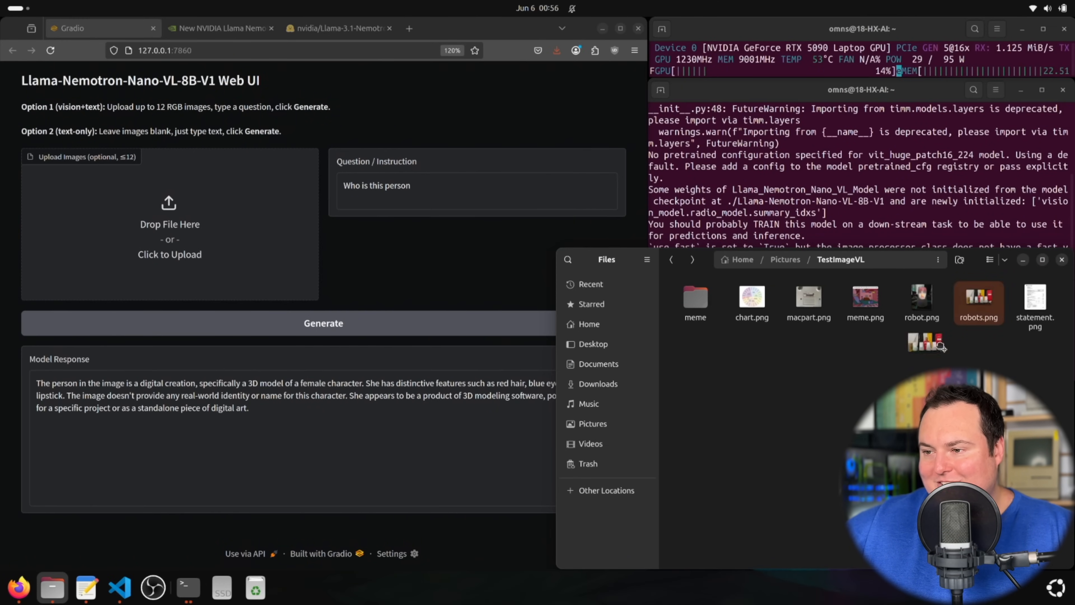
pyautogui.doubleClick(978, 300)
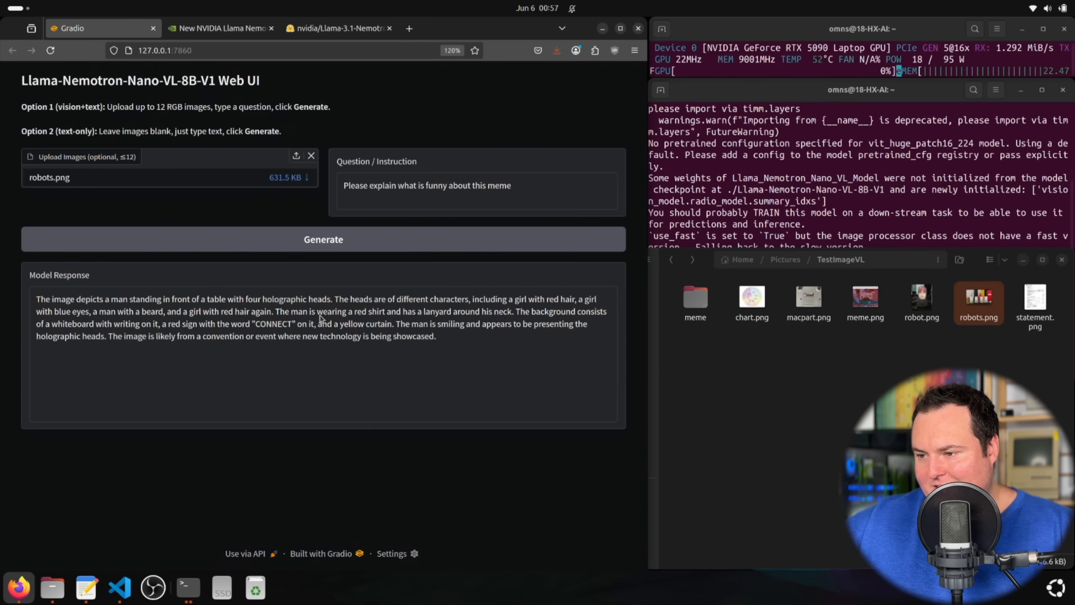
pyautogui.moveTo(355, 327)
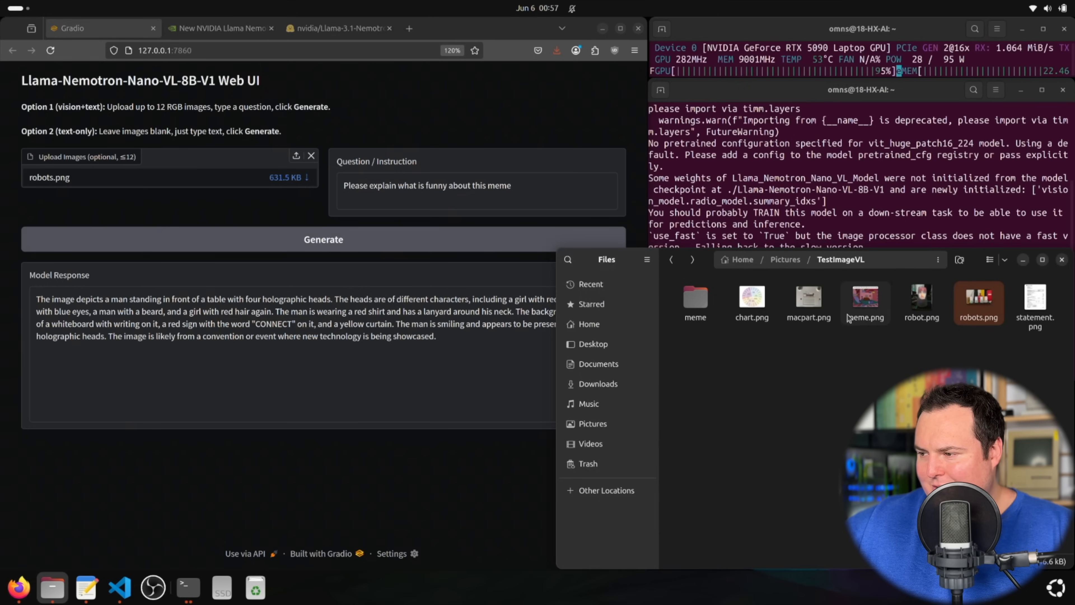
# Inspect robots.png in Image Viewer, zooming in on the man and back out, then close it.
pyautogui.doubleClick(978, 296)
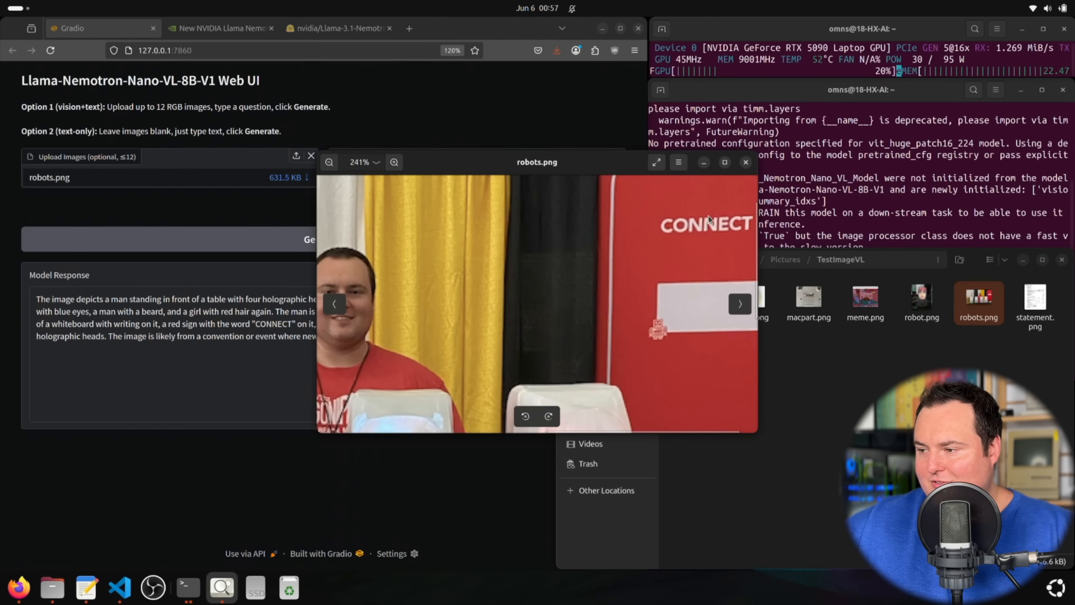
pyautogui.click(329, 162)
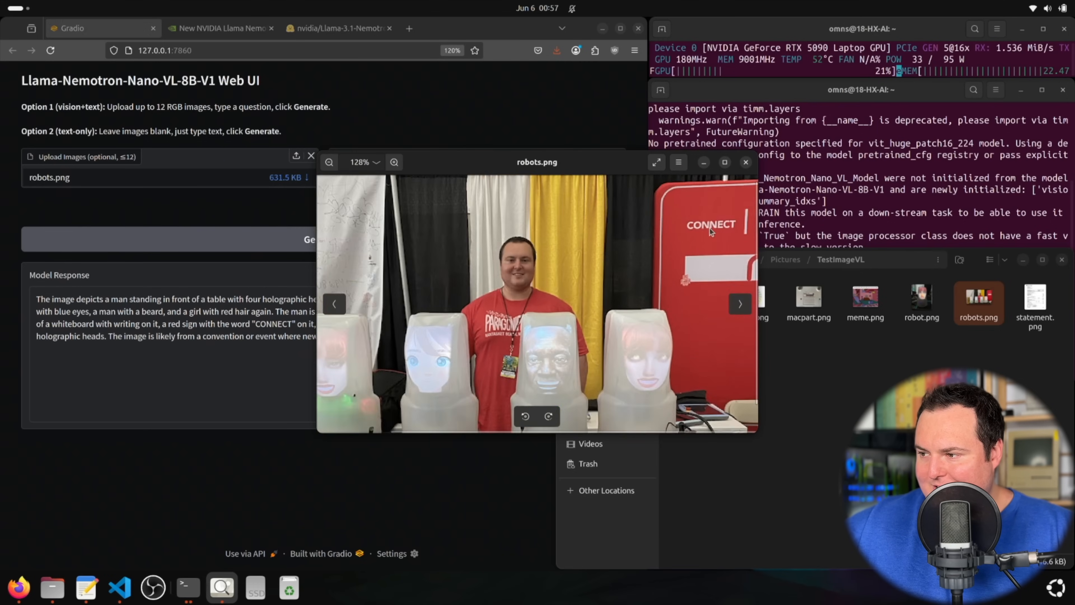
pyautogui.click(329, 162)
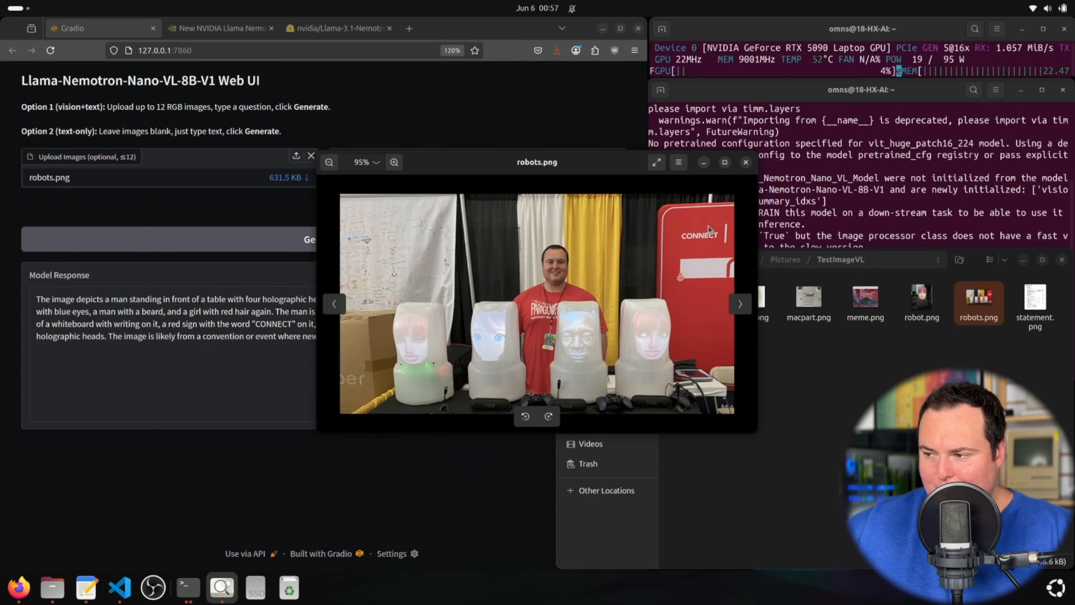
pyautogui.click(330, 162)
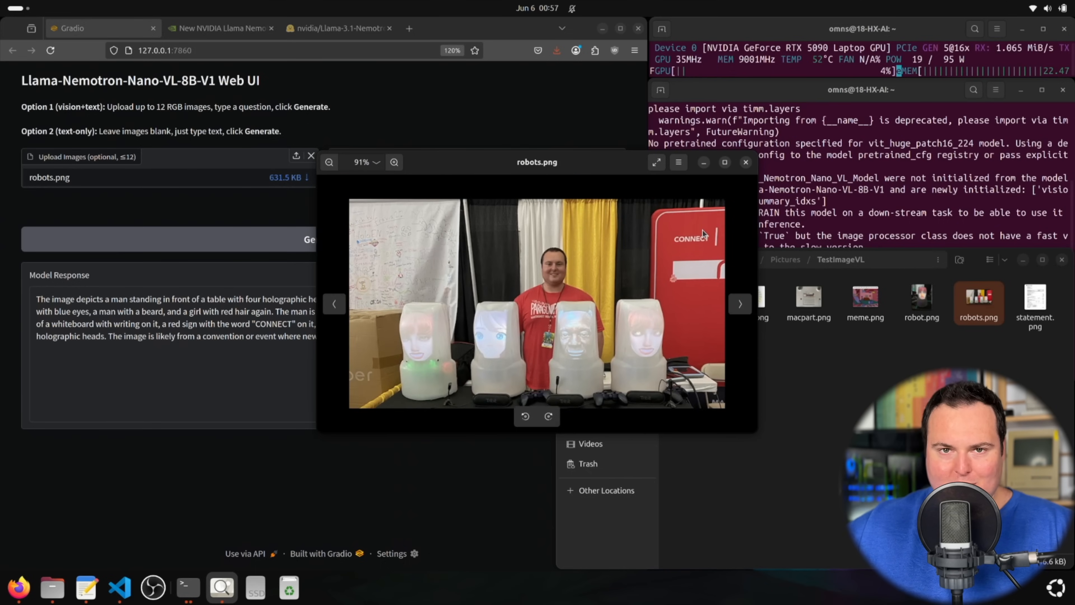
pyautogui.rightClick(702, 233)
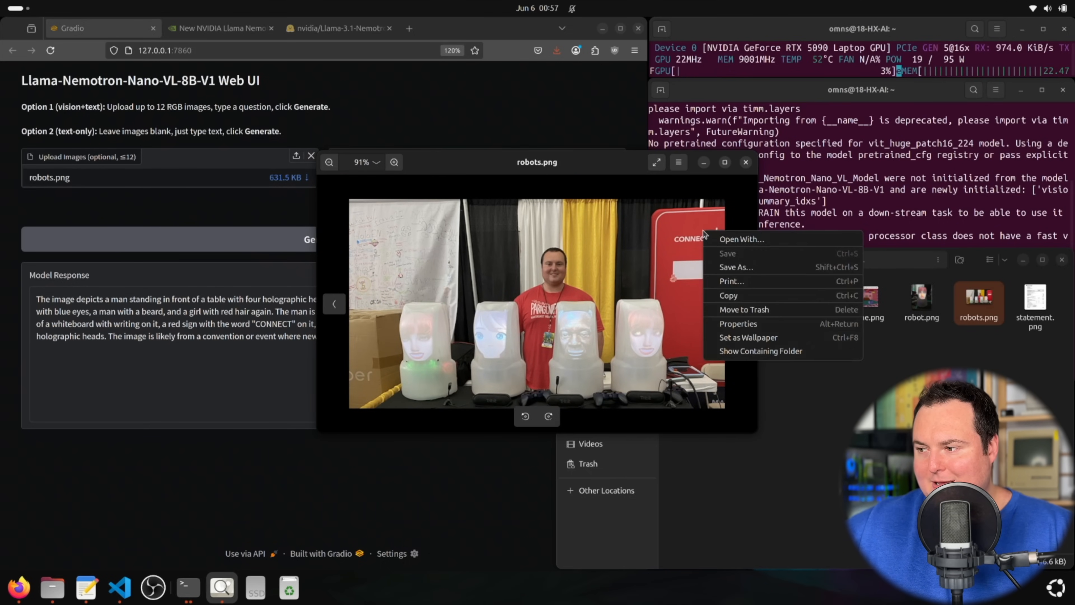
pyautogui.click(394, 162)
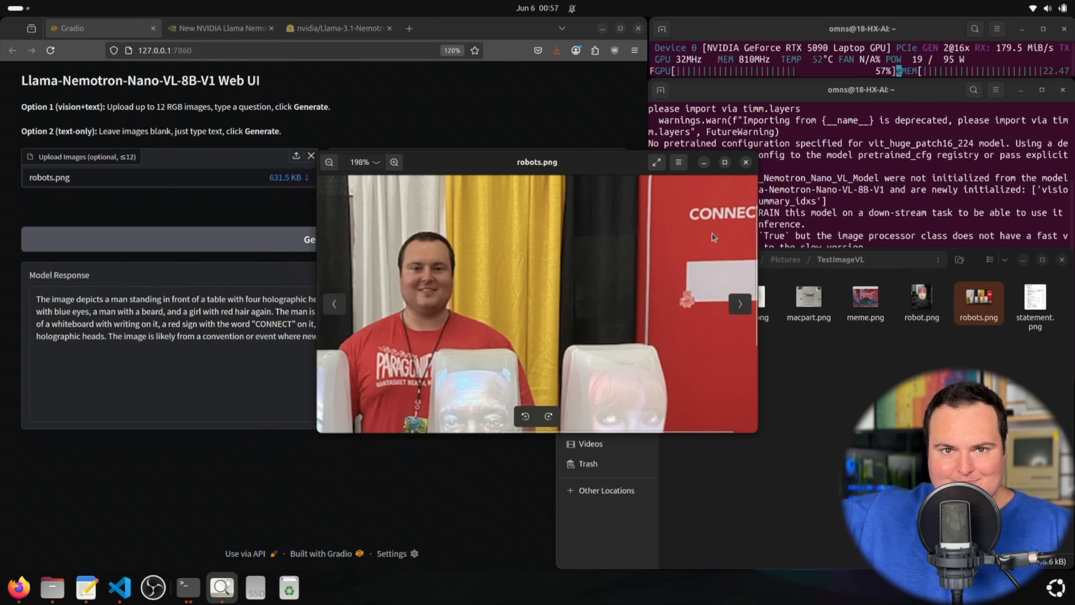
pyautogui.click(329, 162)
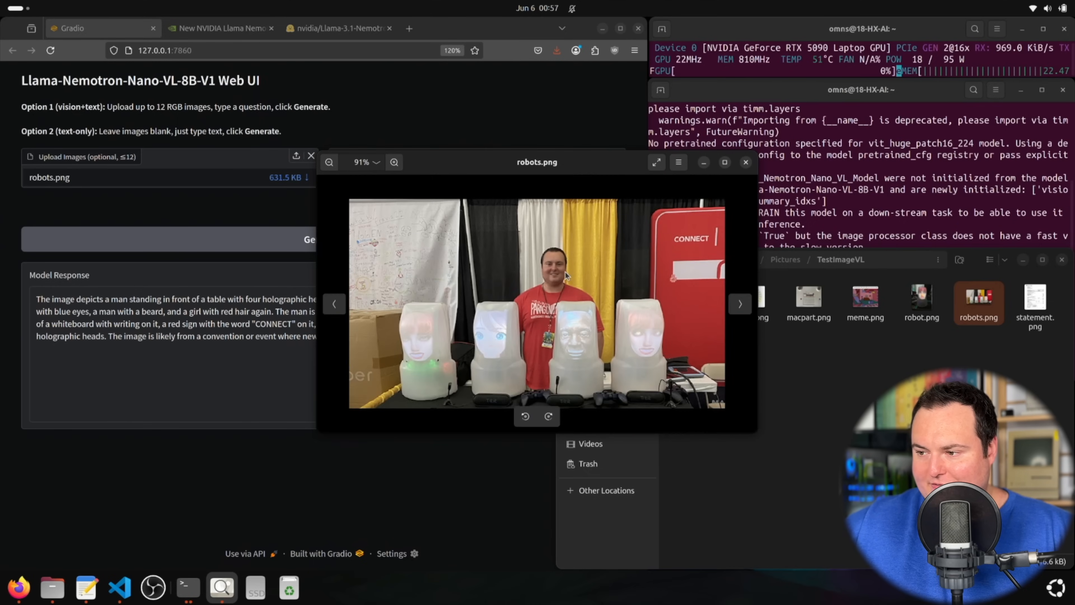
pyautogui.click(745, 162)
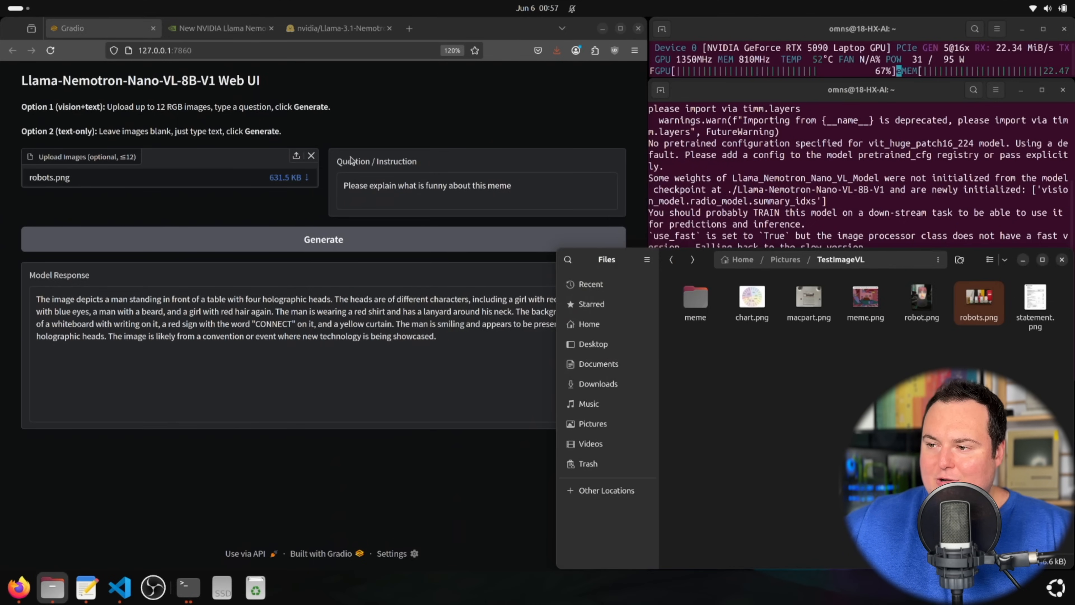
# Choose the iPhone home screen screenshot in the file upload dialog.
pyautogui.click(296, 157)
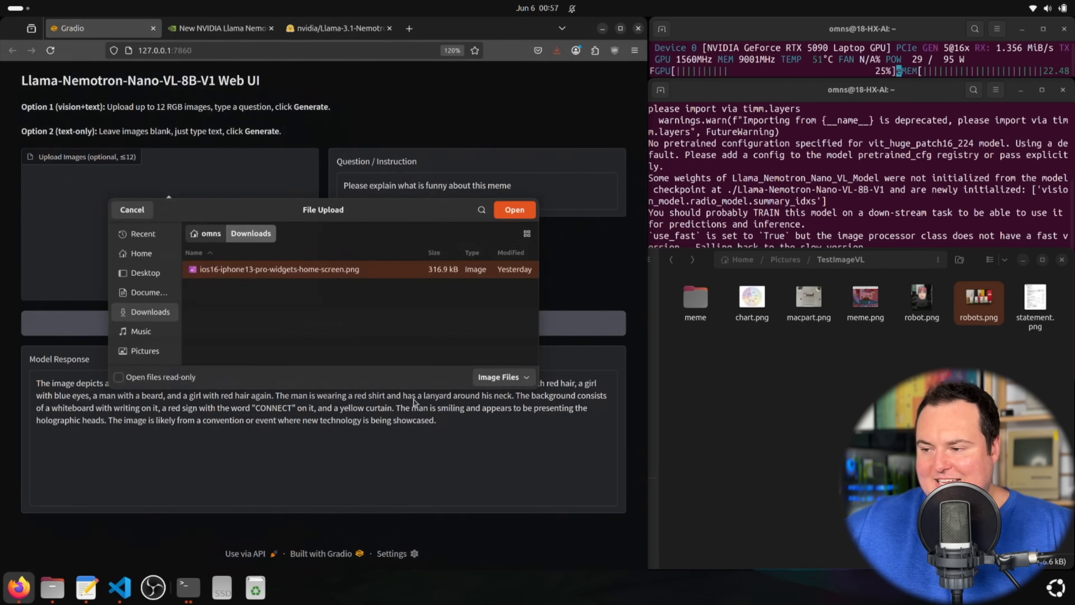
pyautogui.click(131, 208)
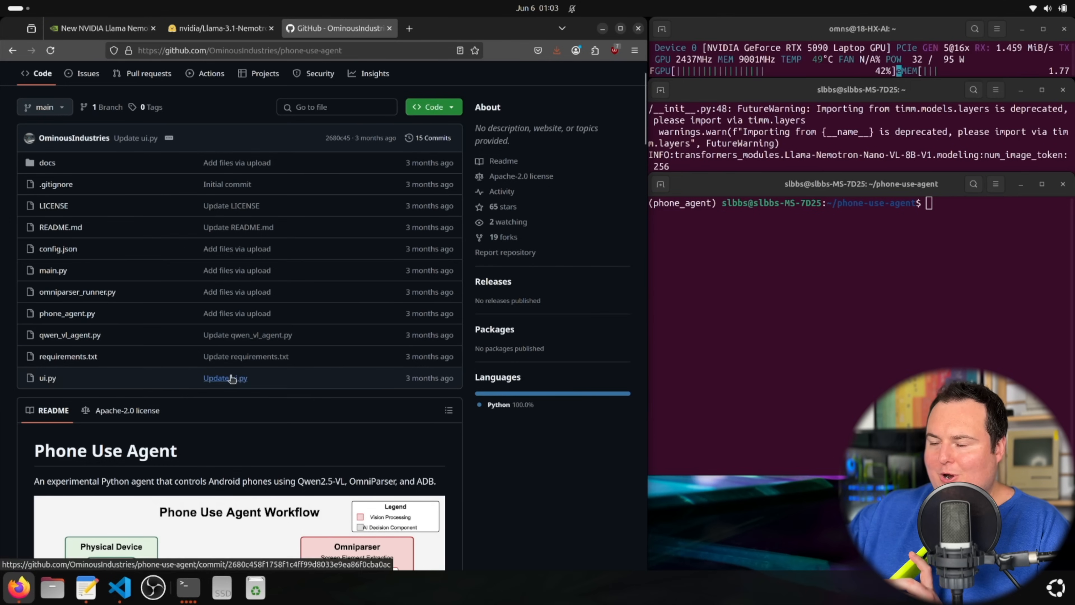
# Scroll the README to Usage Options and copy the 'Run a task' example command.
pyautogui.scroll(-3)
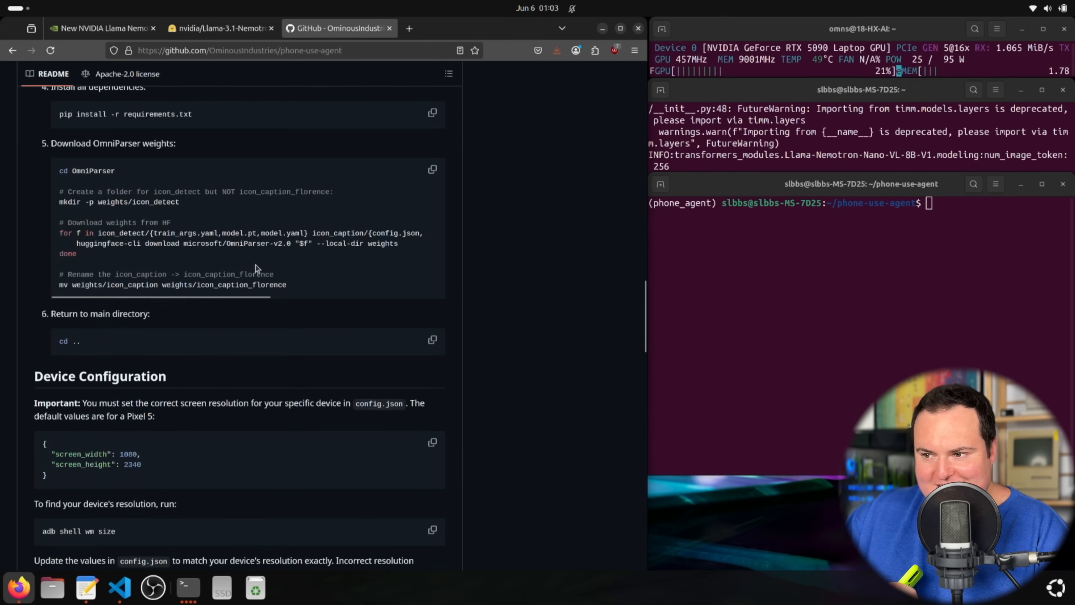
pyautogui.scroll(3)
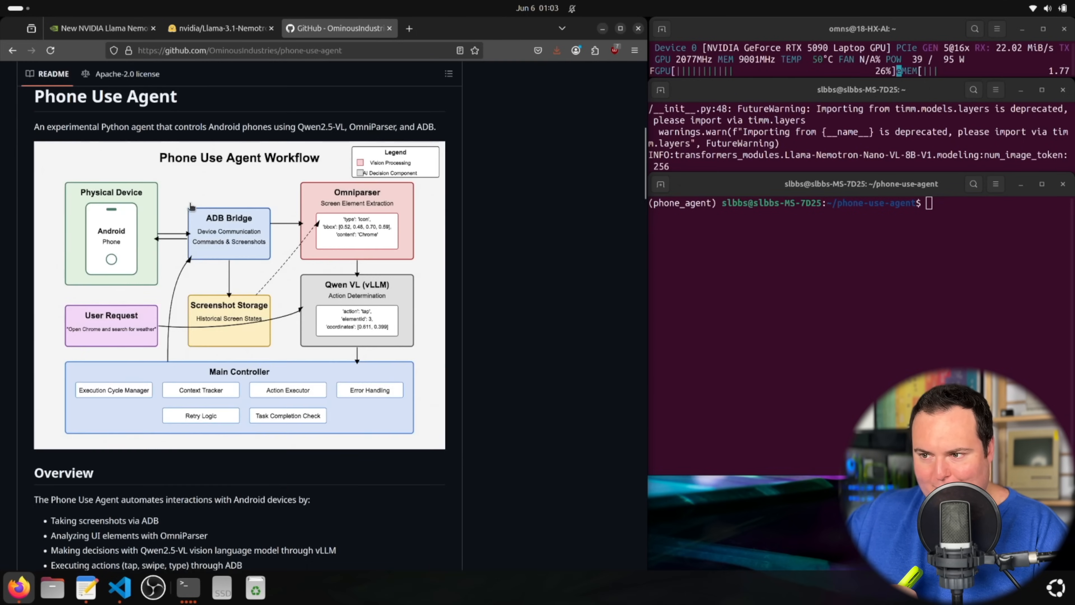
pyautogui.scroll(-3)
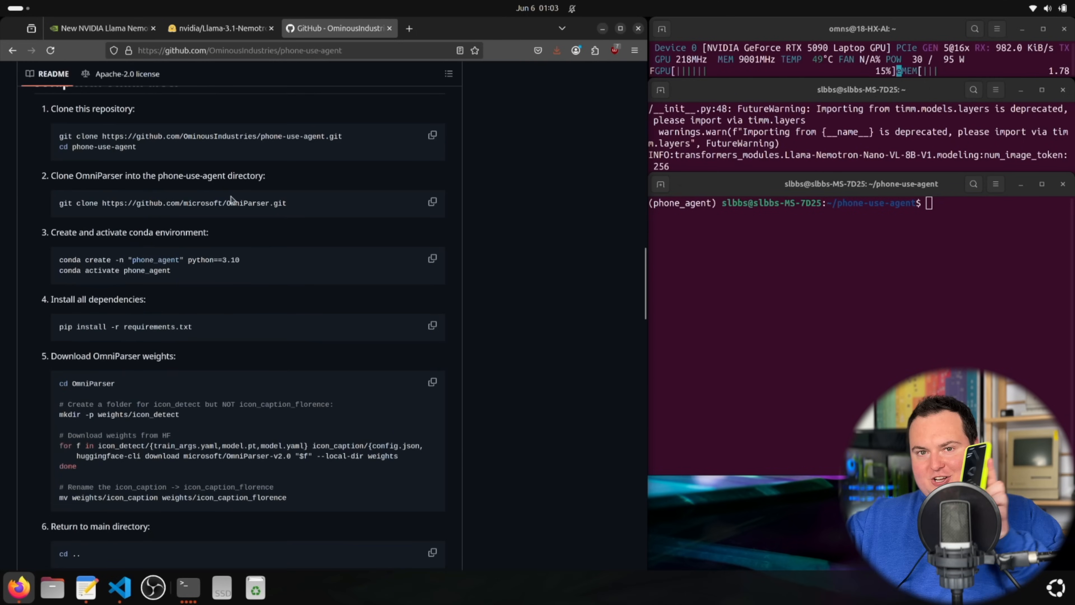
pyautogui.scroll(-3)
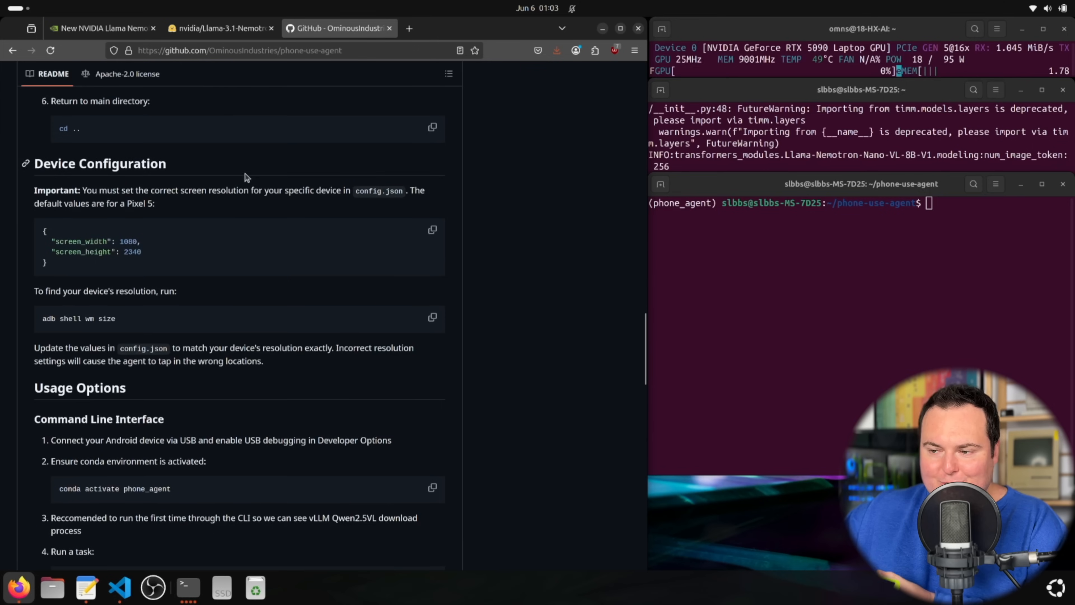
pyautogui.scroll(-3)
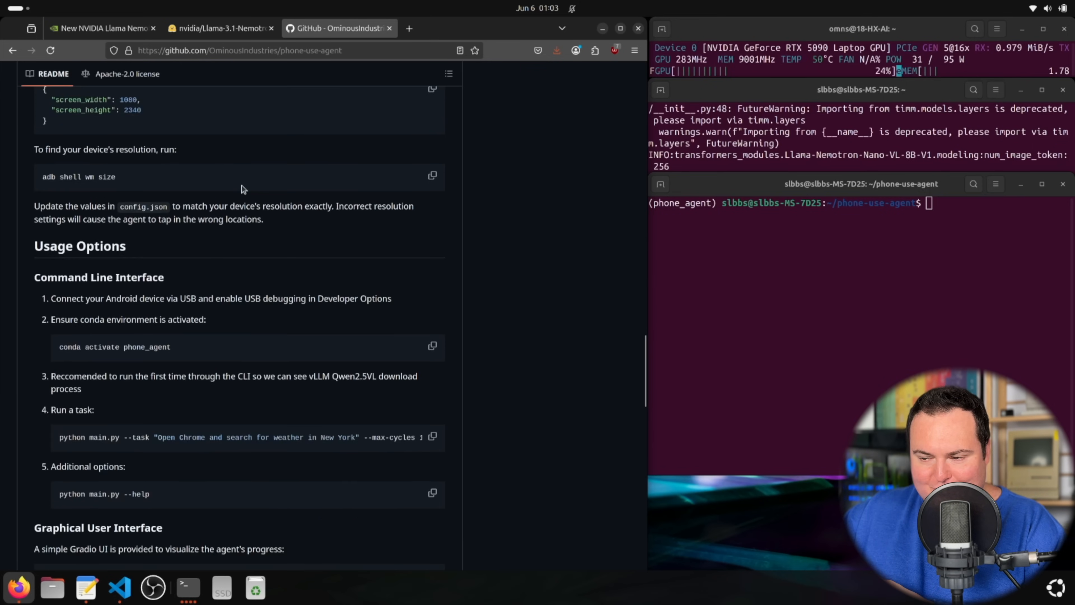
pyautogui.scroll(-3)
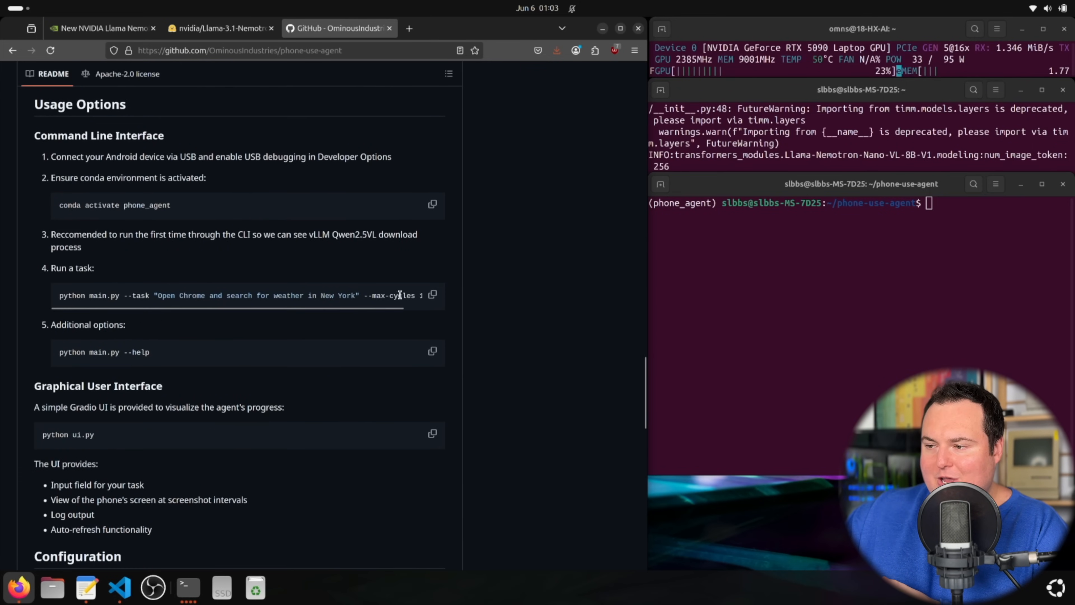
pyautogui.click(432, 295)
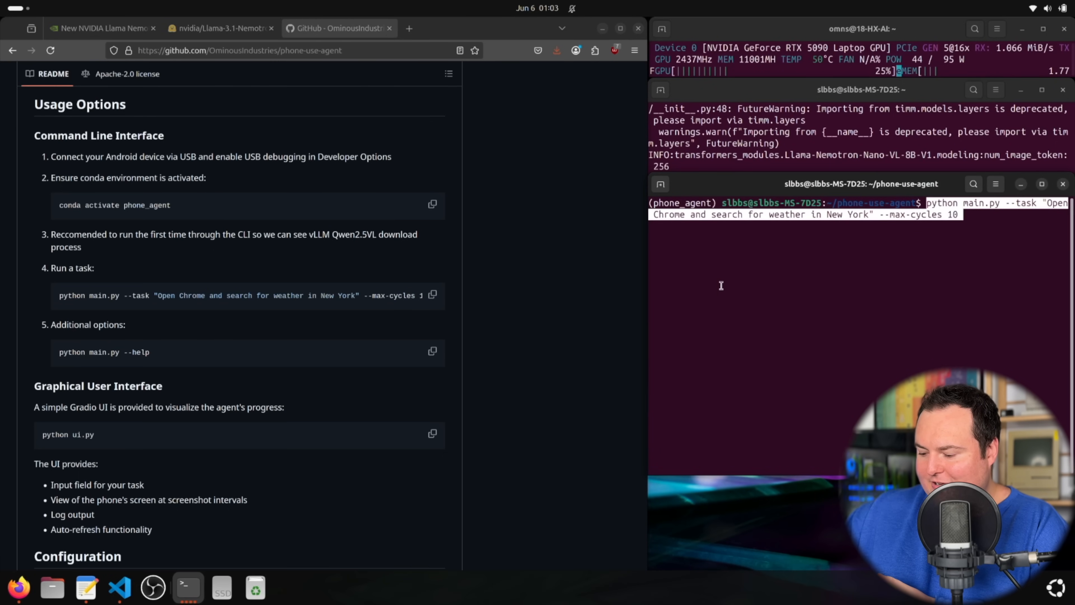
# Run the python main.py weather-in-New-York task with --max-cycles 10 in the phone_agent terminal.
pyautogui.press('Return')
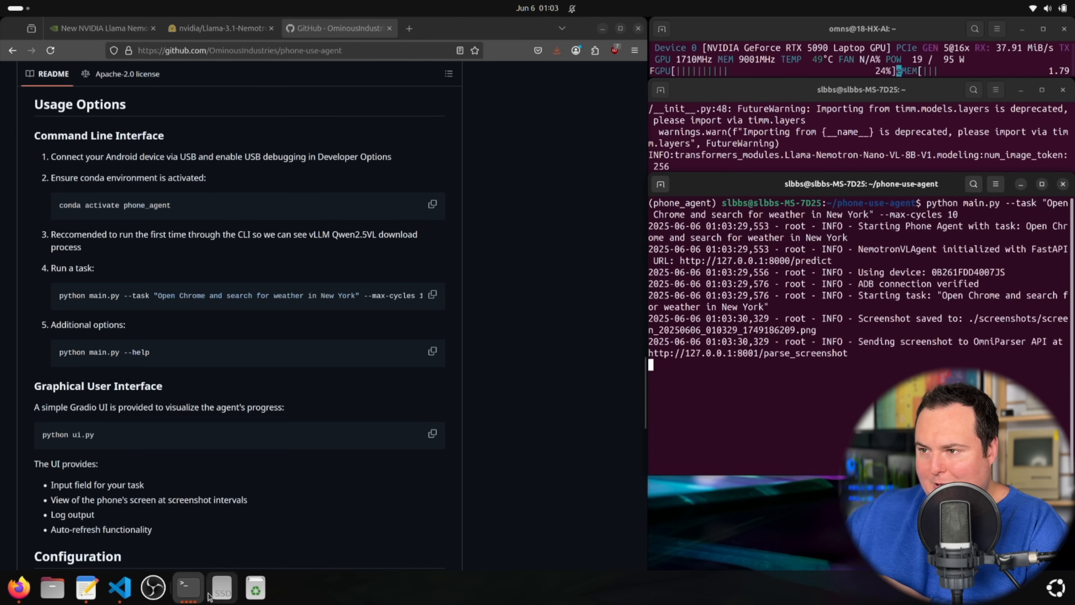